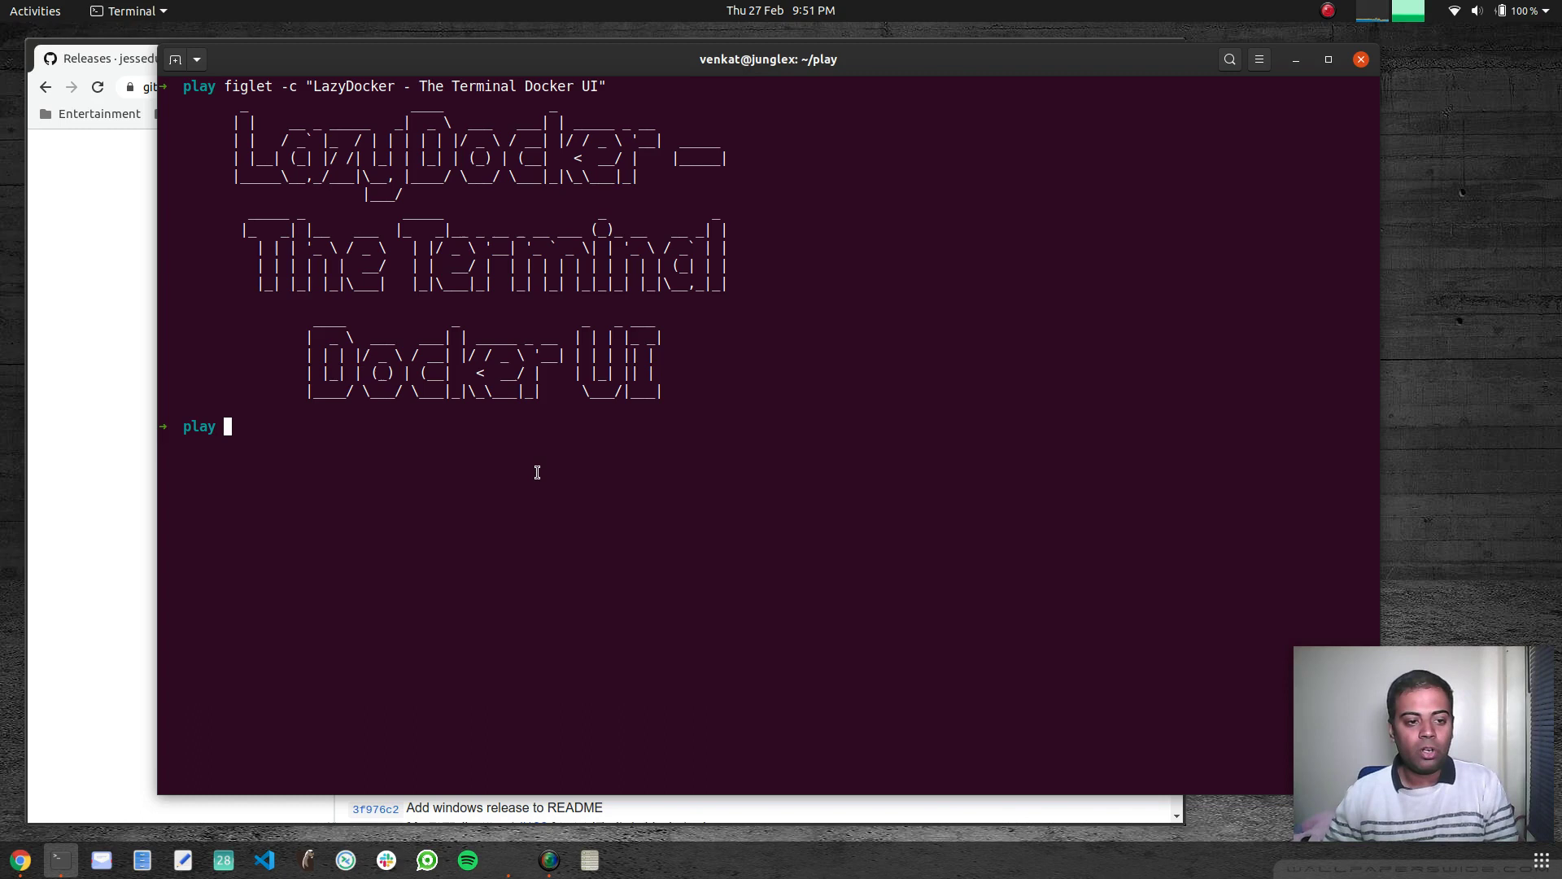
mouse_move(555, 458)
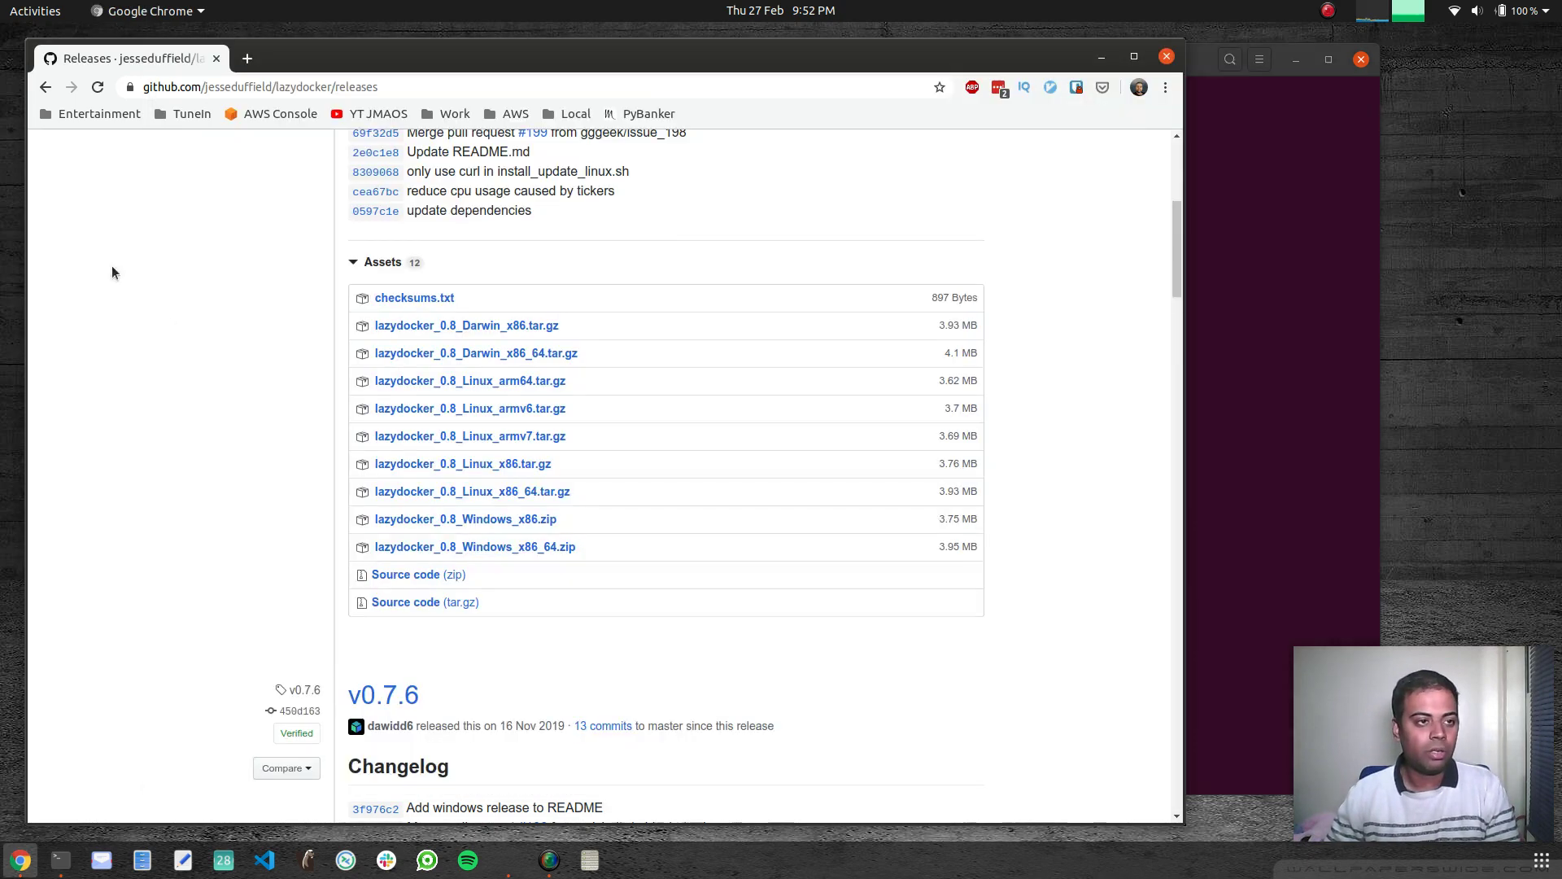
Search lazydocker, open its GitHub releases, and right-click the Linux x86_64 tar.gz asset
left_click(247, 58)
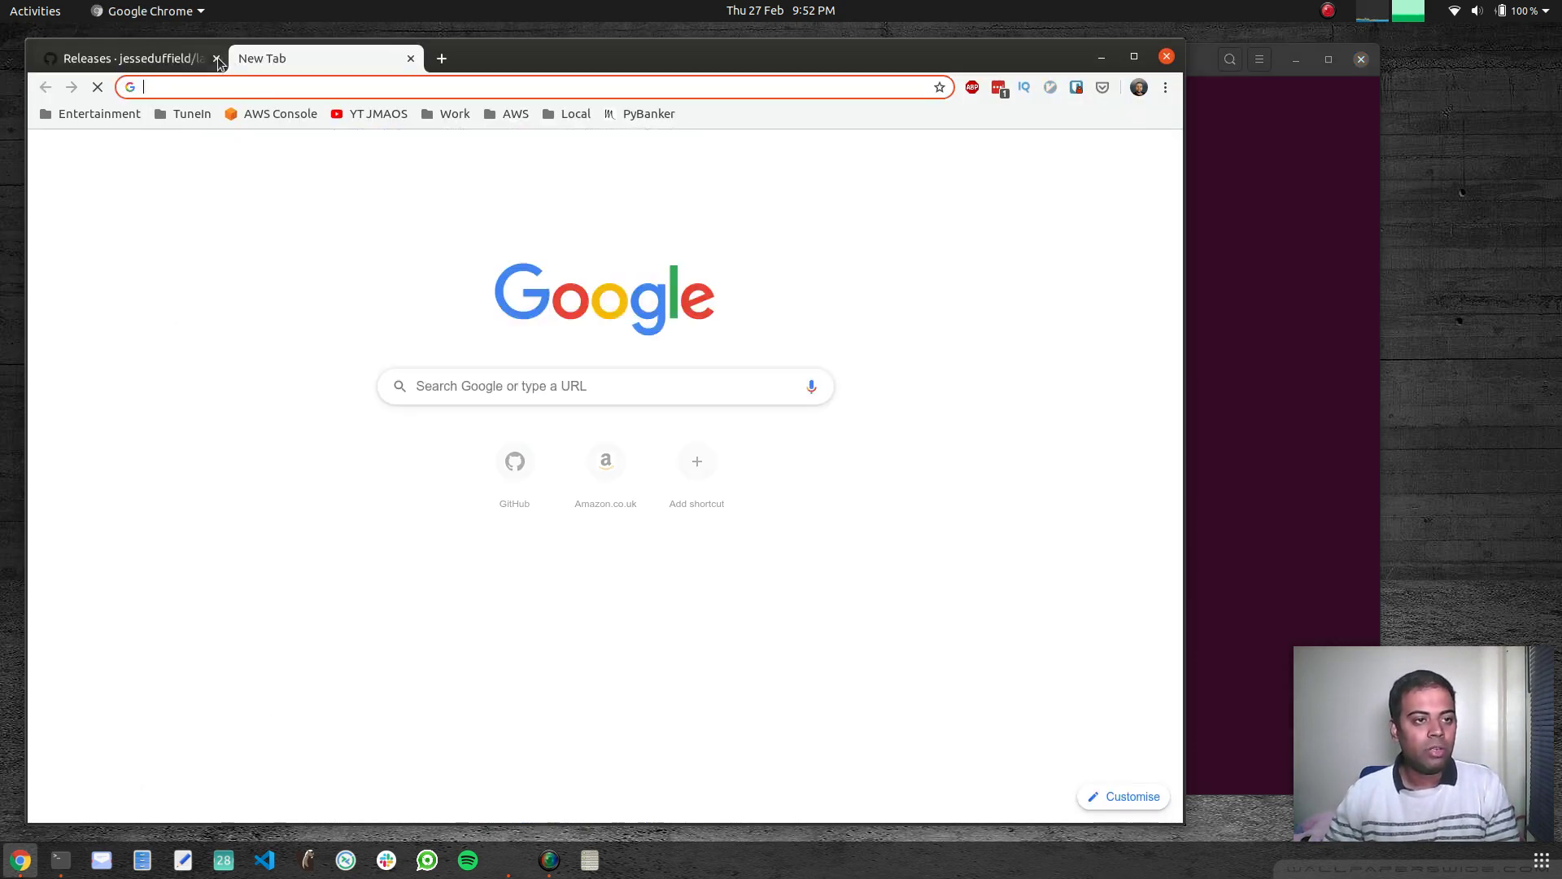
type("lazydocker&oq=laz&aqs=chrome.0.69i59l3j69i57j69i60l3.926j0j7&sourceid=chrome&ie=UTF-8")
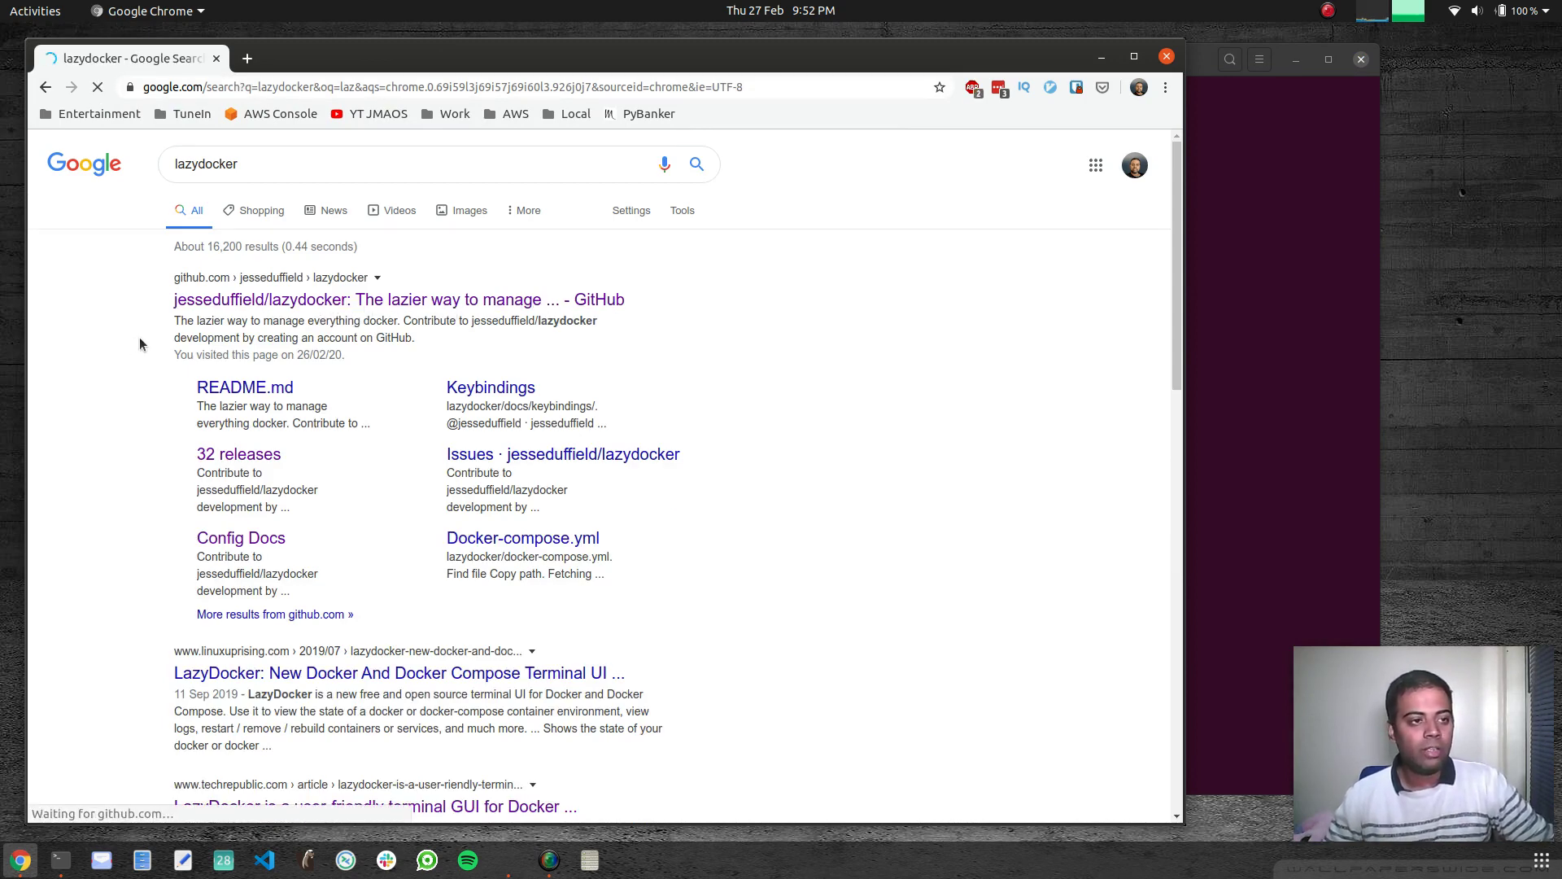
left_click(397, 299)
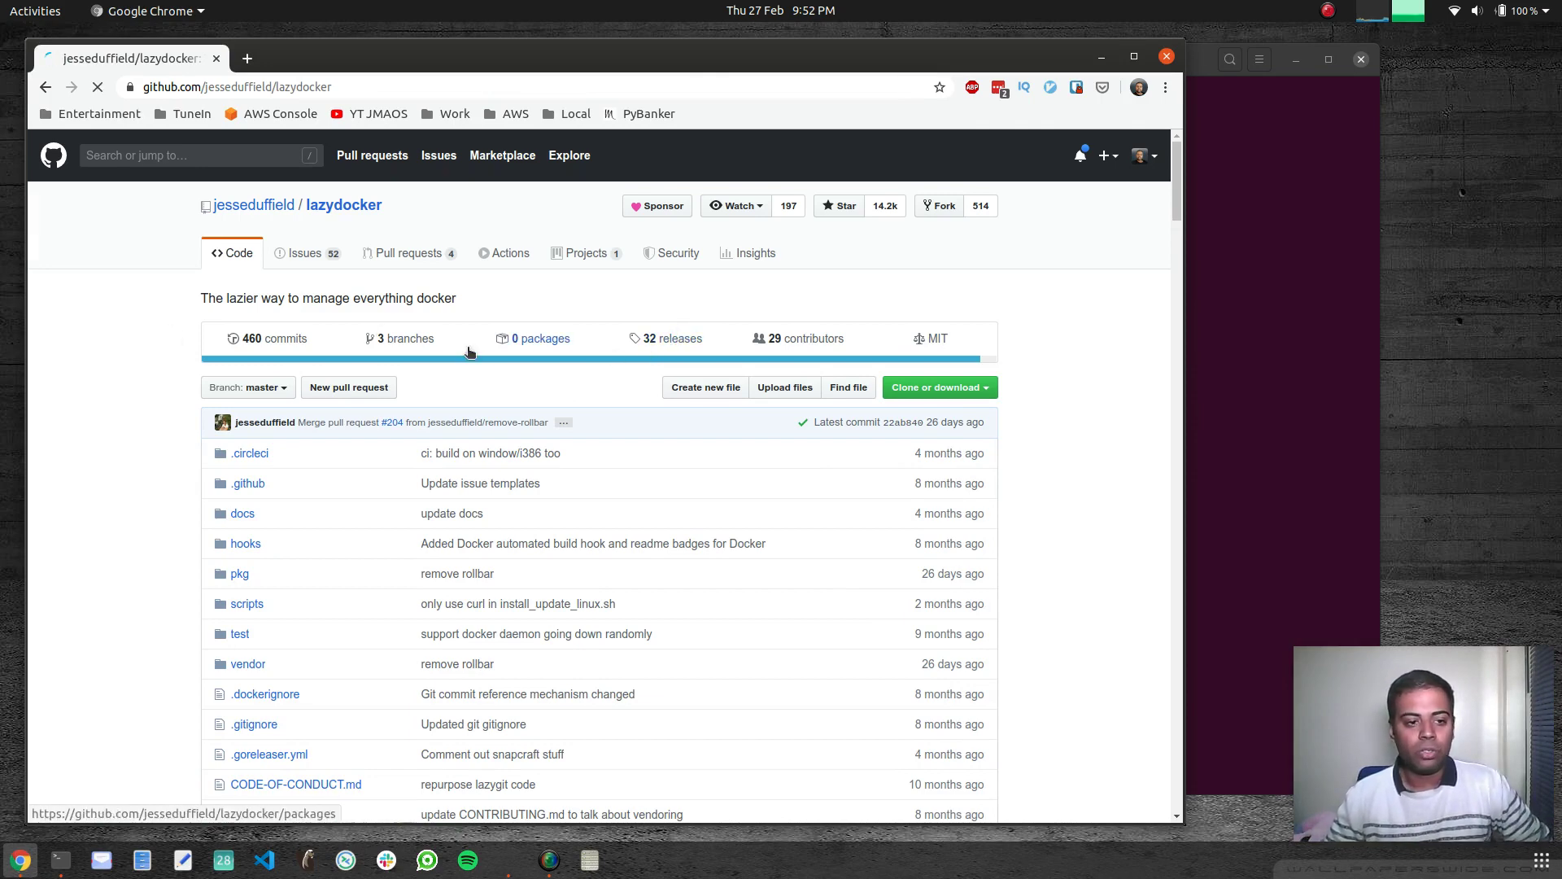
left_click(673, 339)
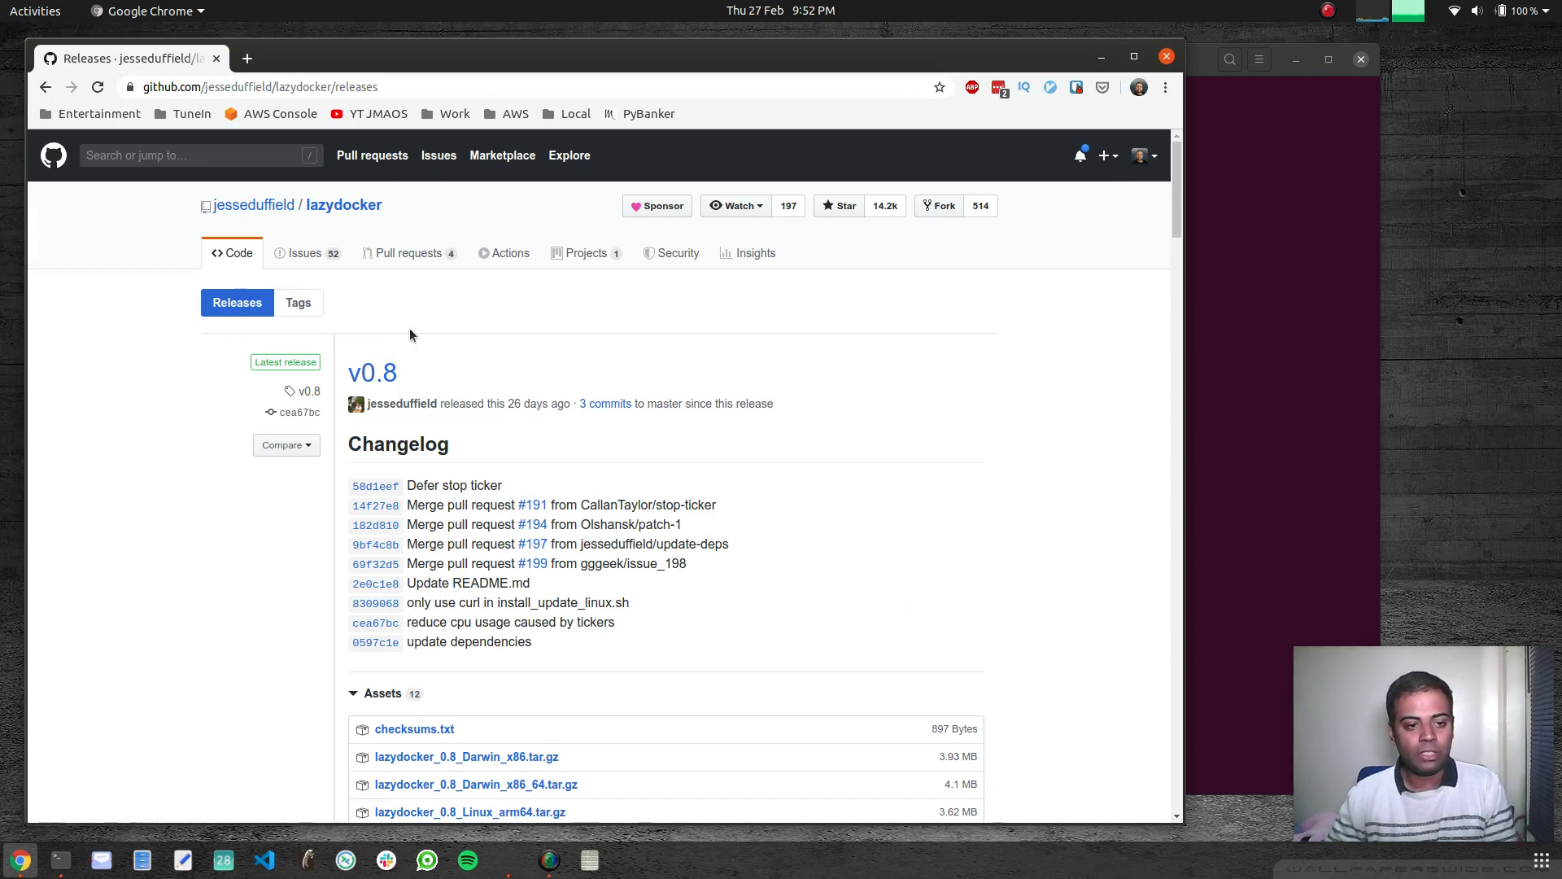
mouse_move(413, 378)
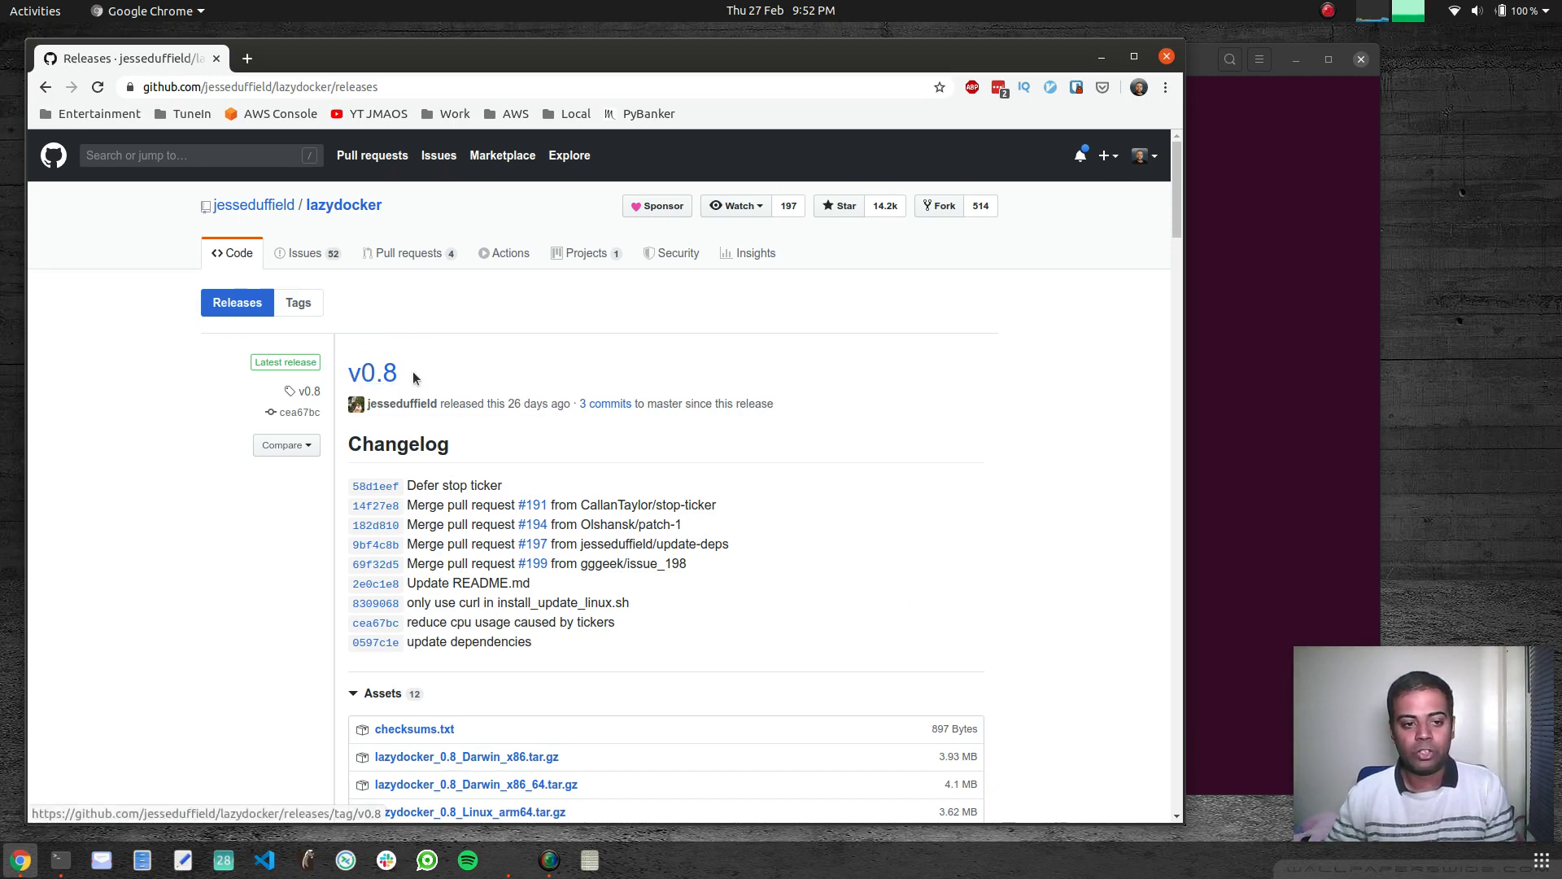
scroll("down", 3)
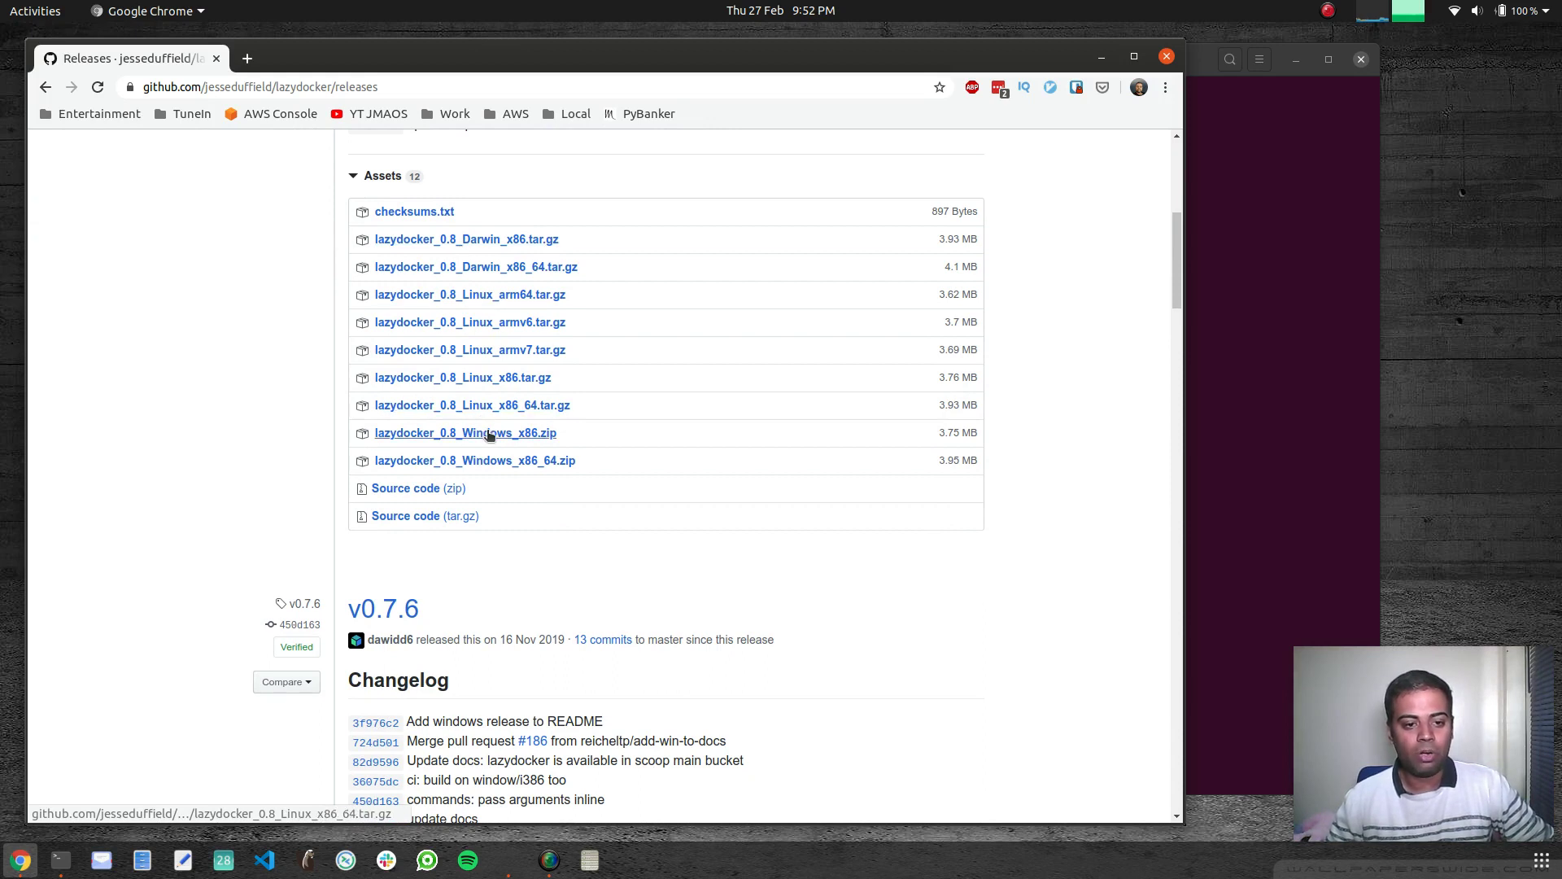
mouse_move(499, 381)
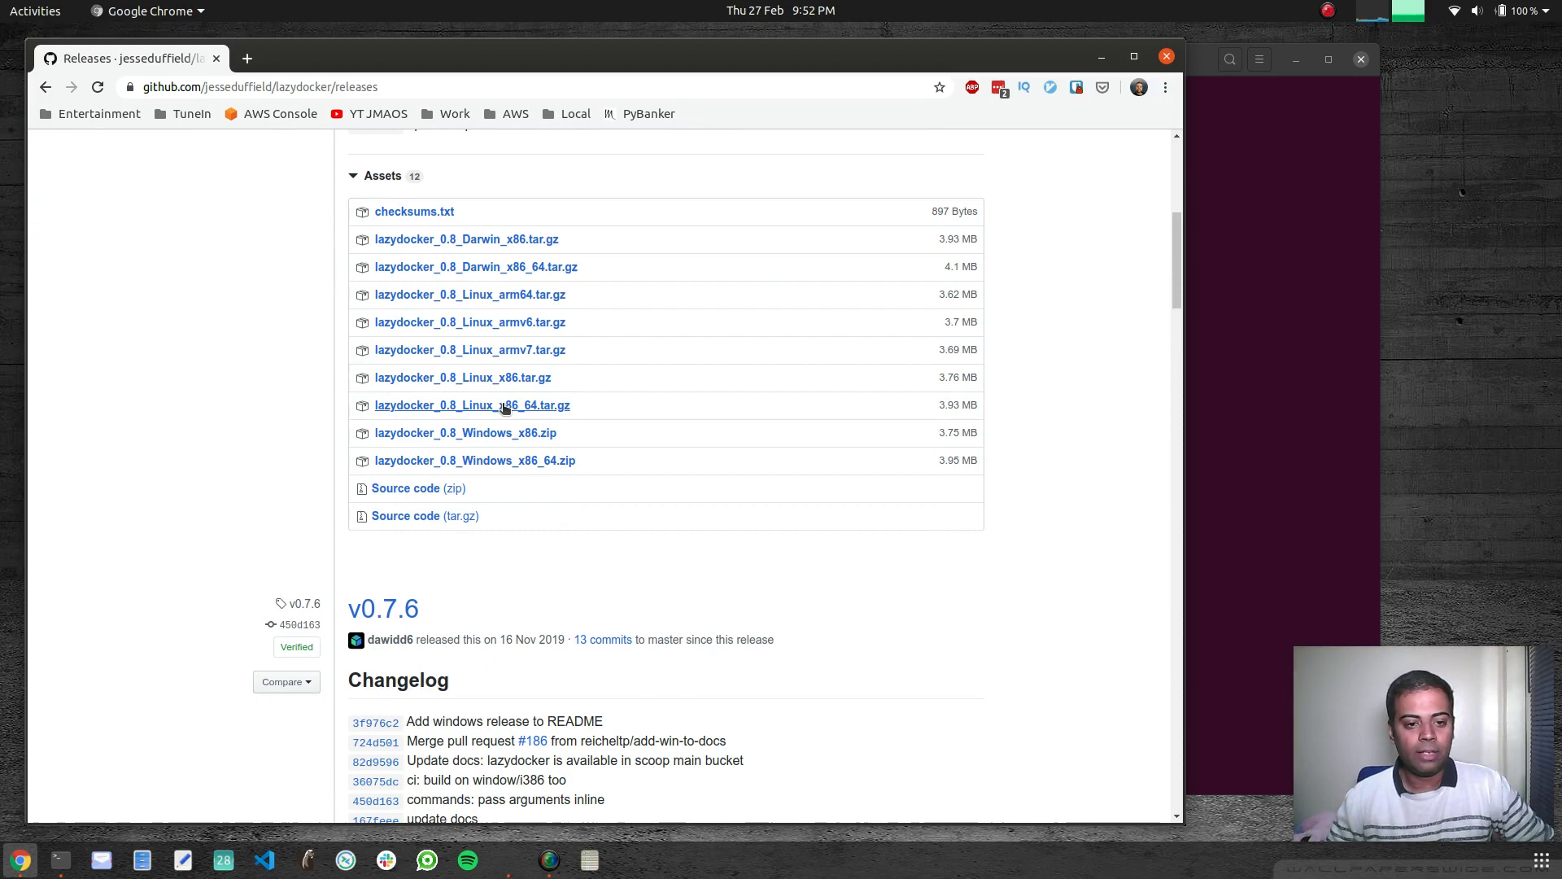
right_click(505, 405)
type("ls")
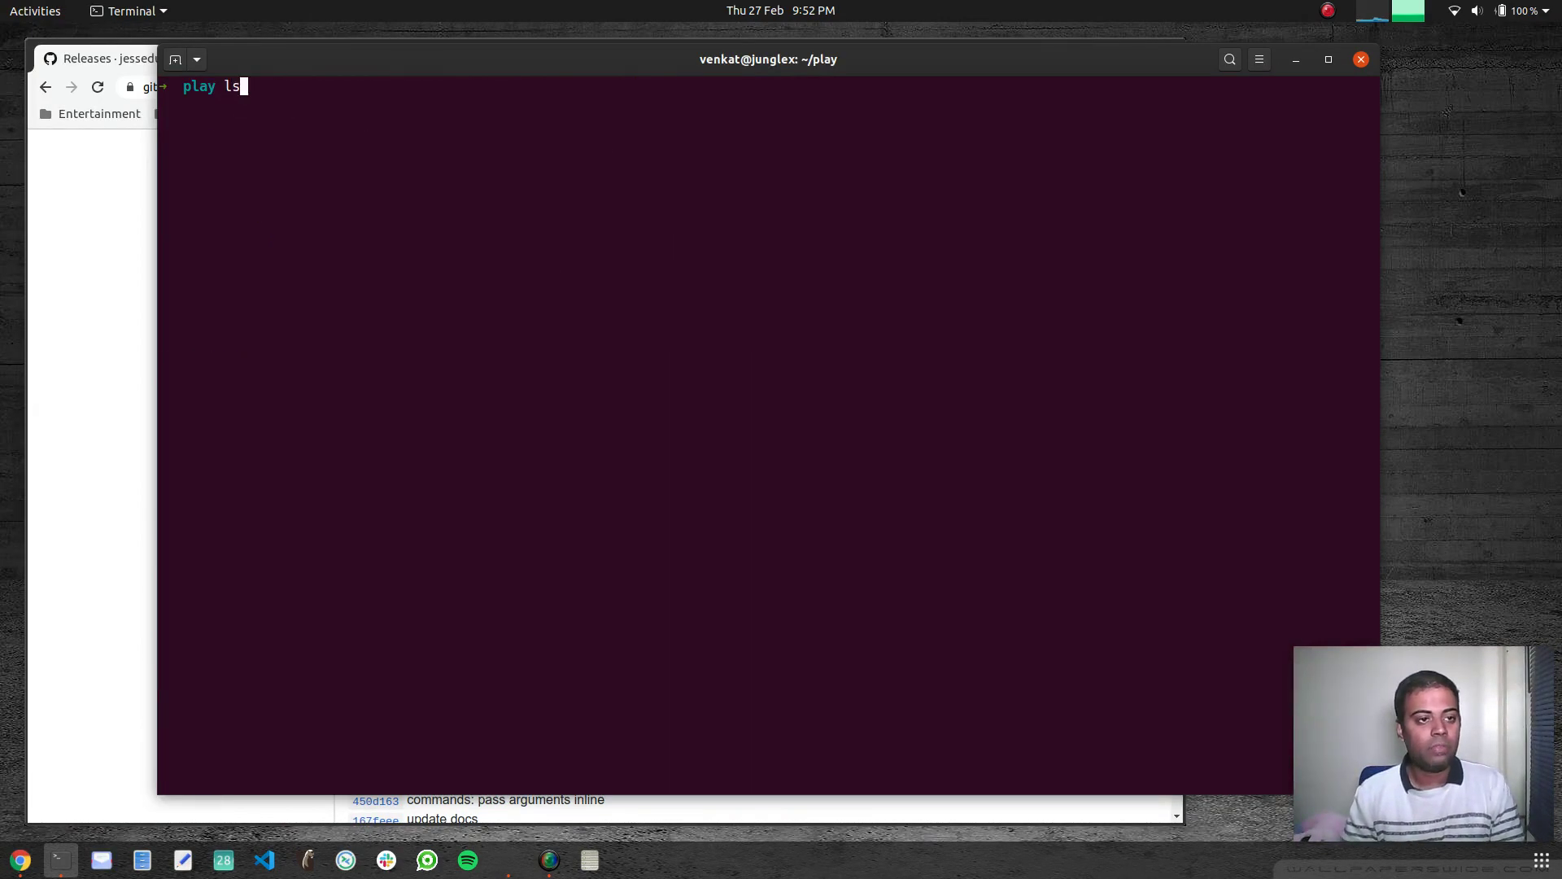
Extract lazydocker_0.8_Linux_x86_64.tar.gz and install the lazydocker binary into /usr/local/bin
key("Return")
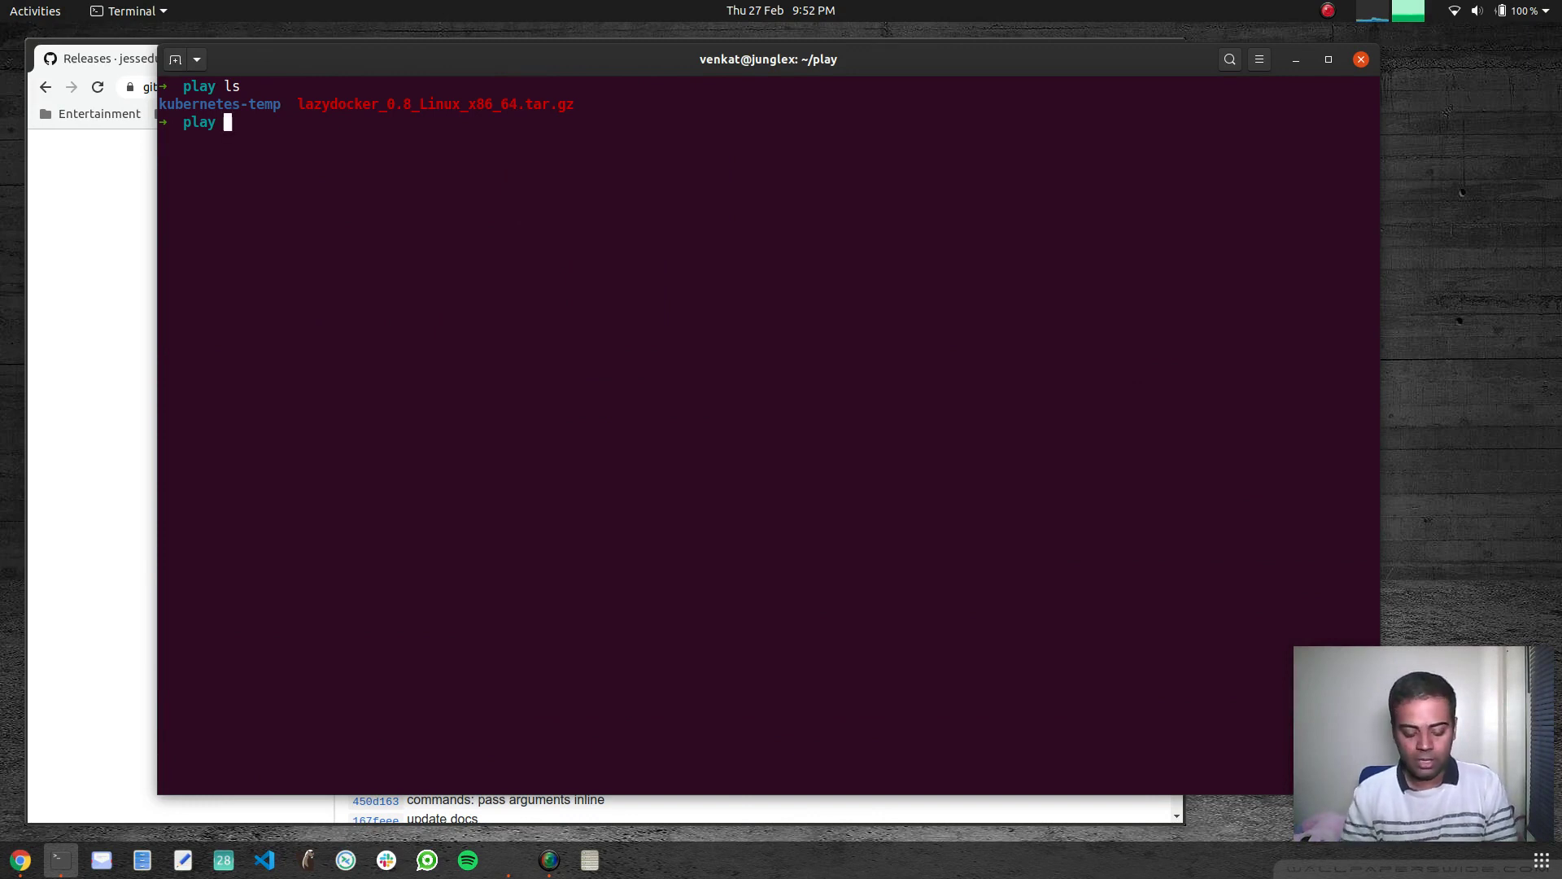
type("tar zxf lazydocker_0.8_Linux_x86_64.tar.gz")
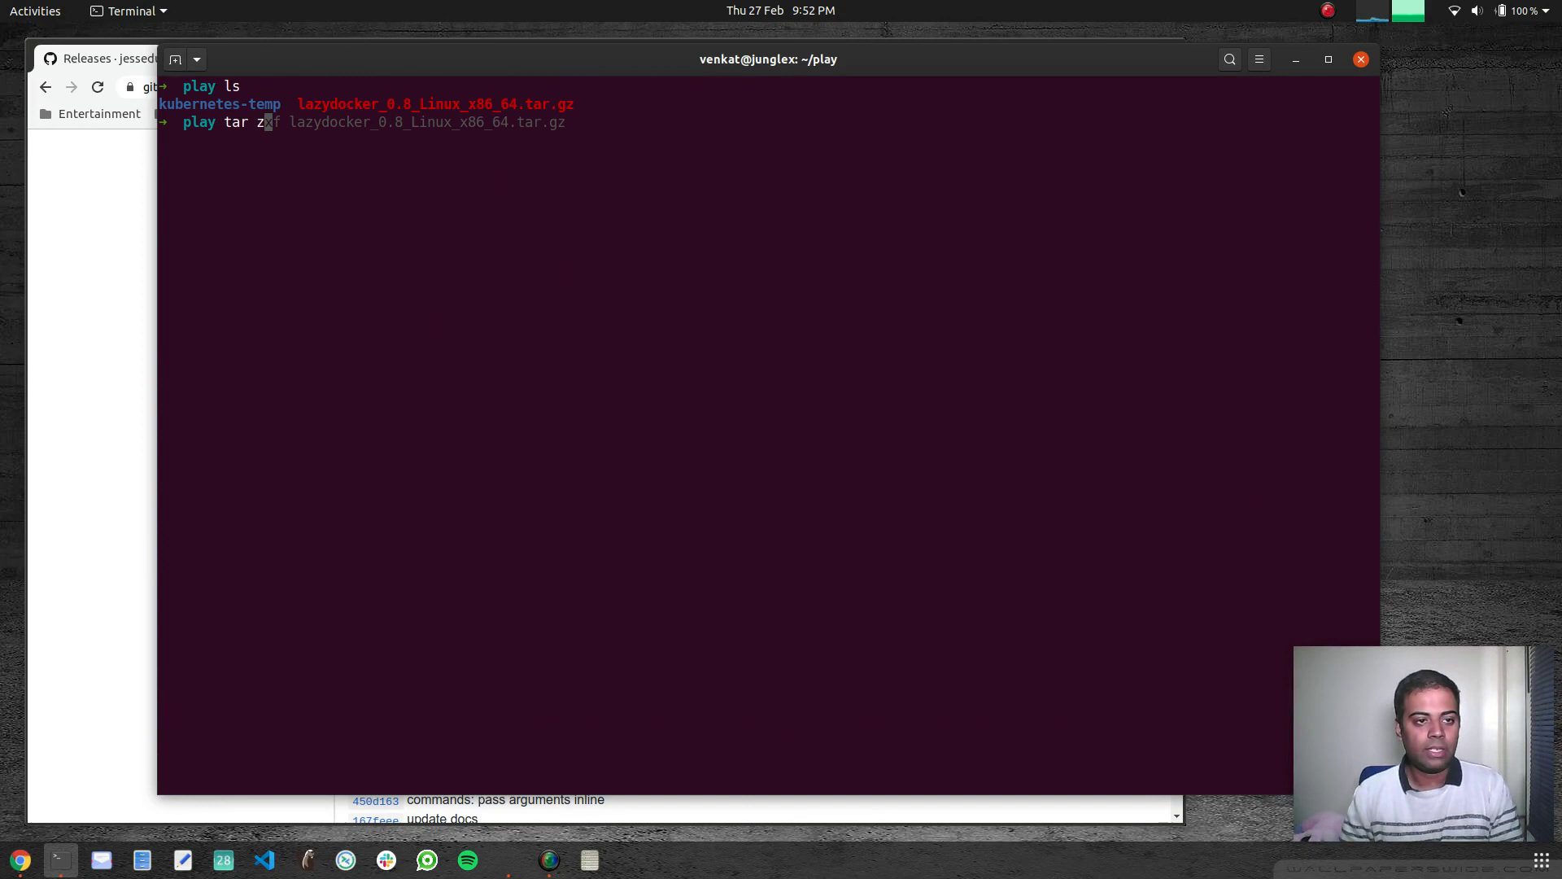
key("Return")
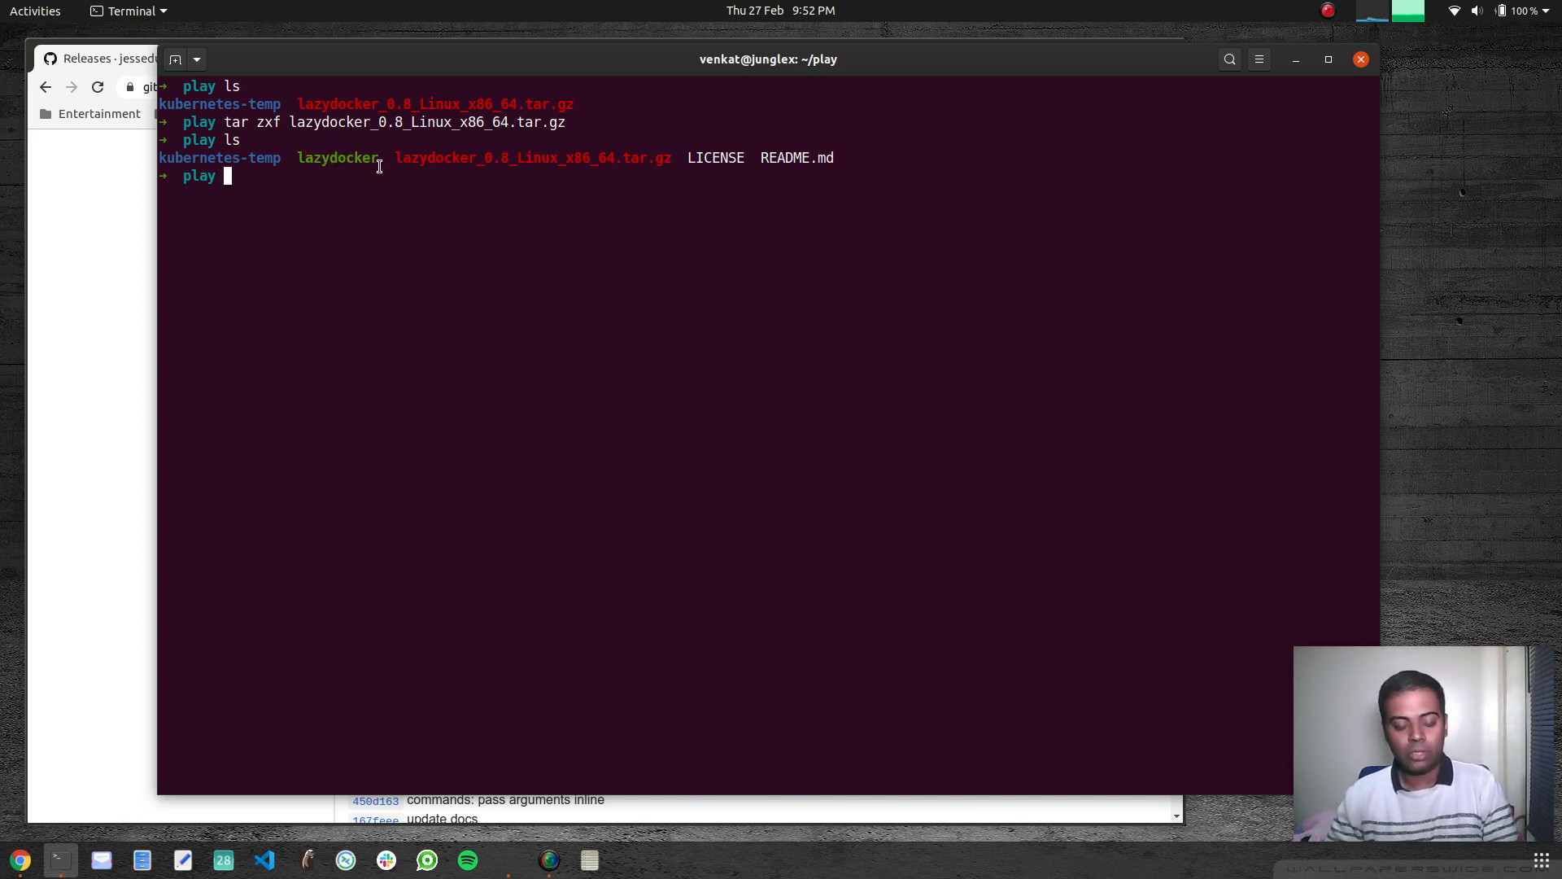
type("sudo rm -rf /usr/local/bin/kubeless")
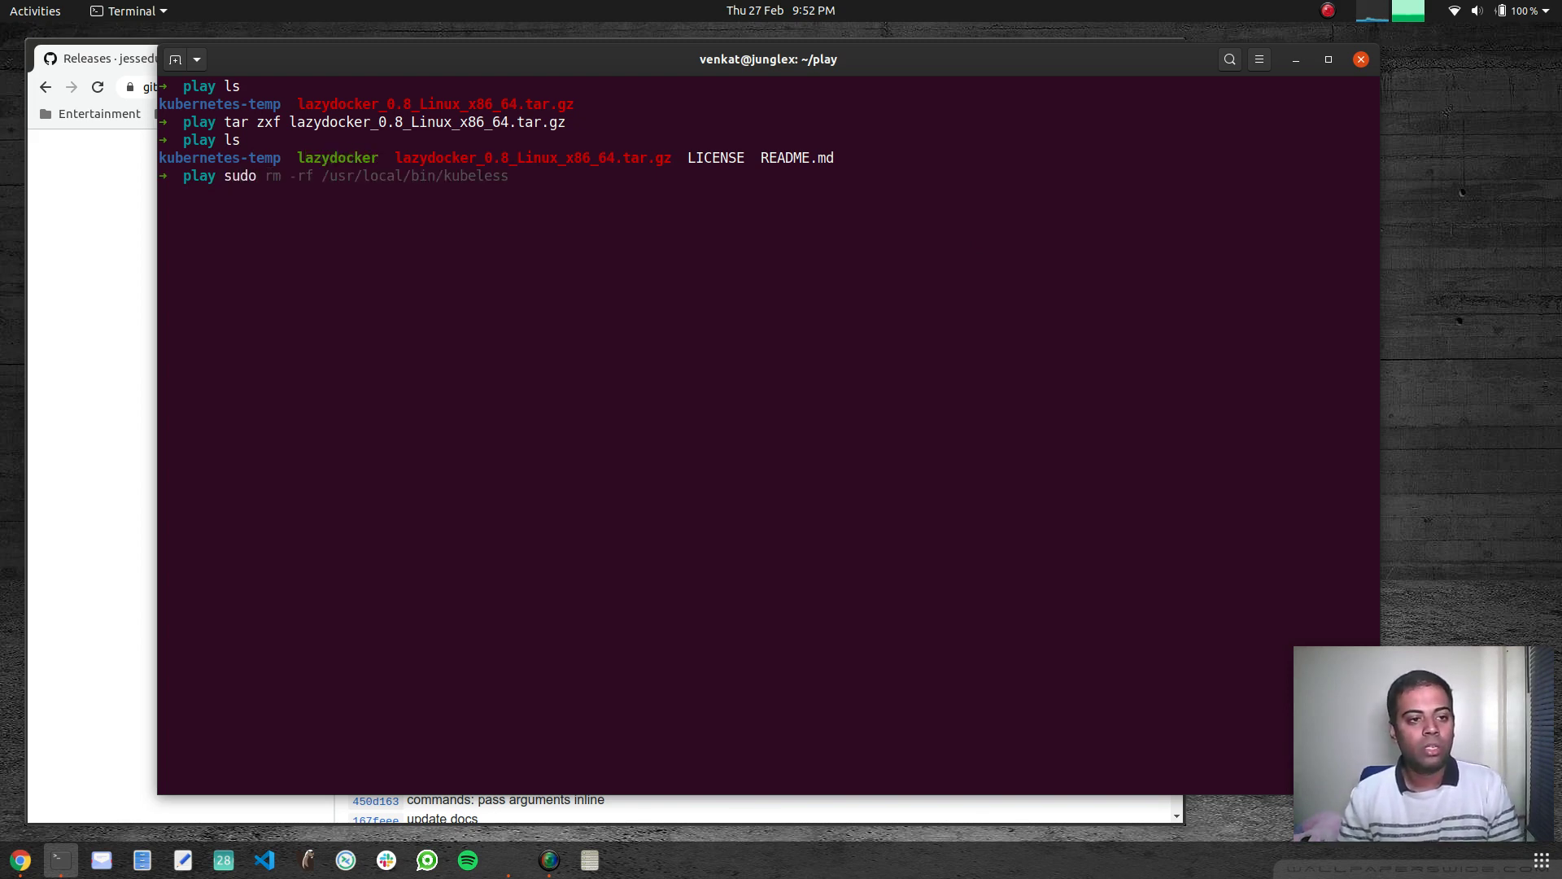
type("install lazydocker /usr/local/bin")
type("which lazydocker")
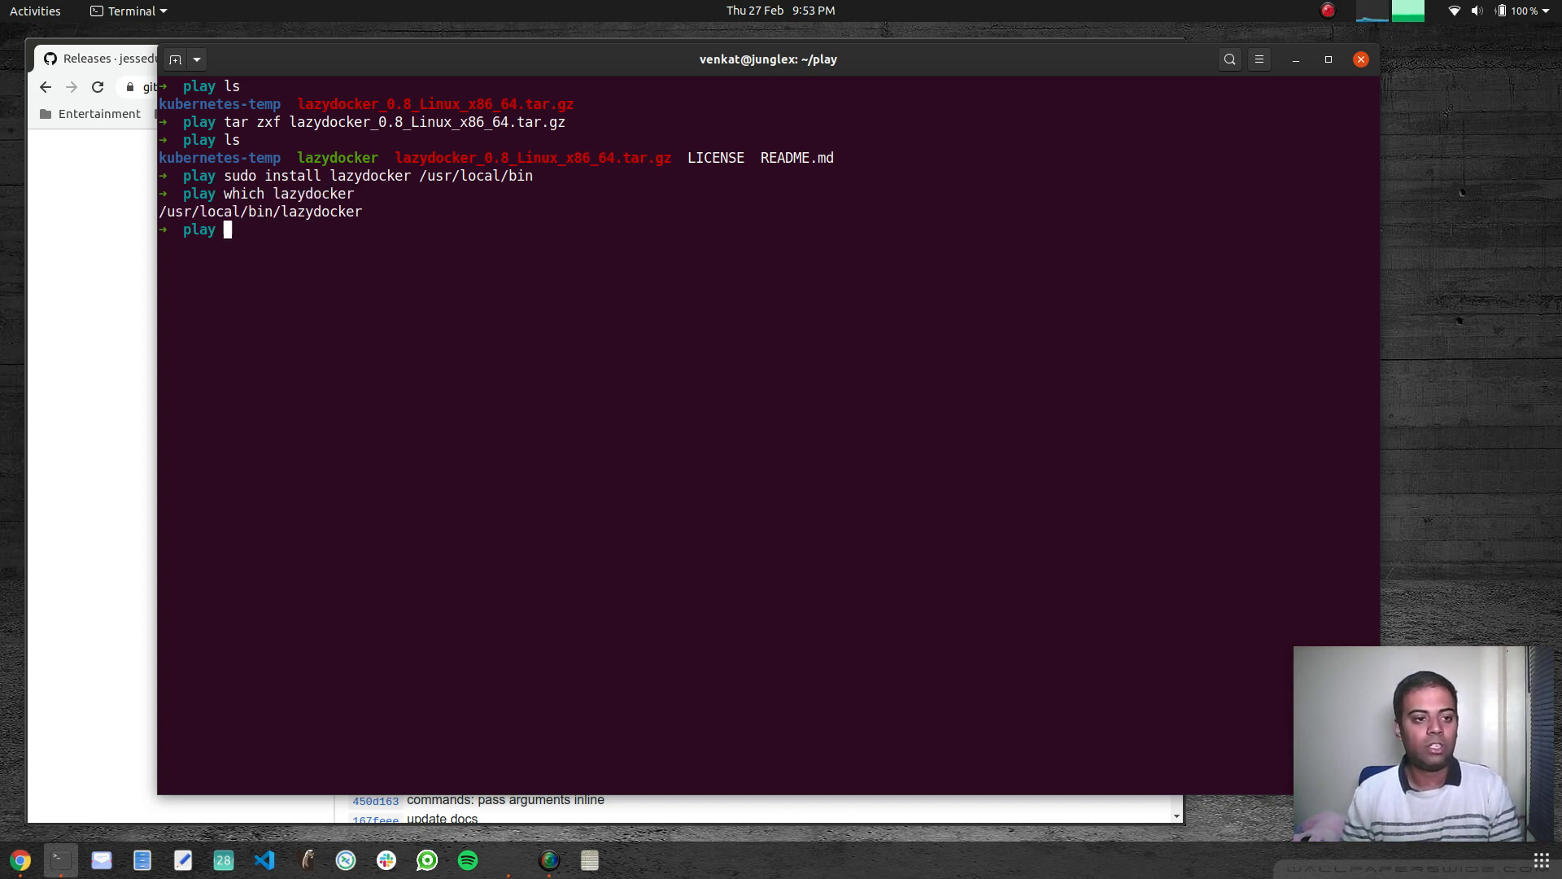
type("lax")
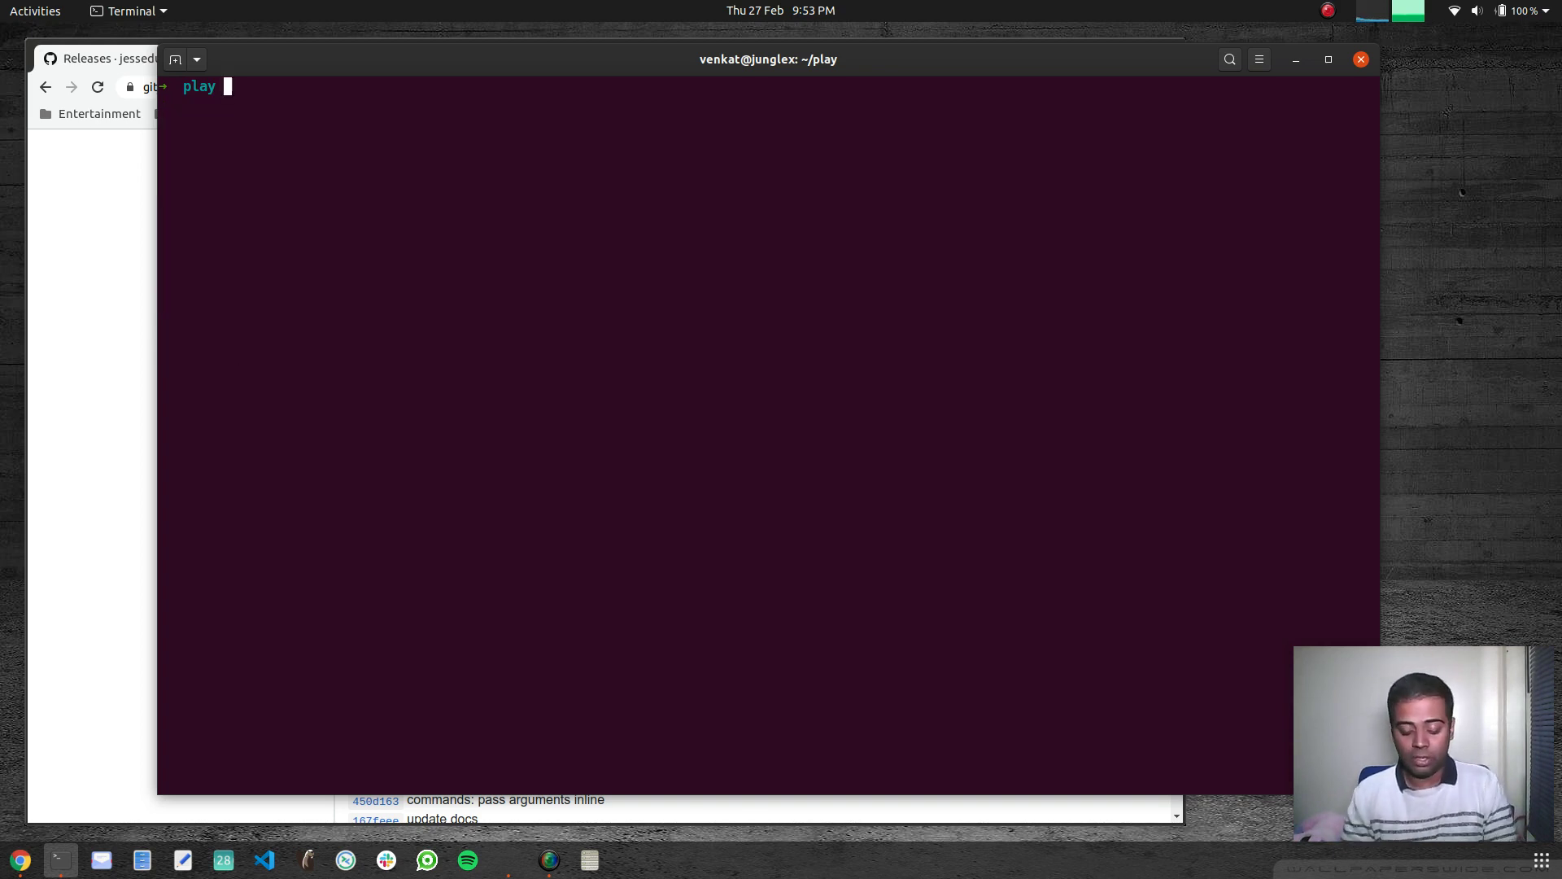
Launch LazyDocker from the play folder's terminal prompt
type("lazydocker version")
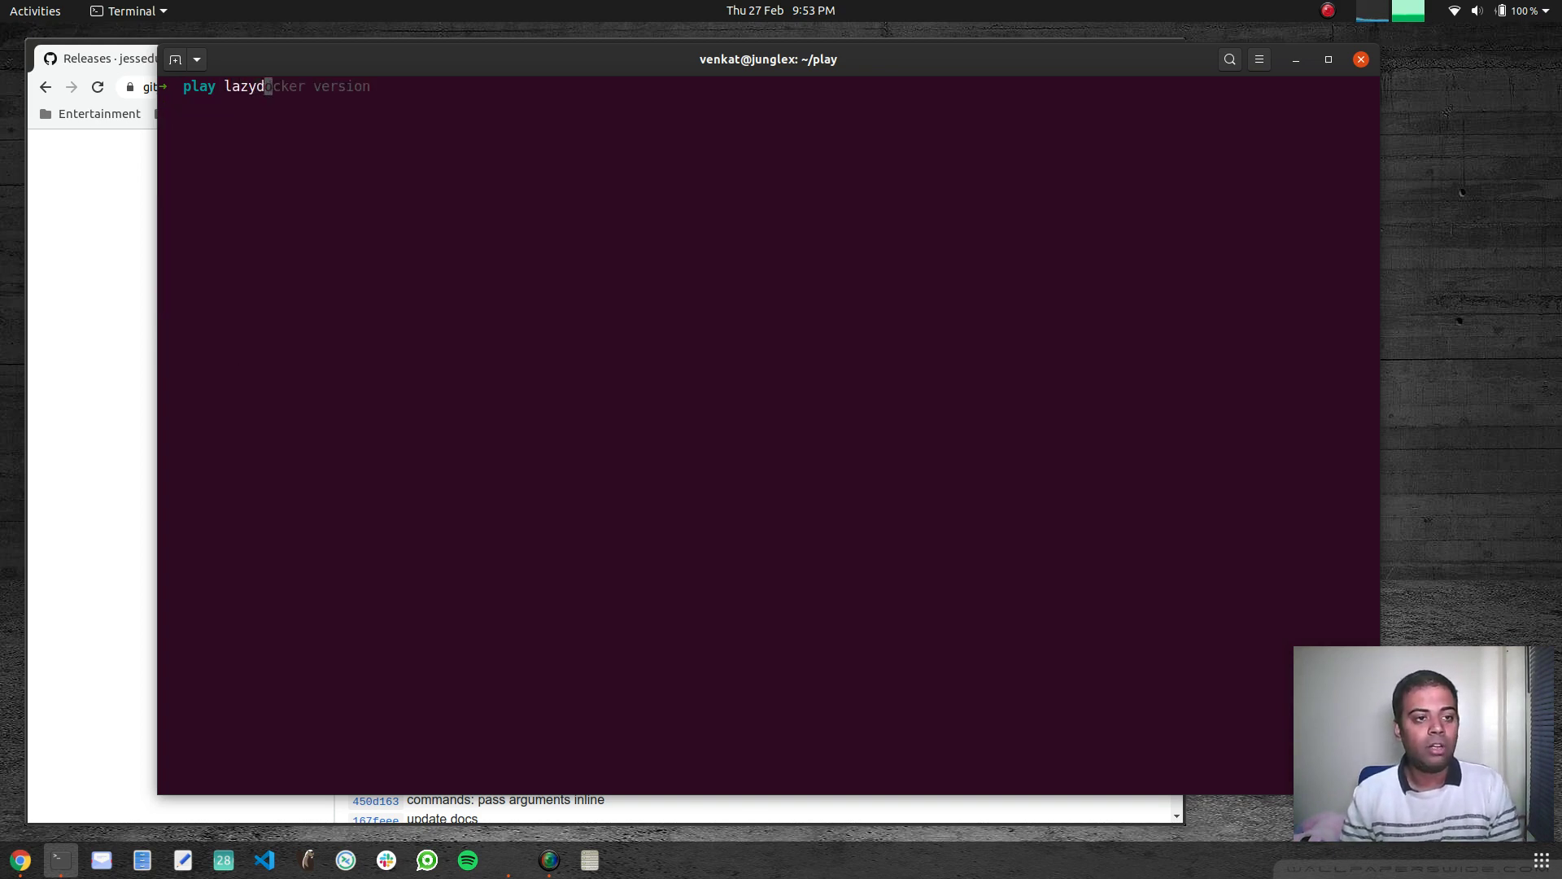
key("Return")
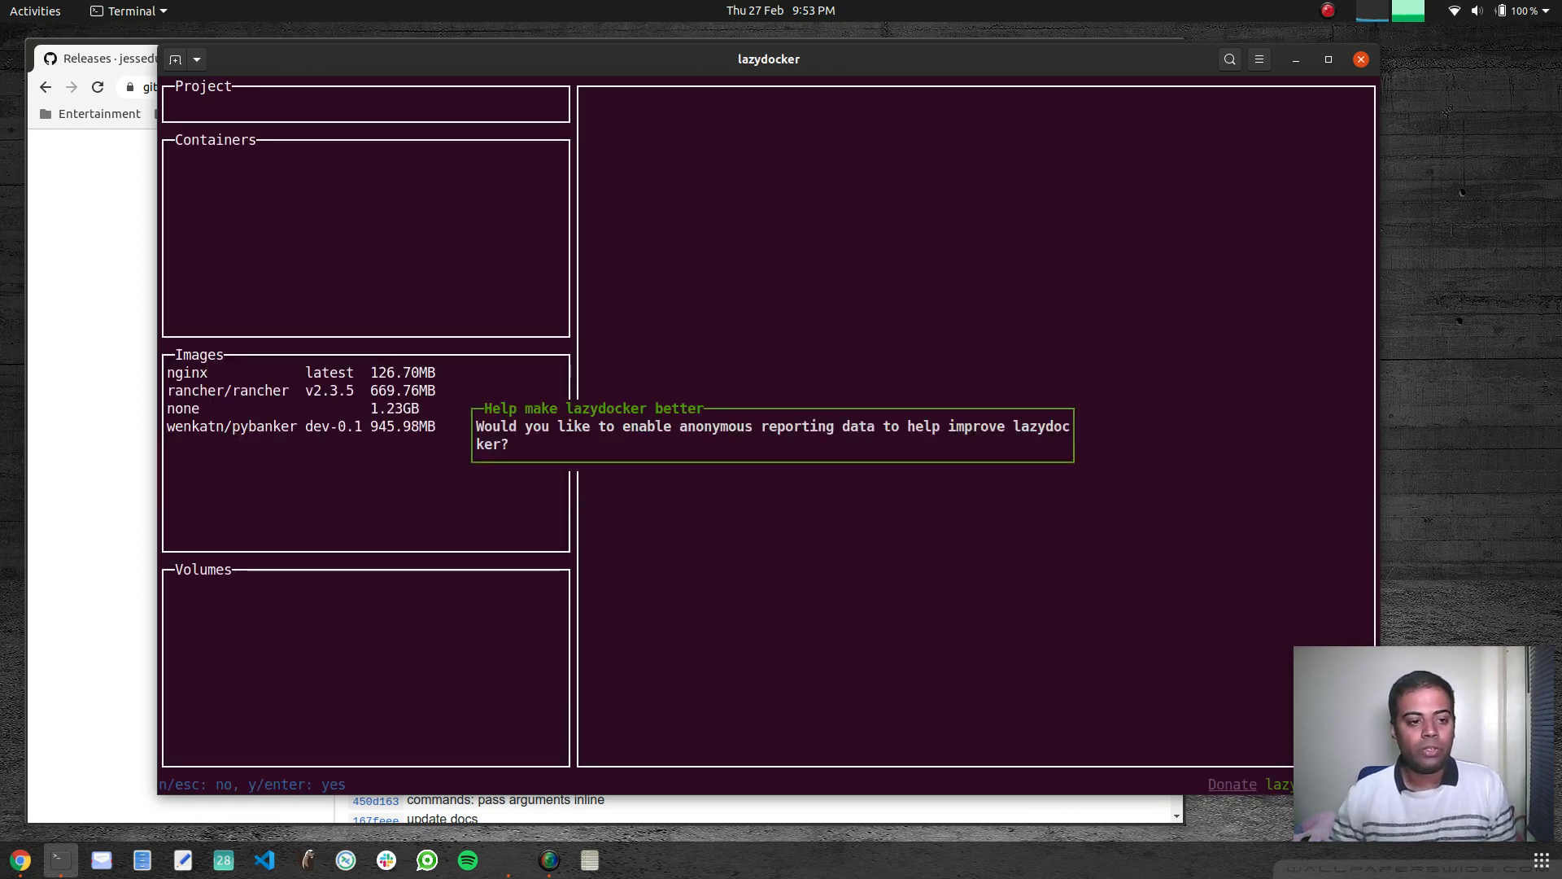
mouse_move(816, 437)
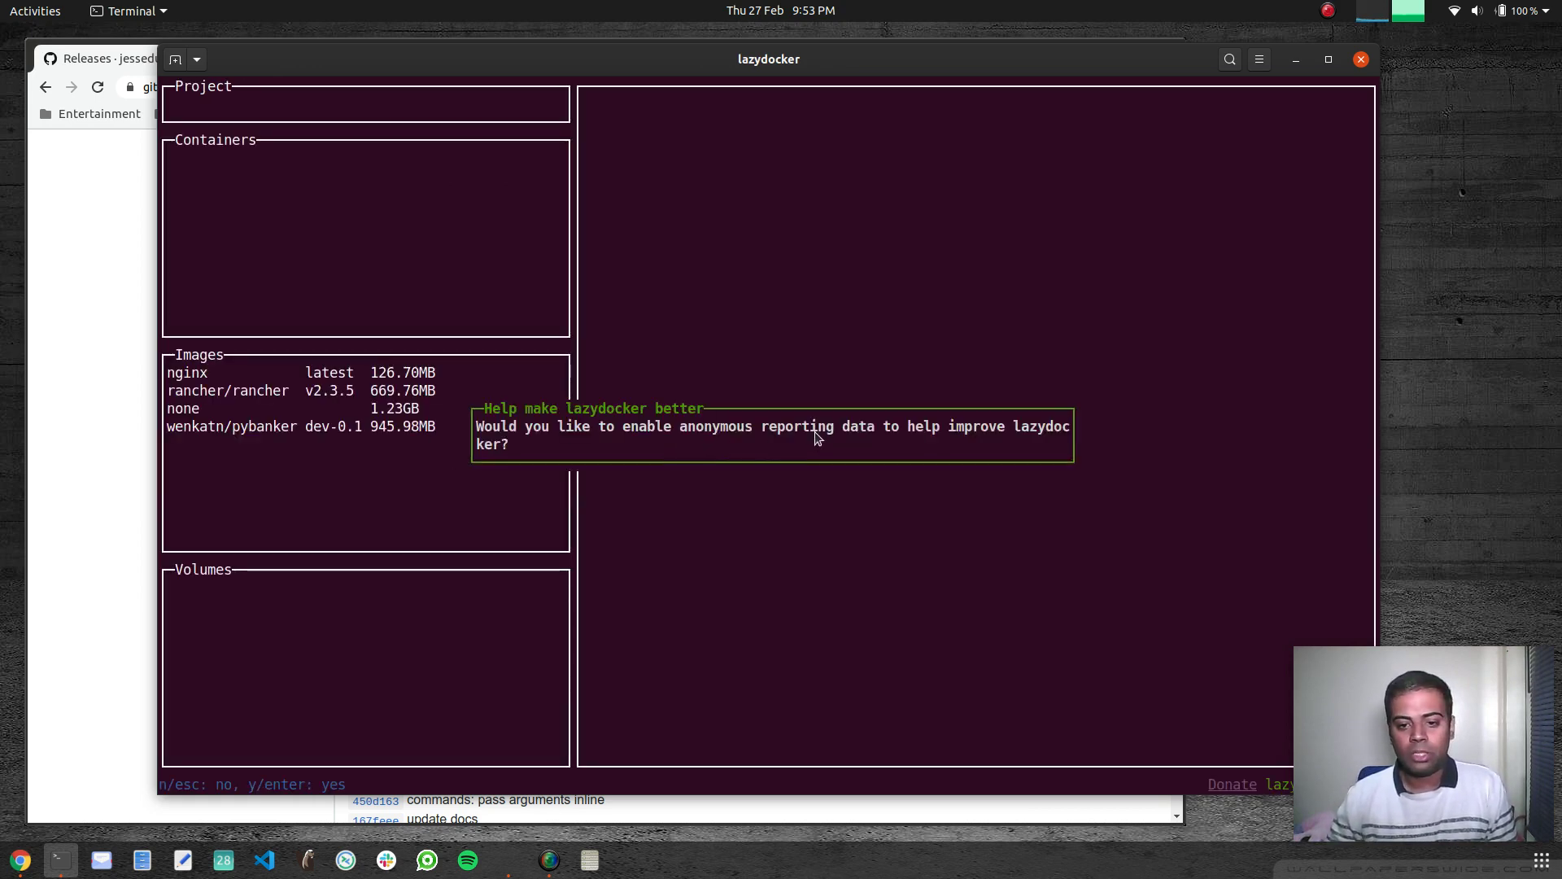
mouse_move(946, 442)
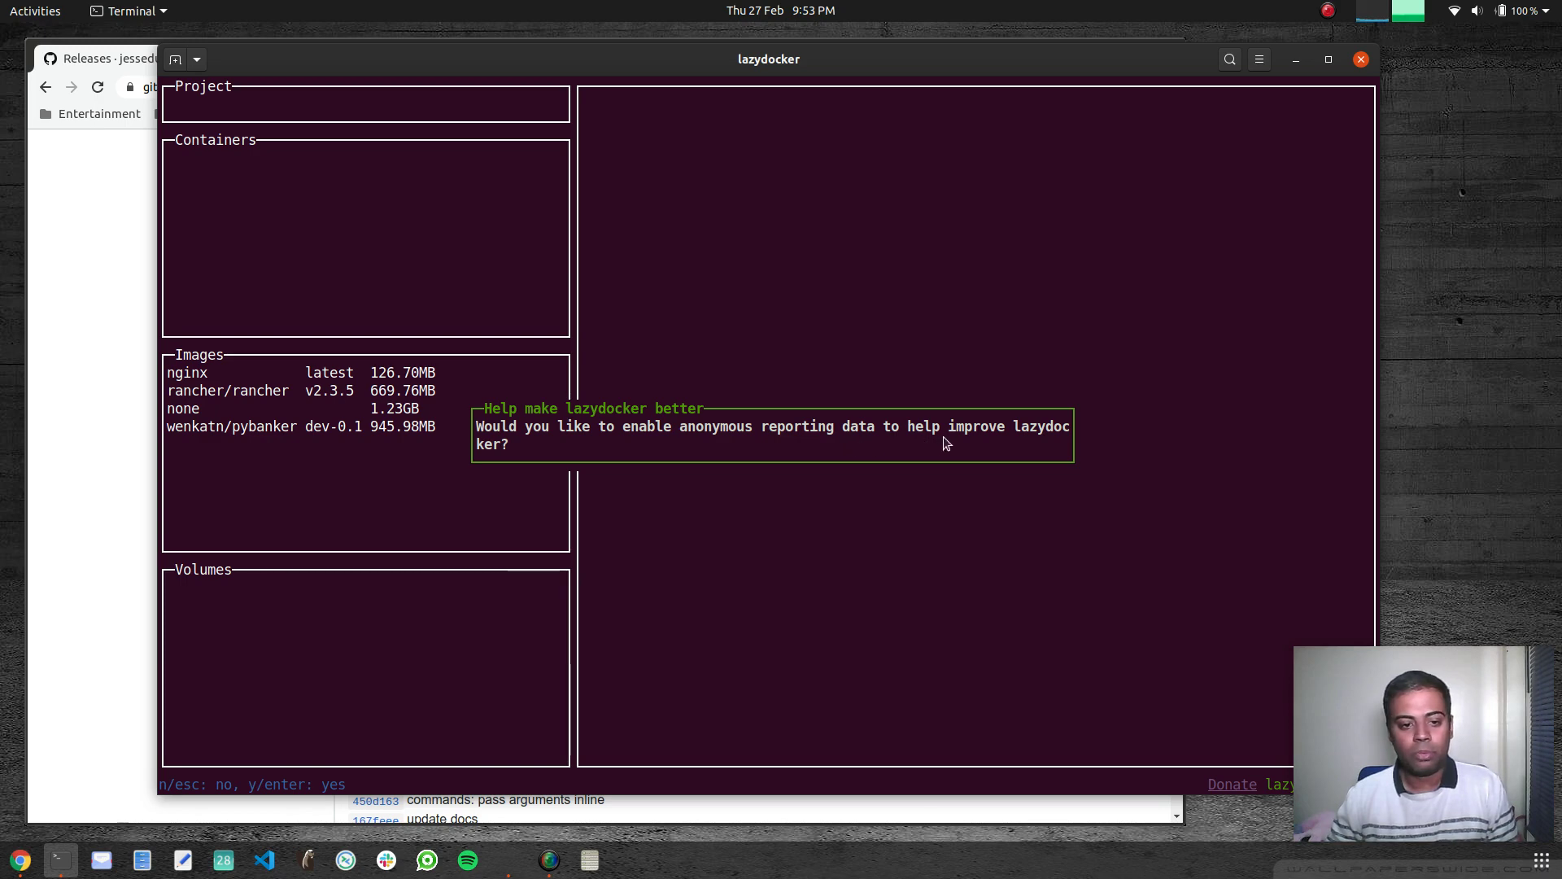
mouse_move(939, 446)
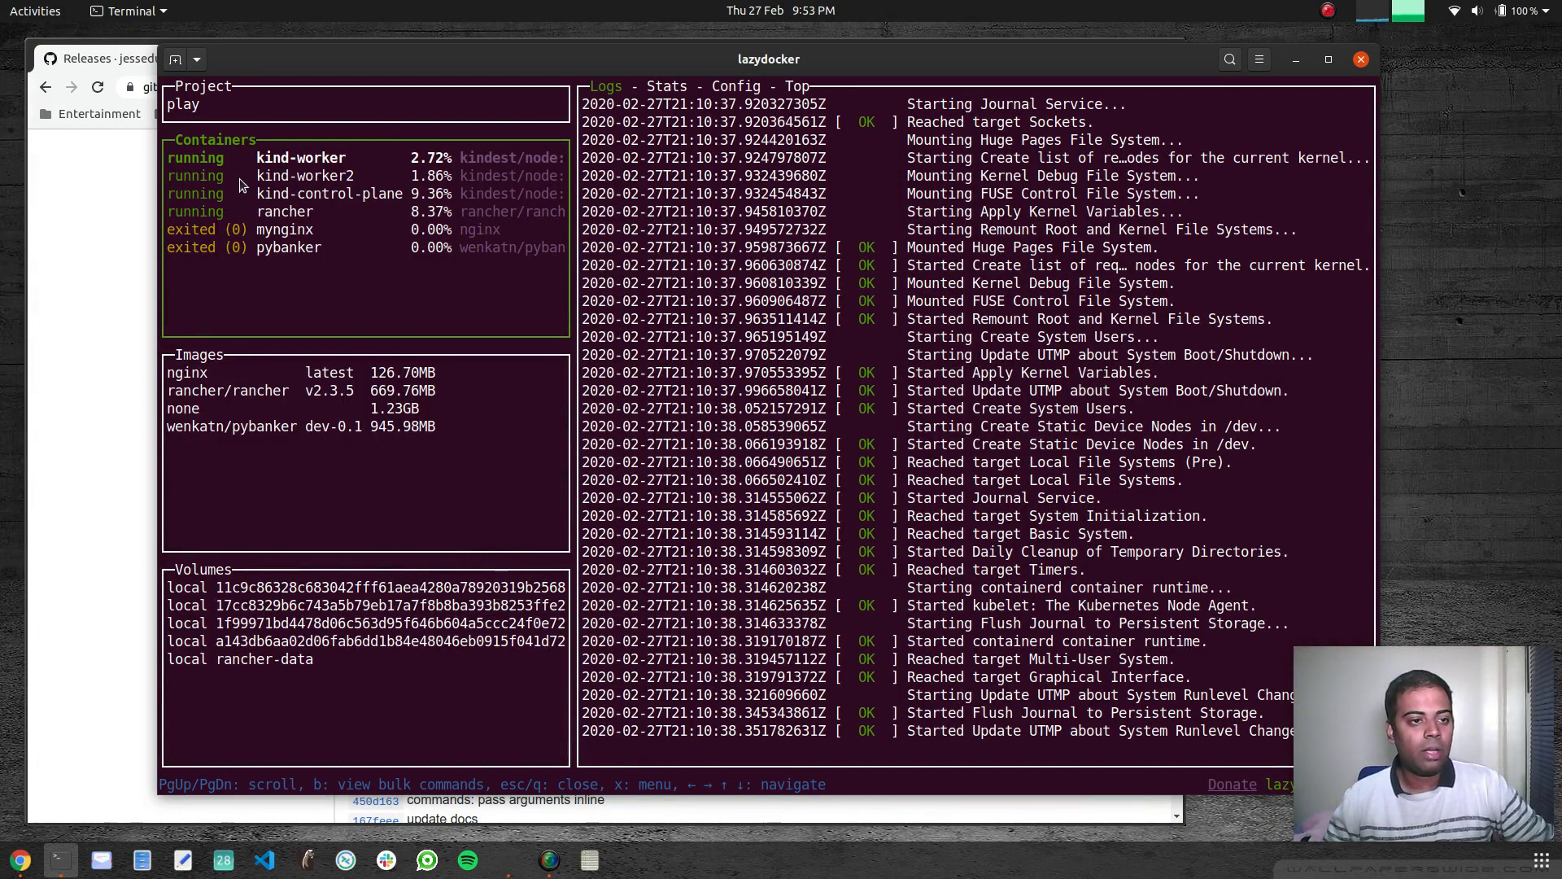
View the volume and untagged none image details, then kind-worker's logs and stats
left_click(304, 176)
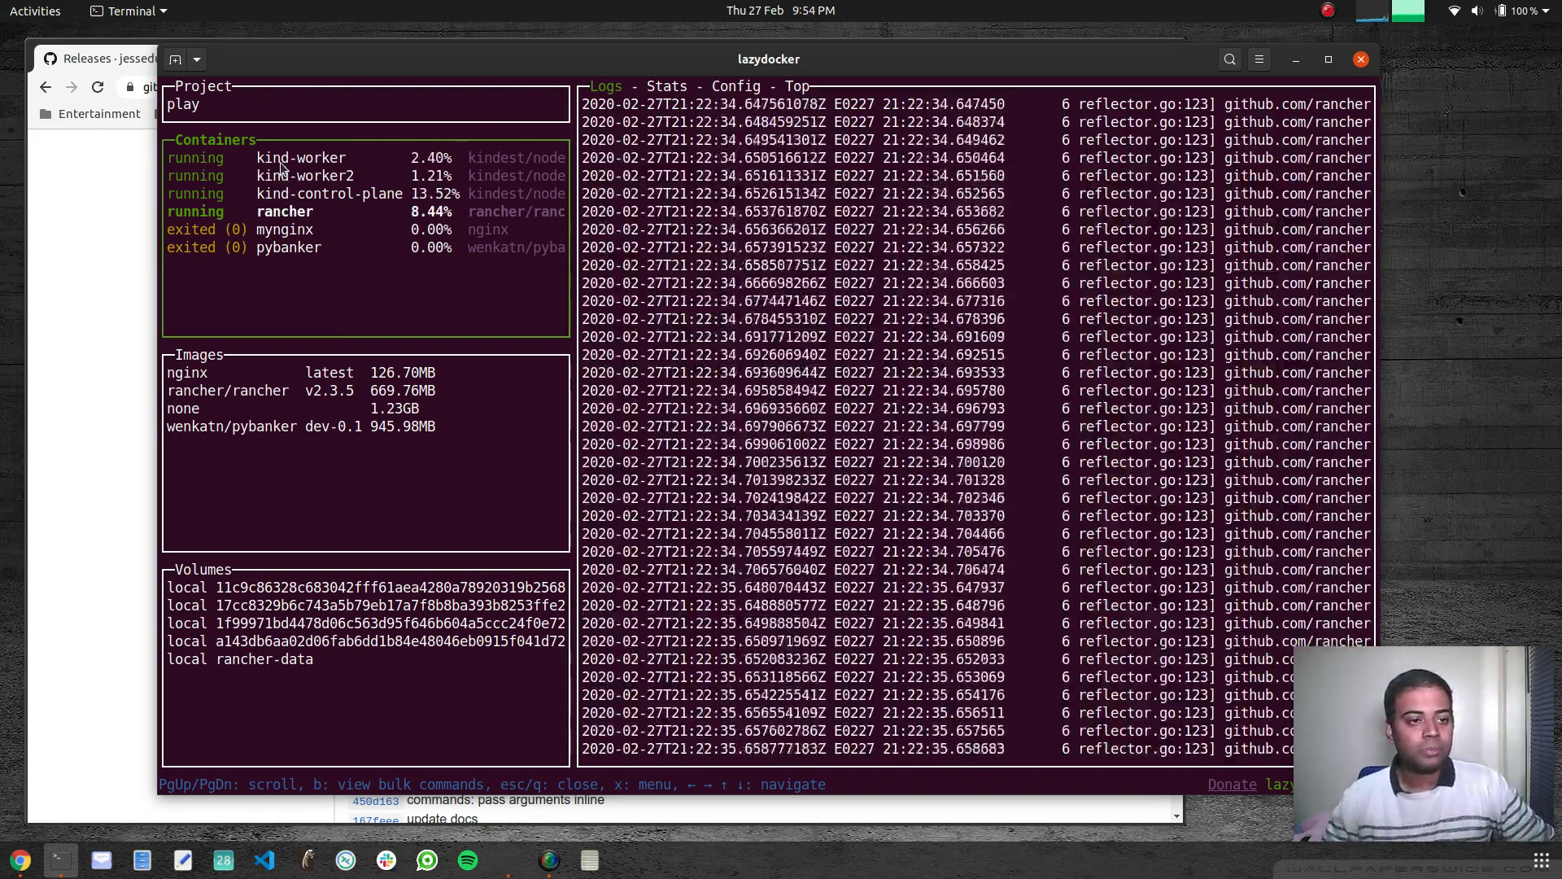
left_click(301, 157)
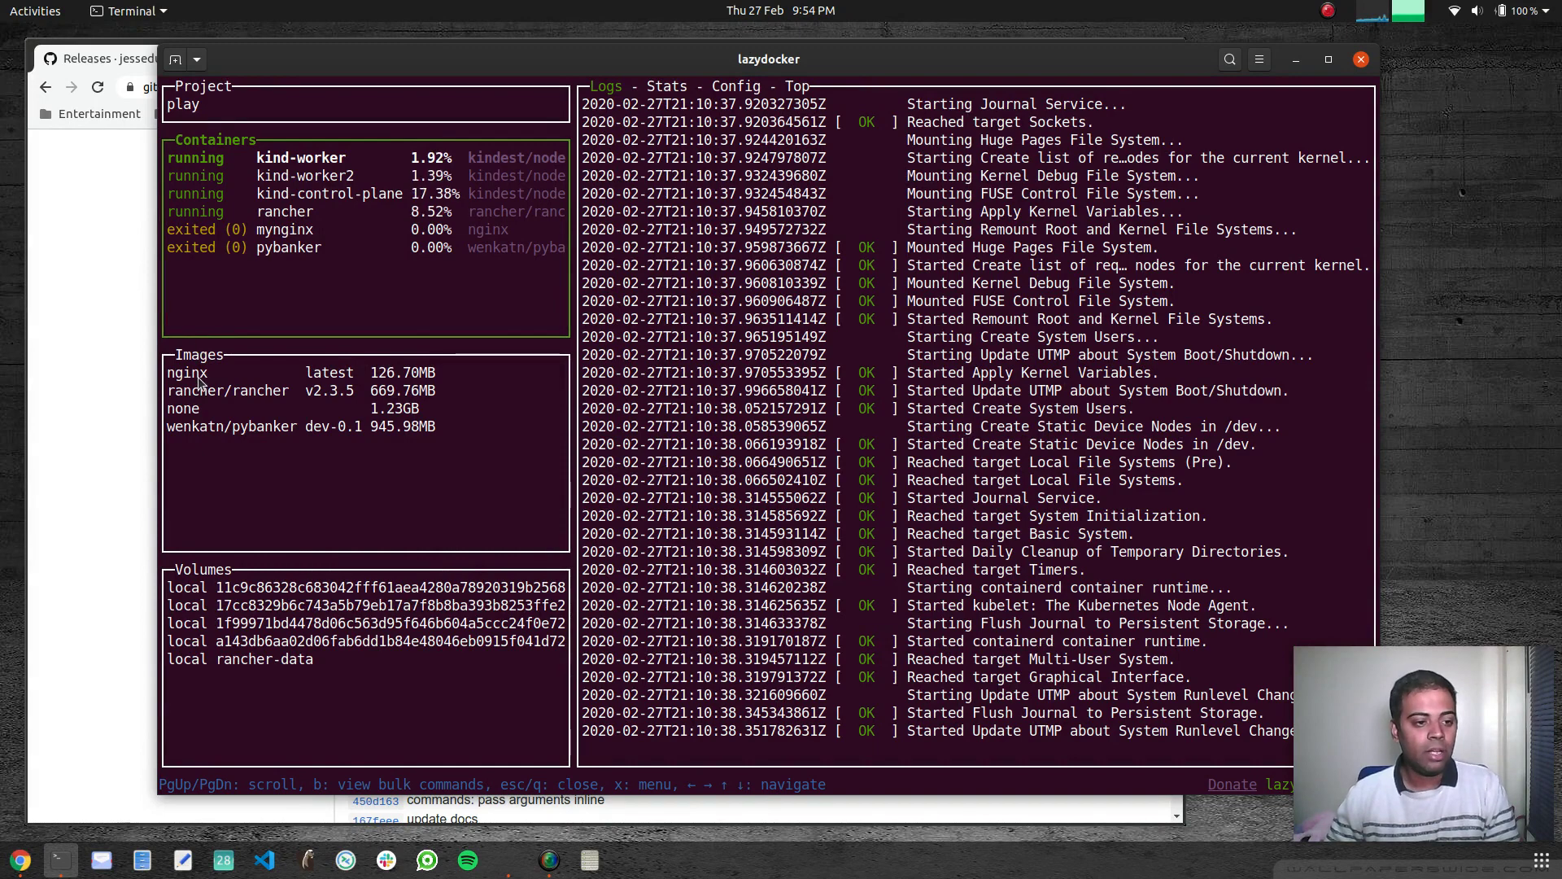
left_click(185, 372)
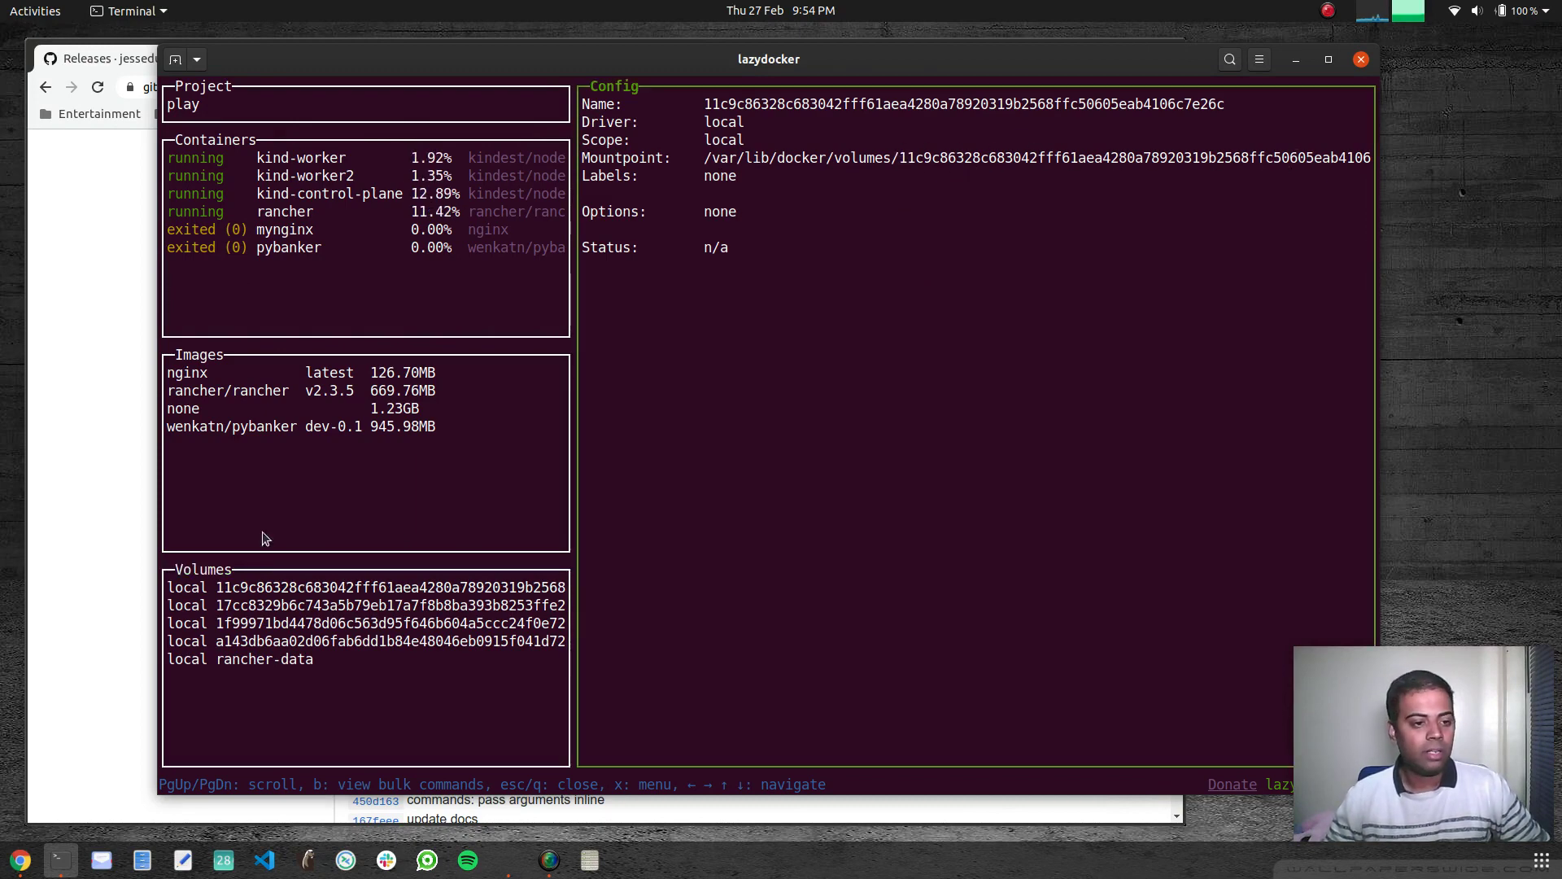
left_click(188, 372)
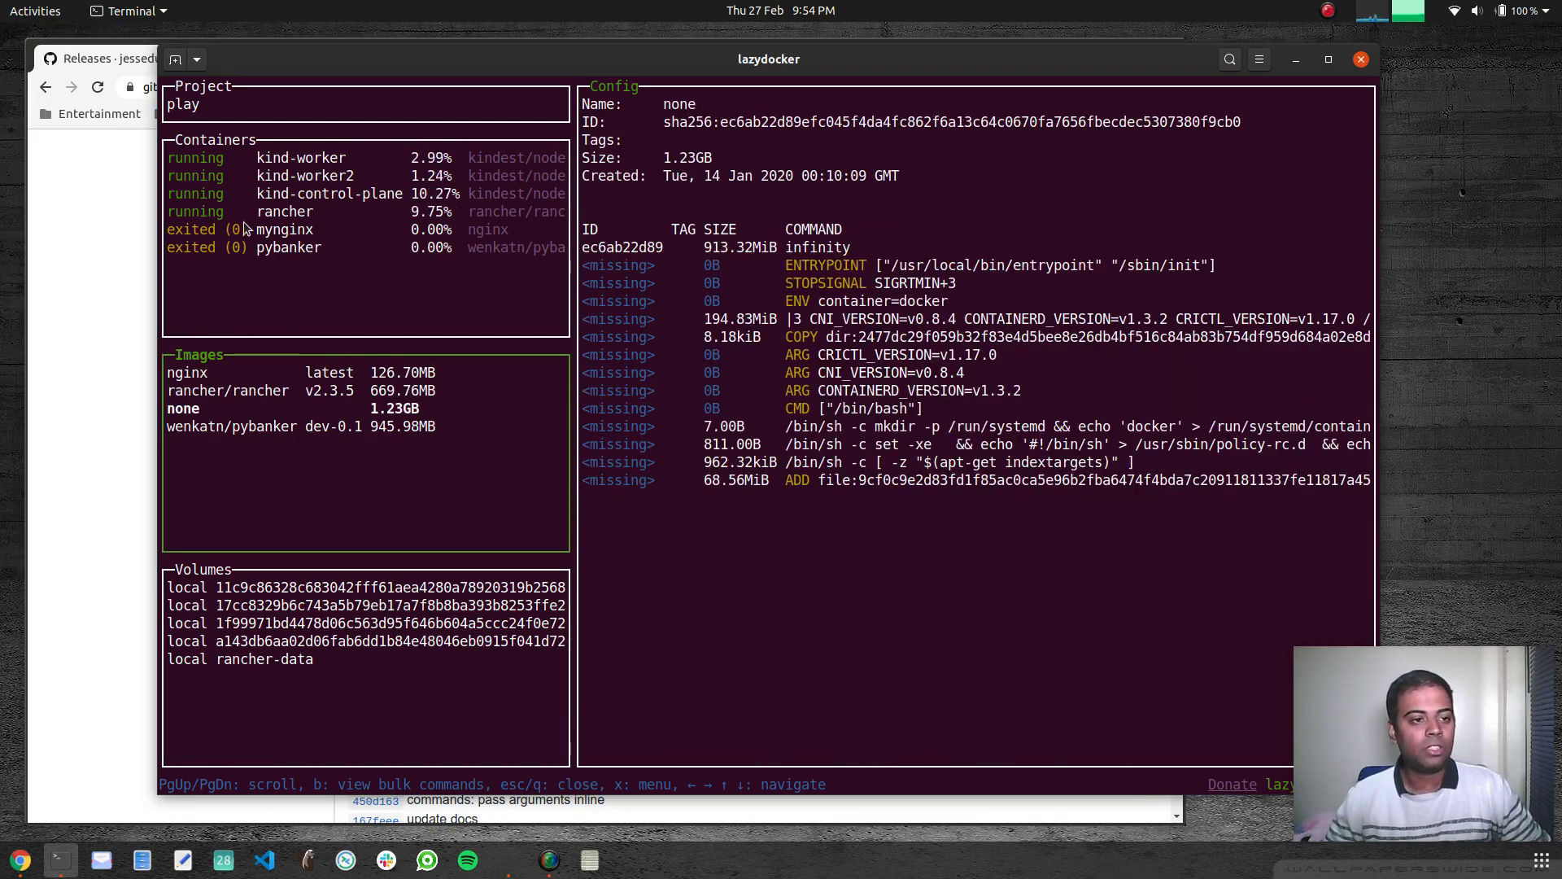
left_click(300, 158)
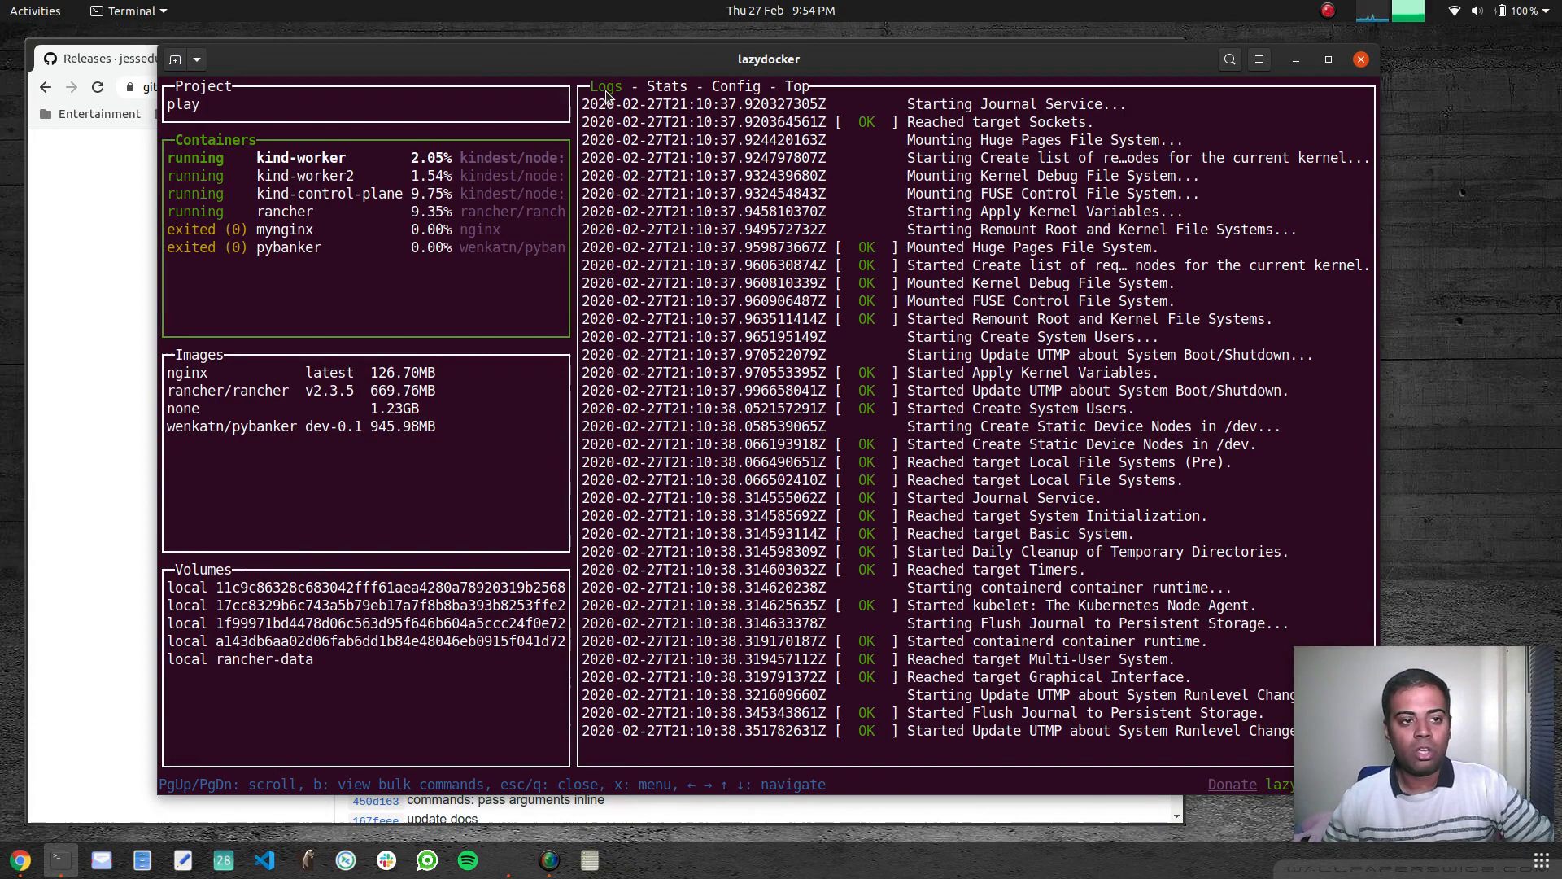
left_click(667, 87)
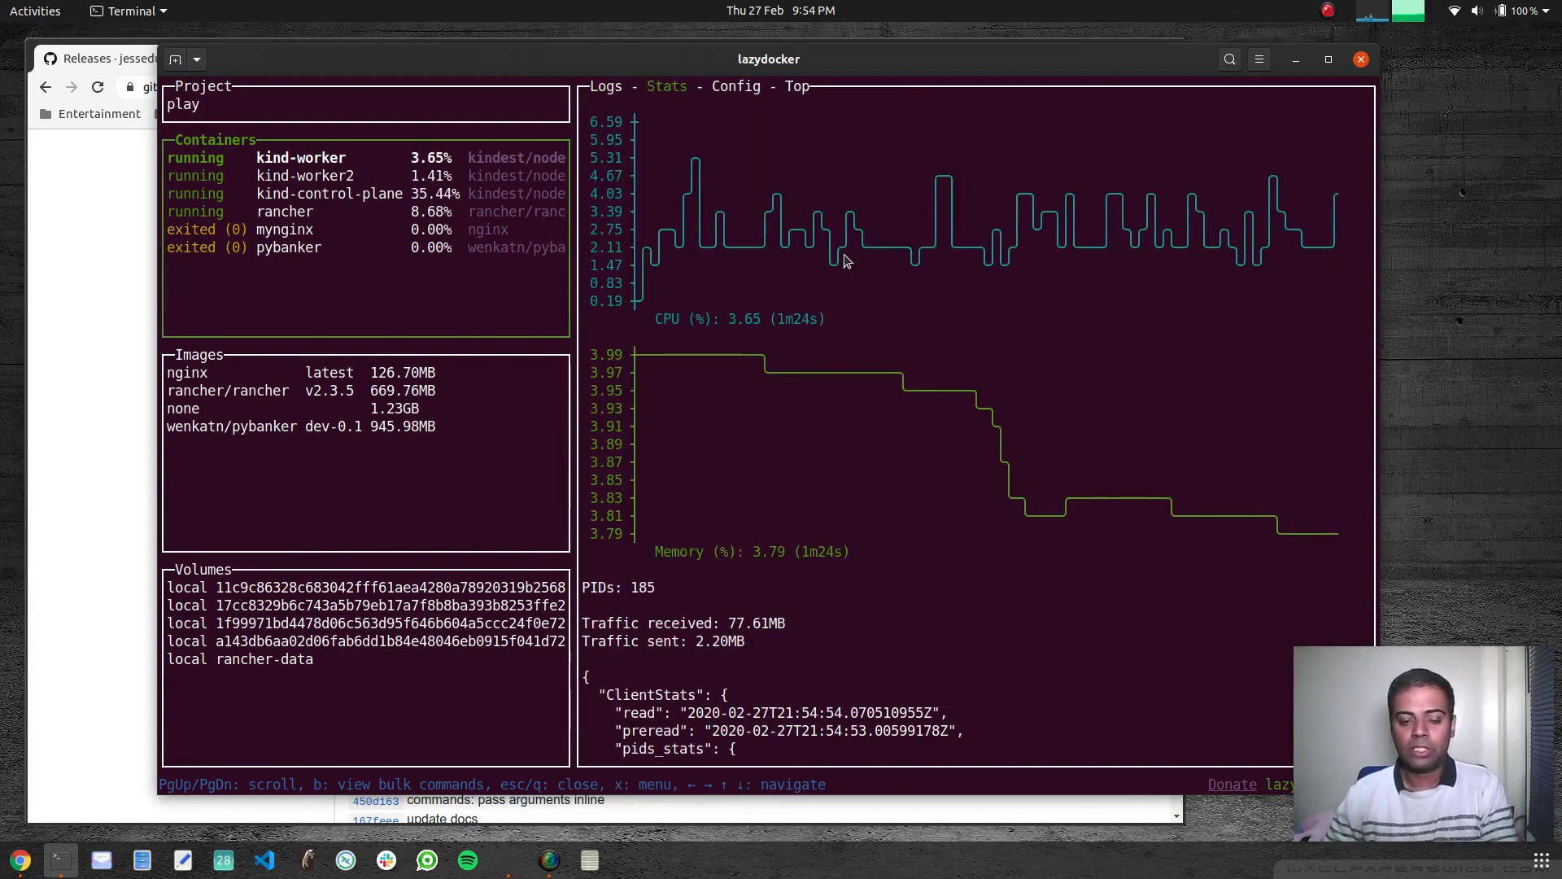
mouse_move(826, 381)
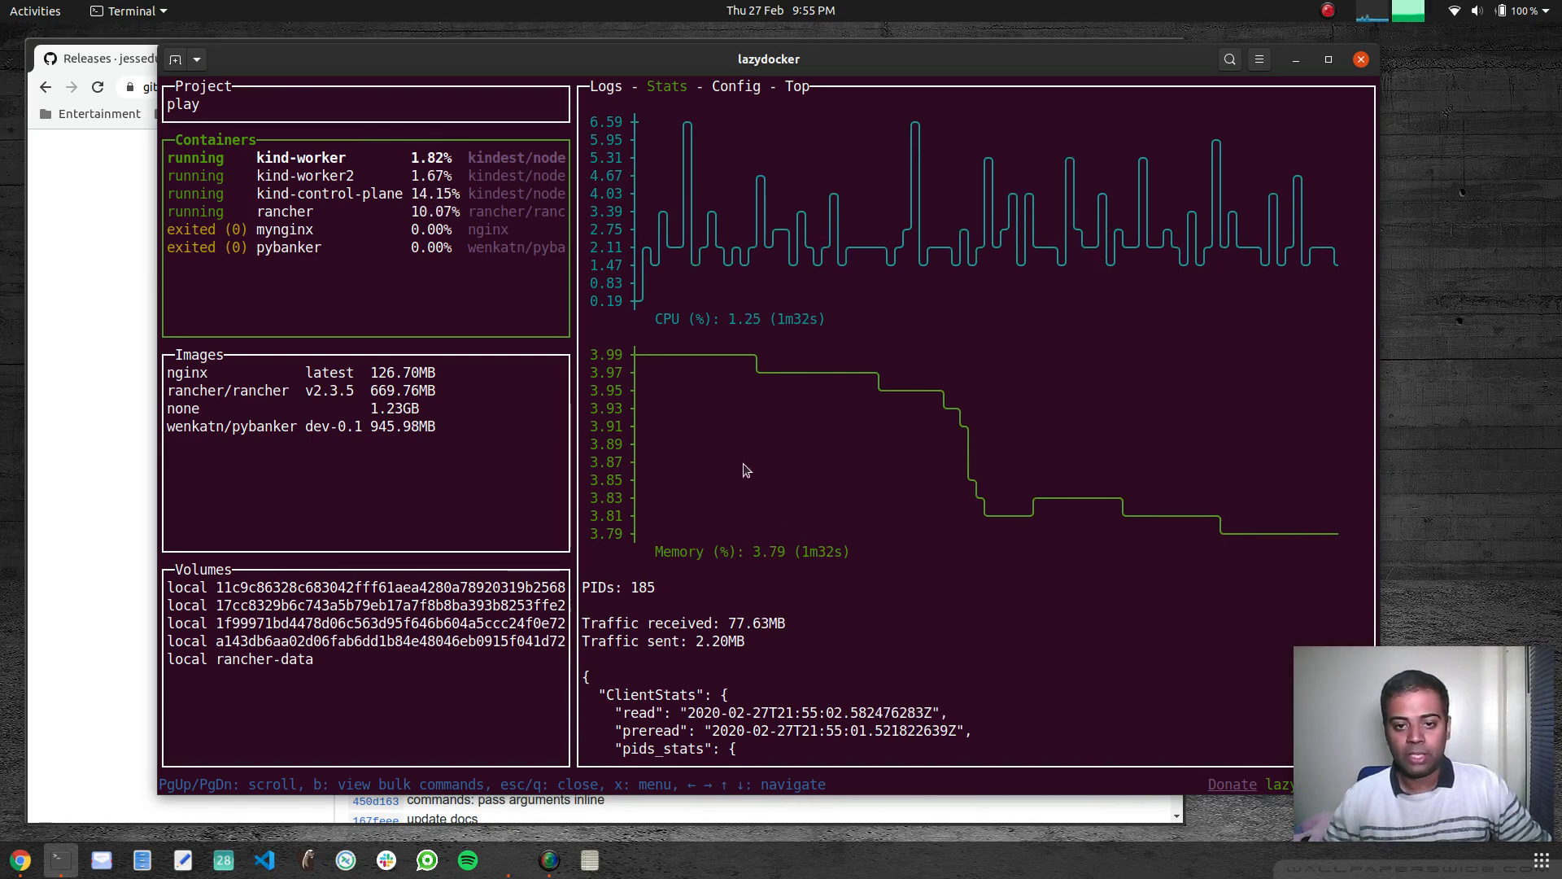
Show kind-worker's Config tab and scroll through its full JSON details
left_click(735, 85)
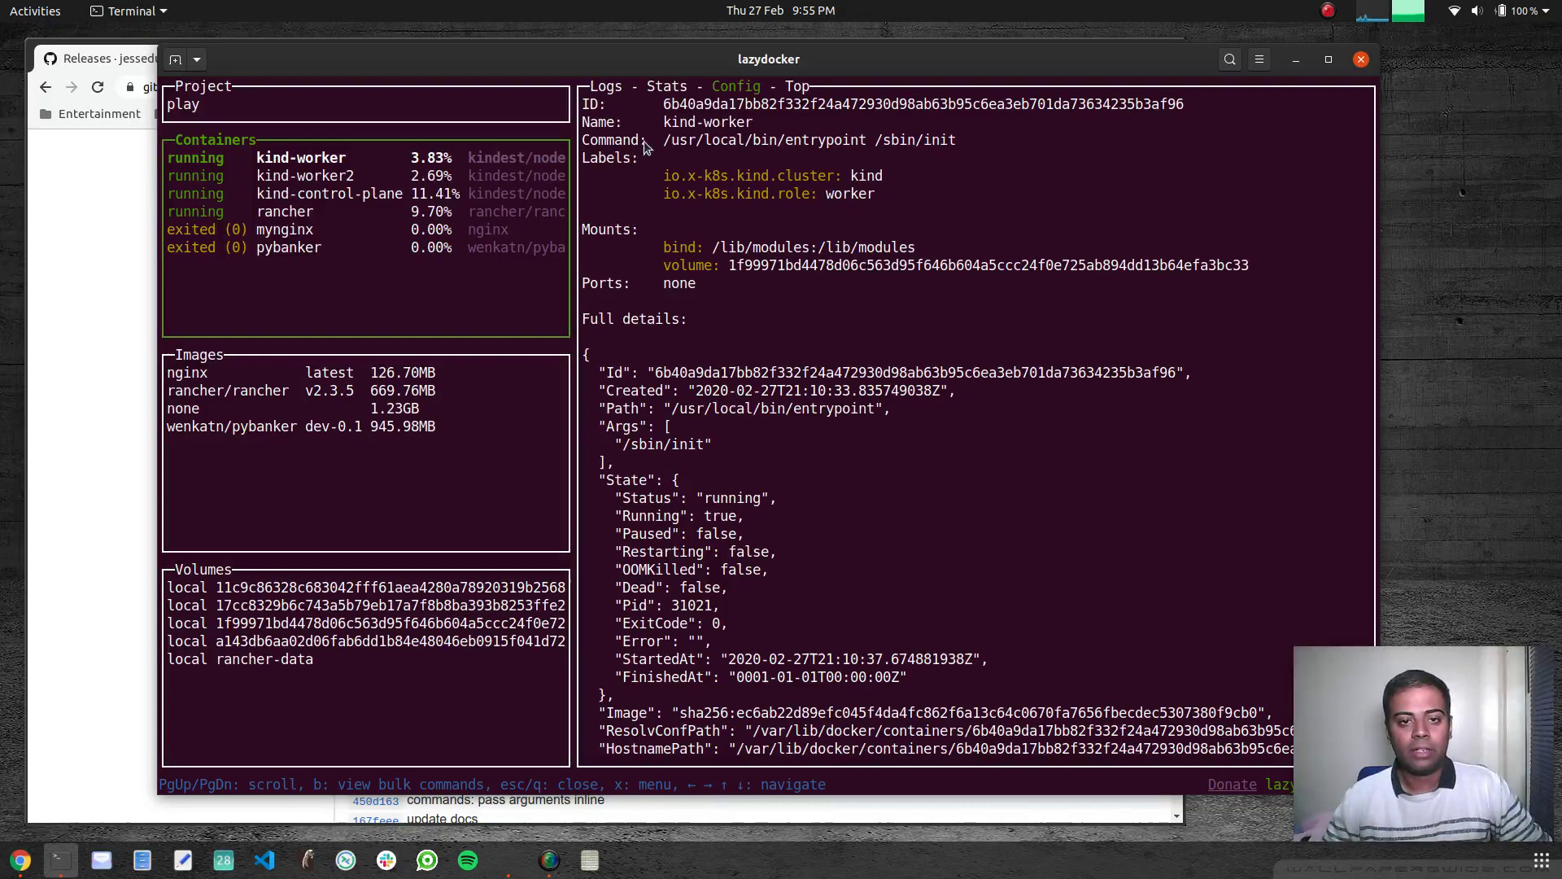
mouse_move(626, 236)
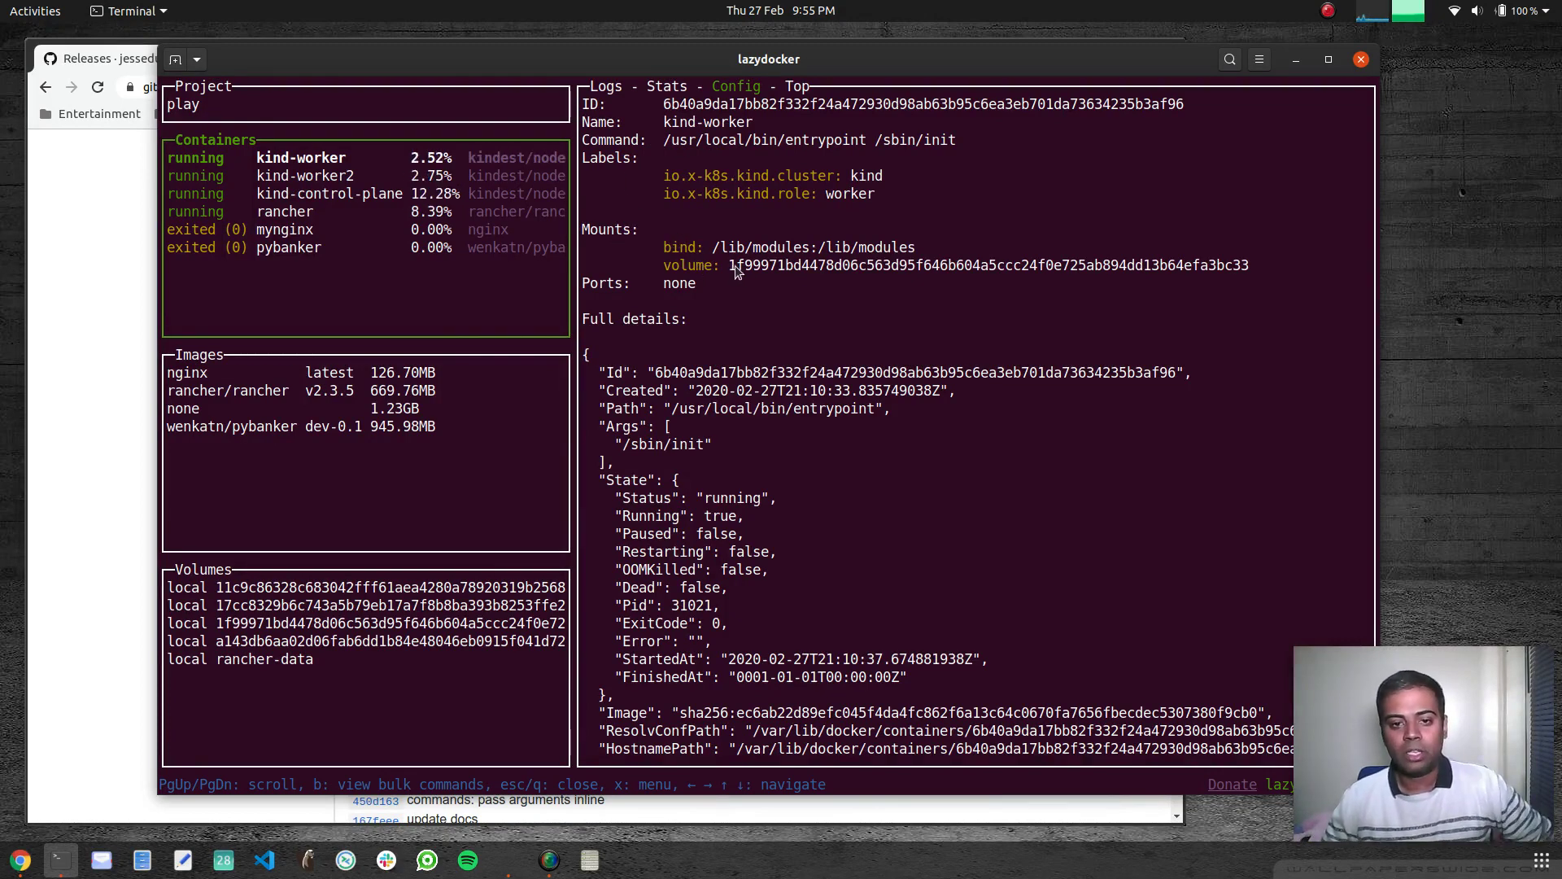
mouse_move(757, 277)
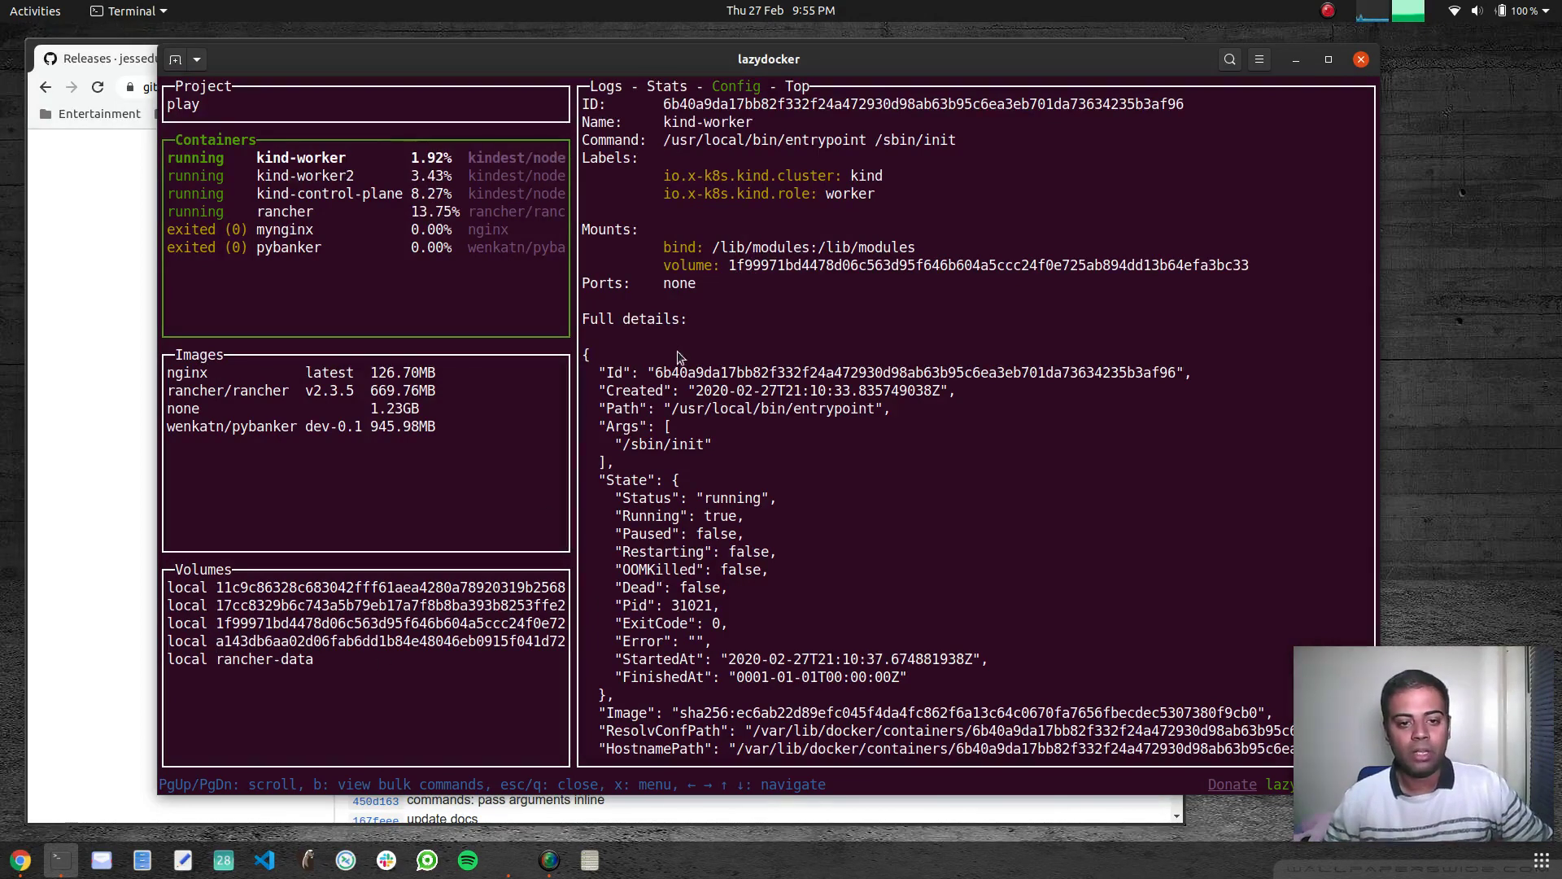
scroll("down", 3)
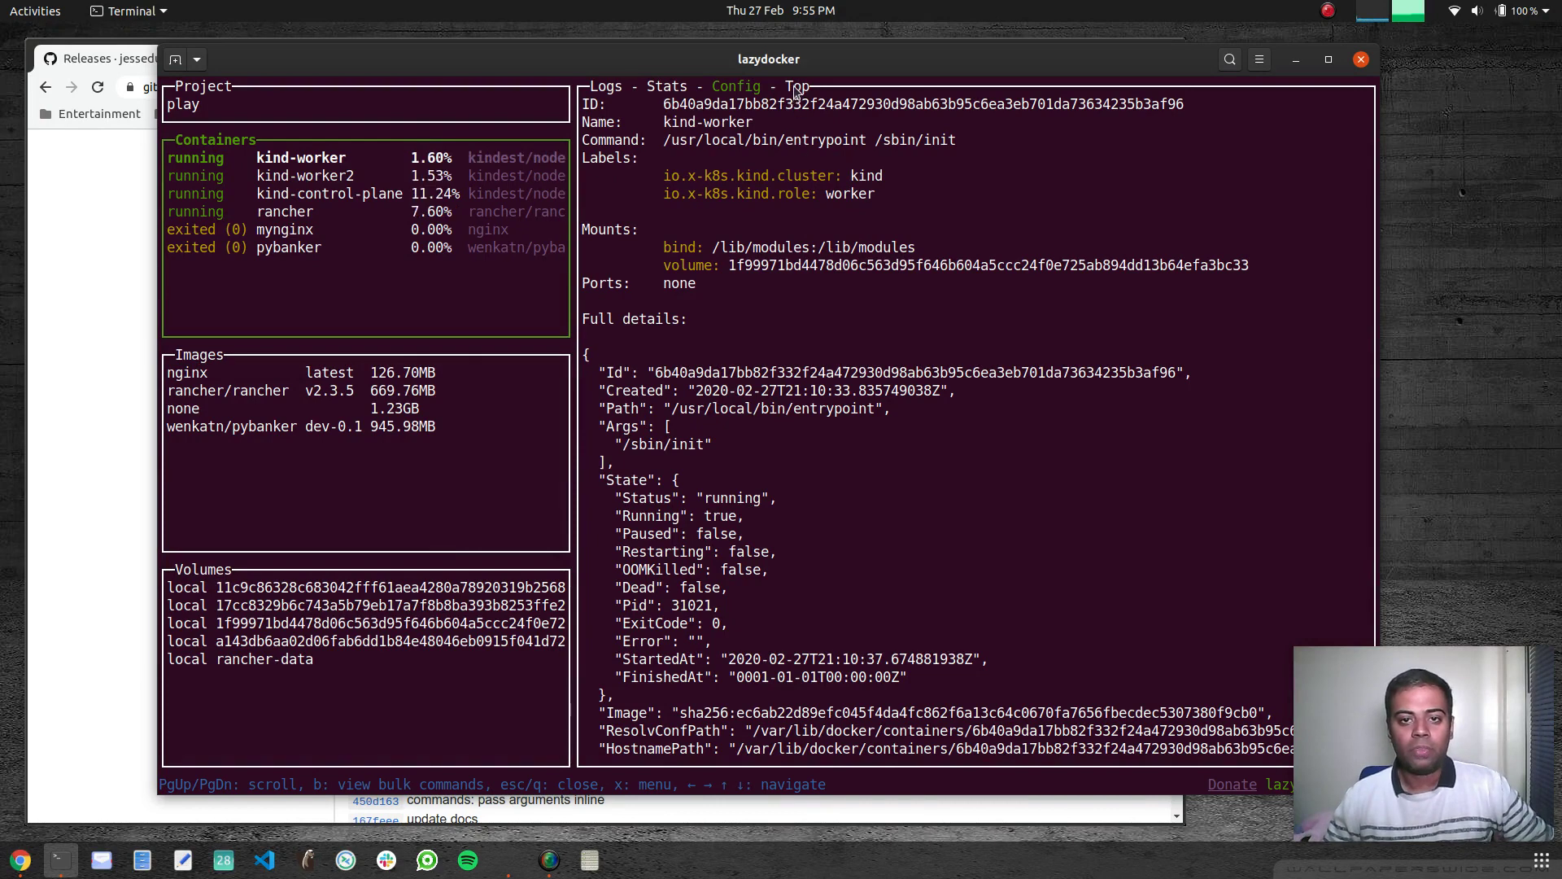
List kind-worker's running processes, like containerd, kubelet and kube-proxy, on the Top tab
left_click(802, 86)
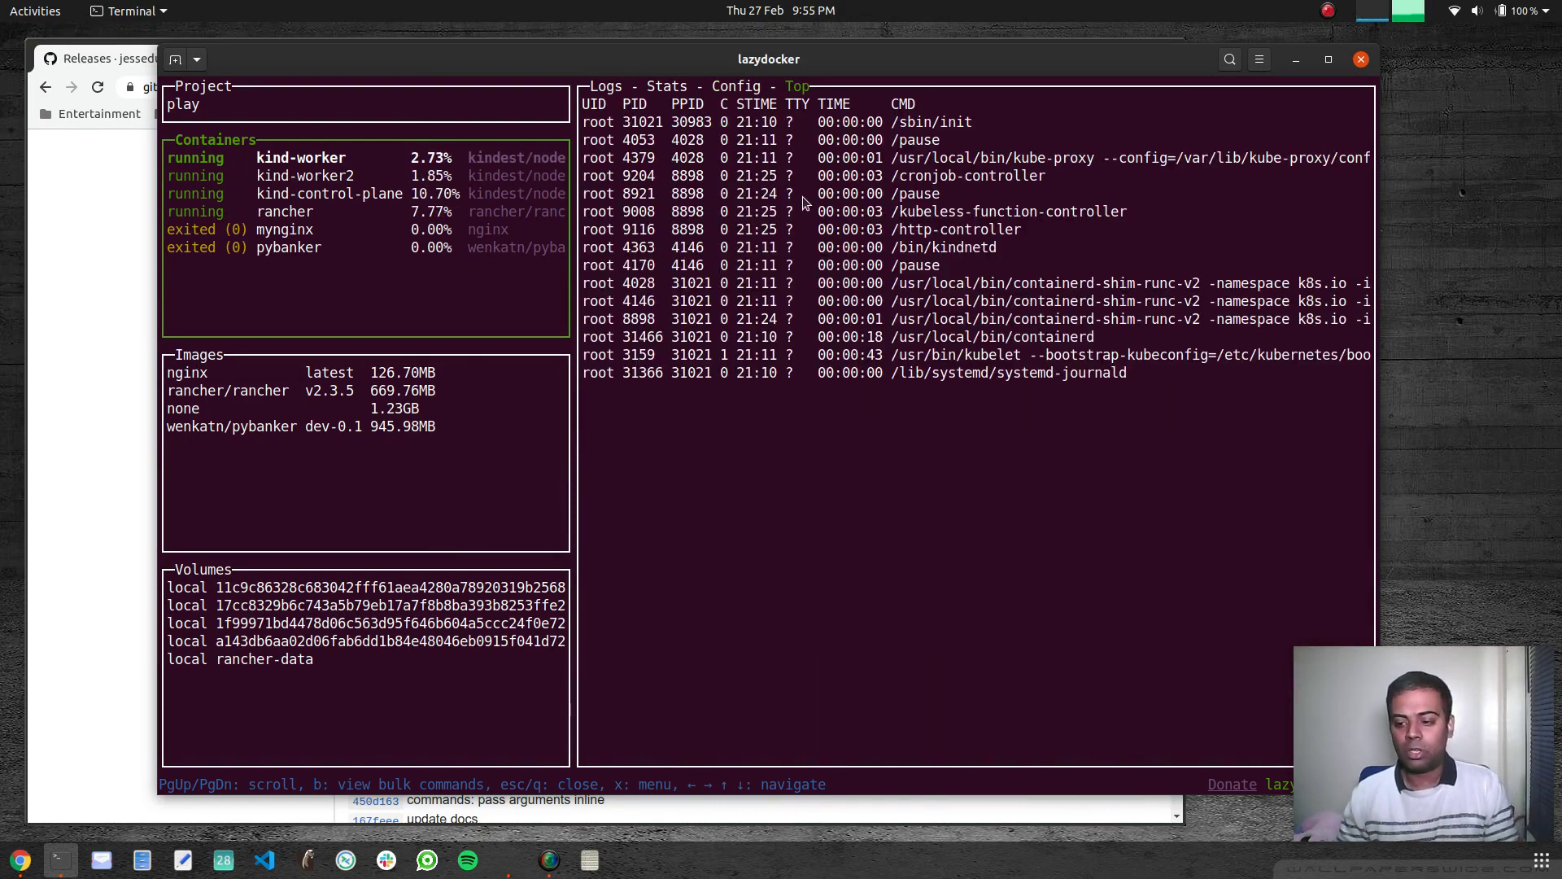
mouse_move(763, 193)
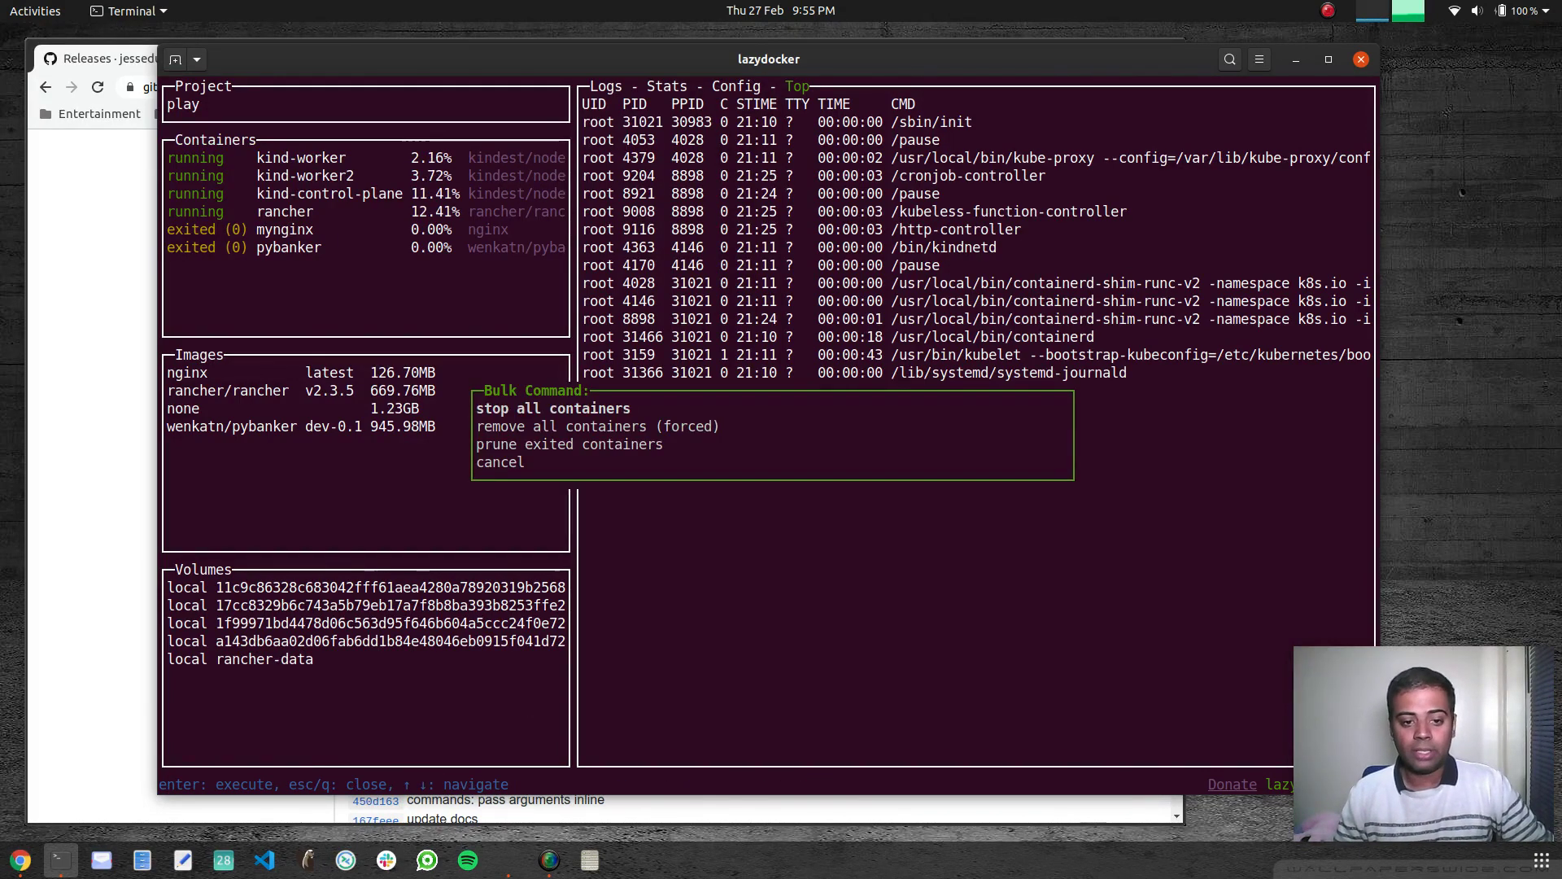
Move through the Bulk Command menu, quit LazyDocker, and relaunch it with lazydocker
key("Down")
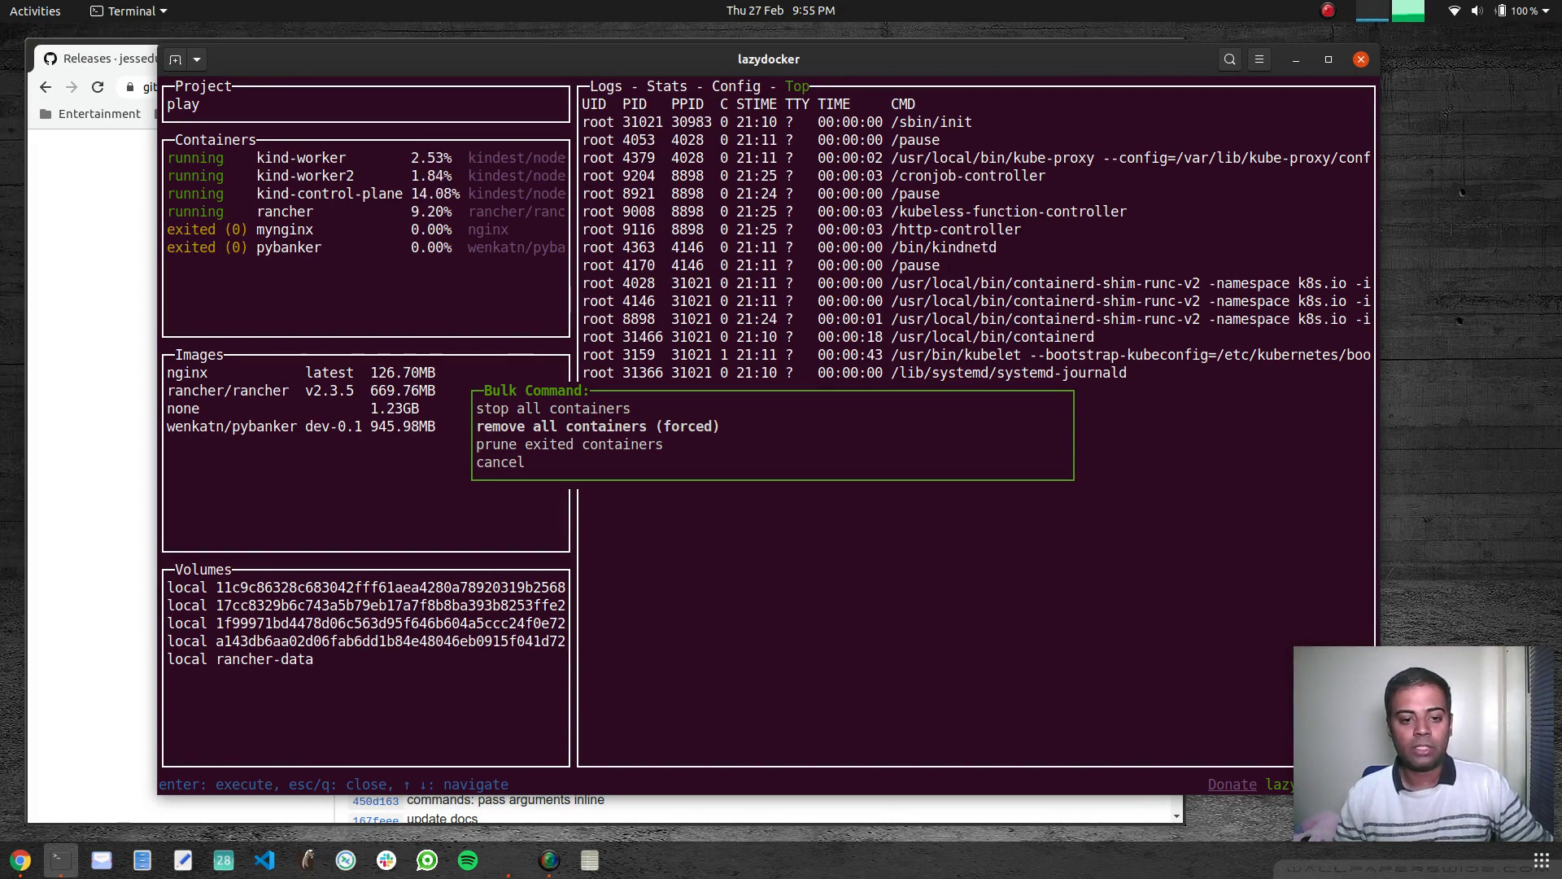
key("Down")
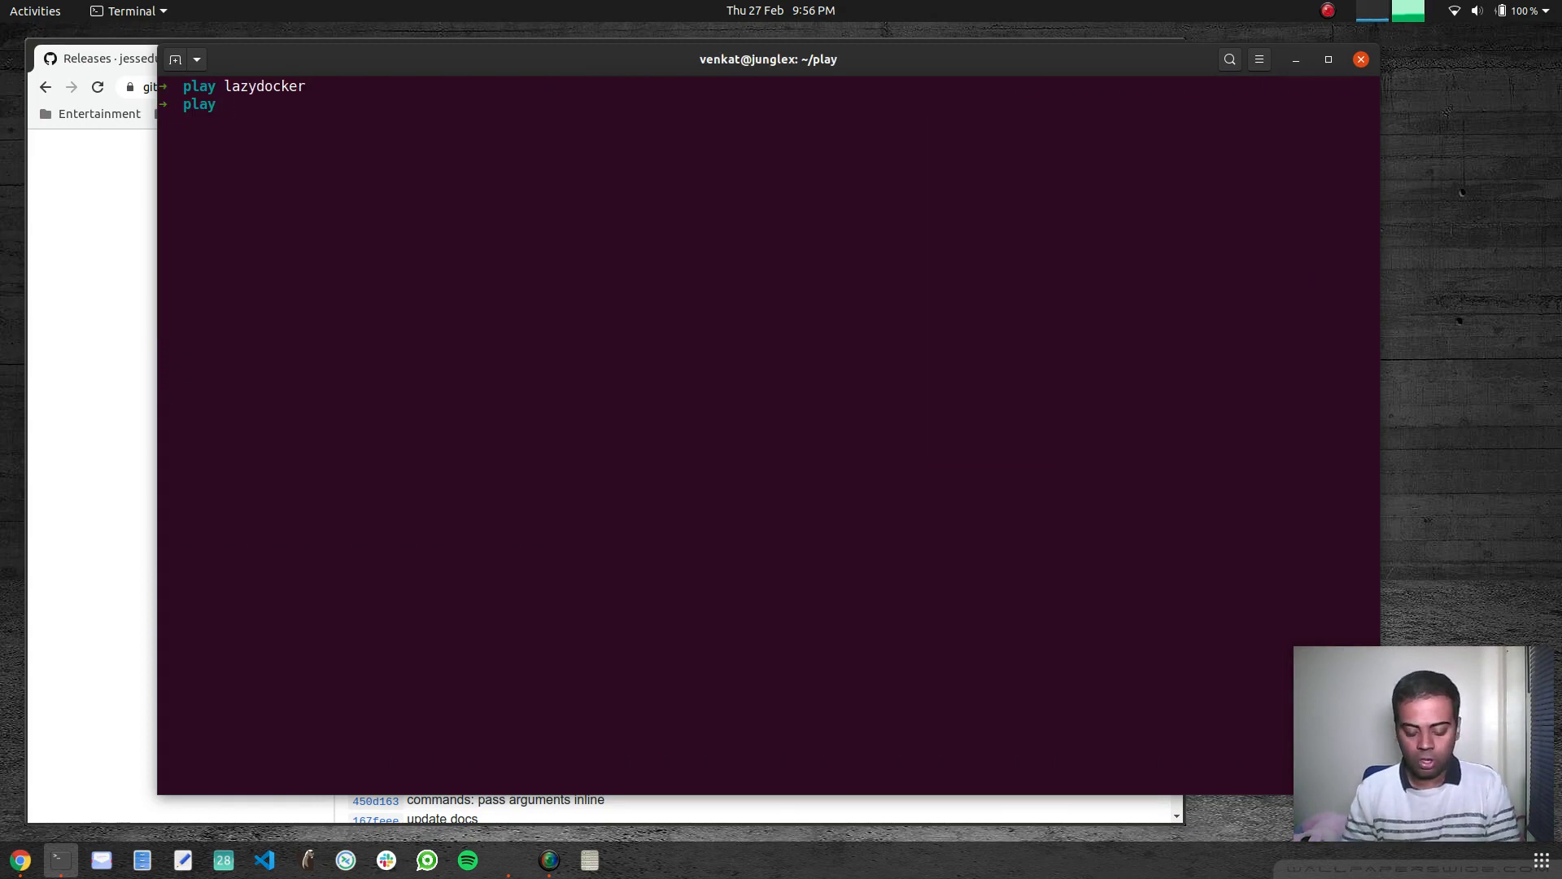
type("lazydocker")
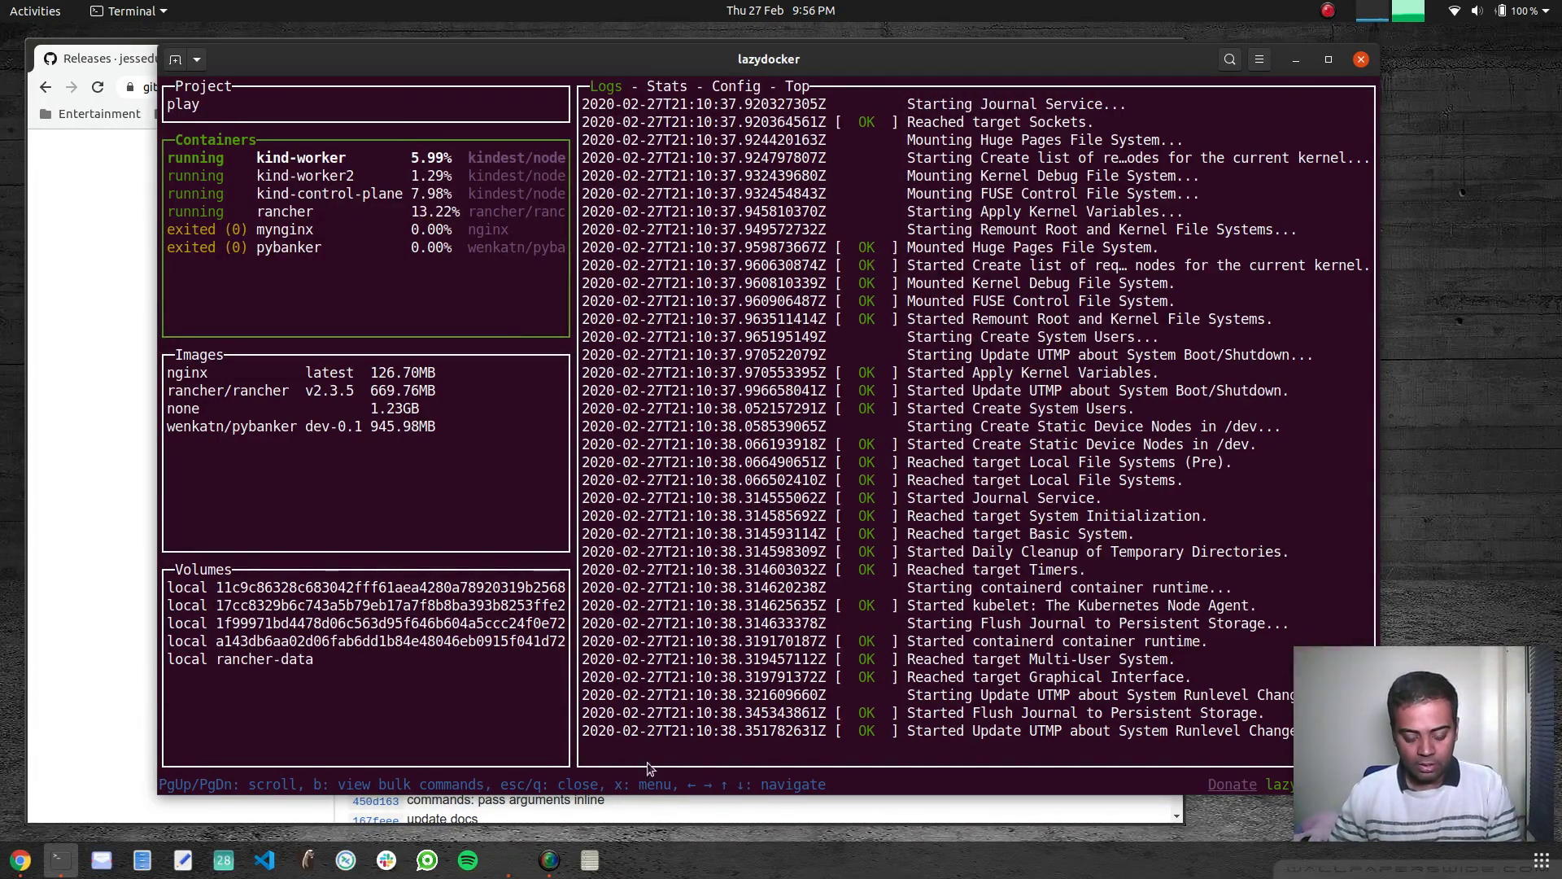
Open and dismiss the container actions menu, then view pybanker's and kind-worker's stats
key("x")
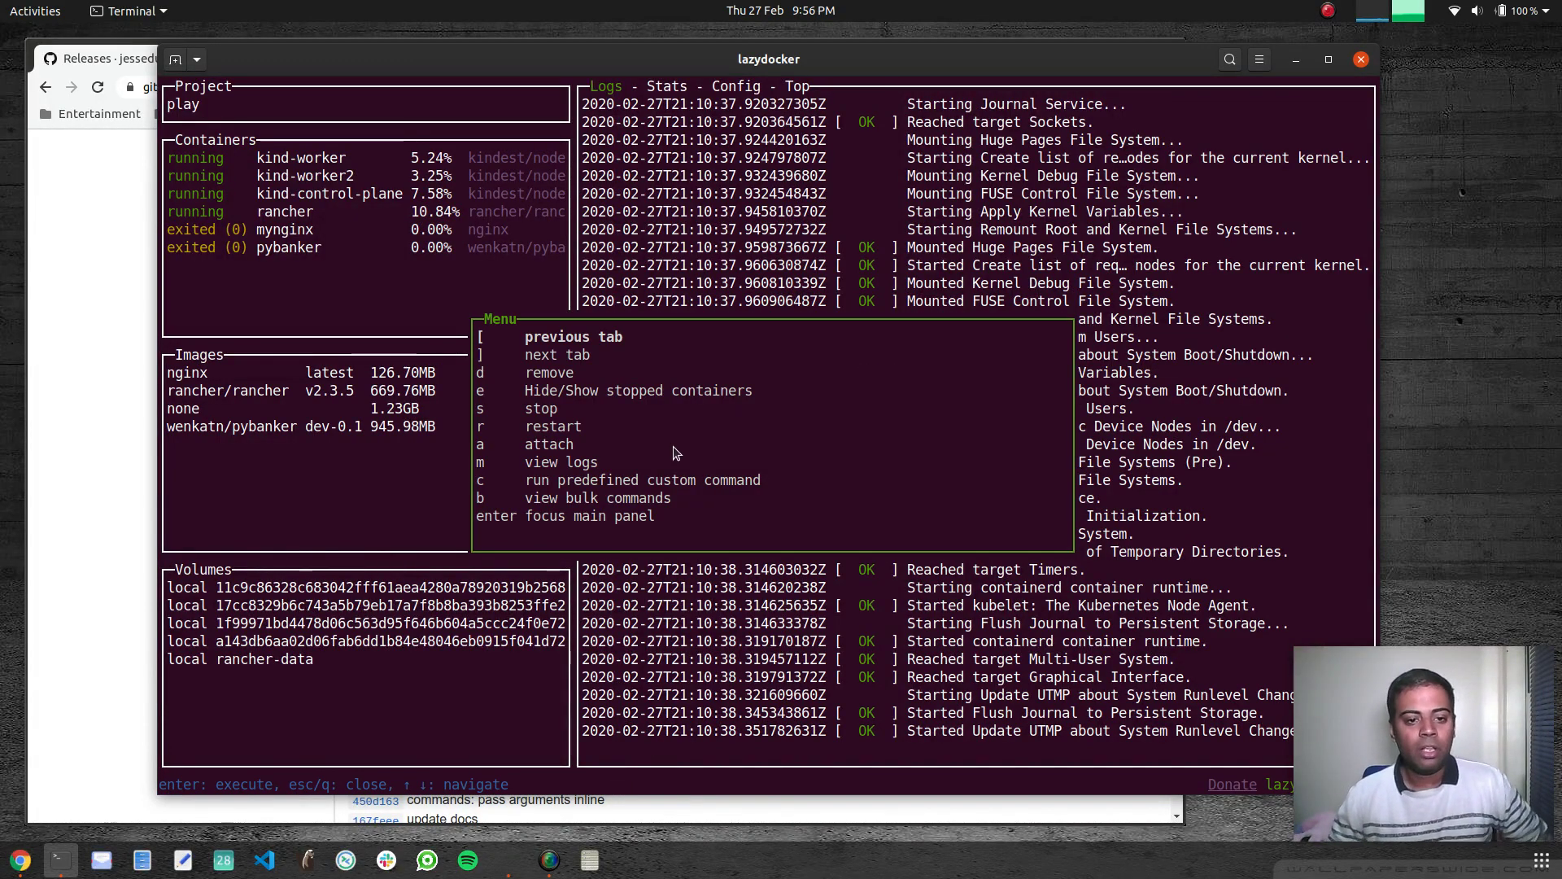
mouse_move(277, 484)
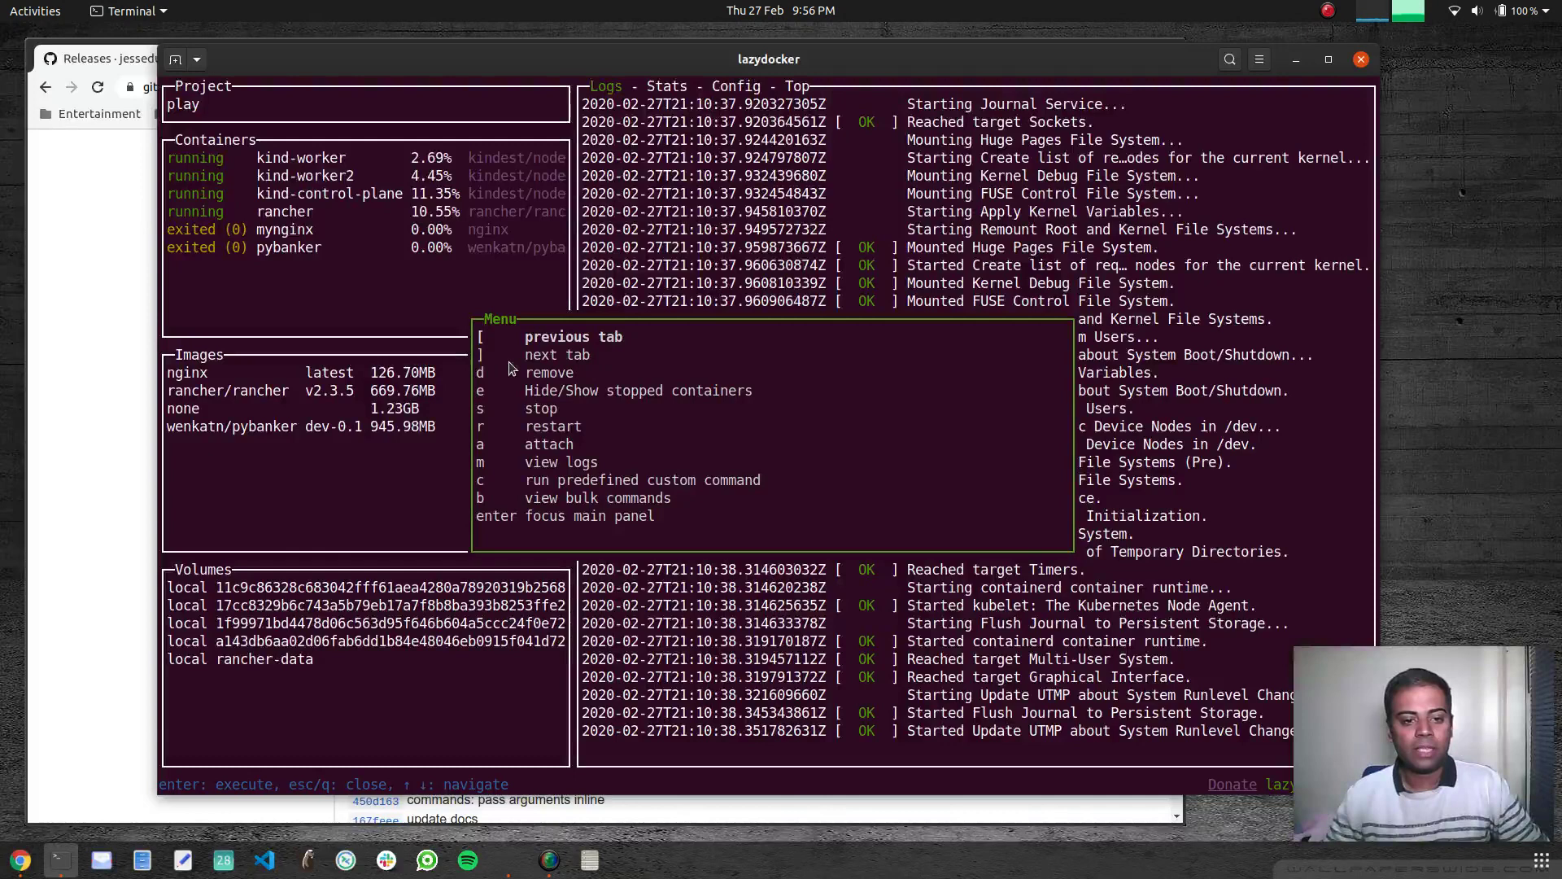
key("Escape")
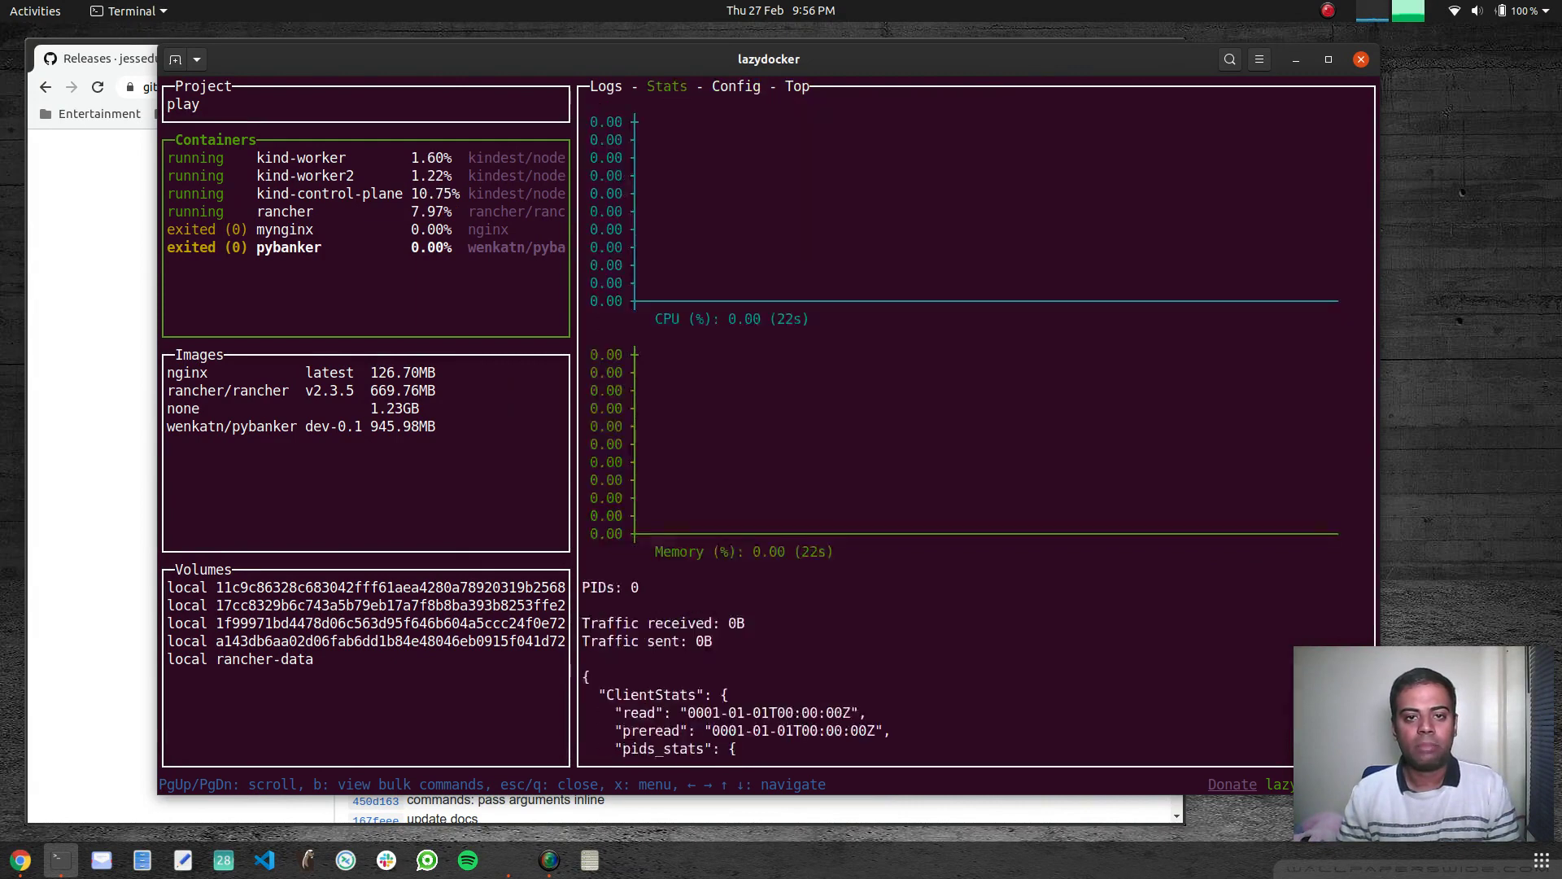
left_click(735, 86)
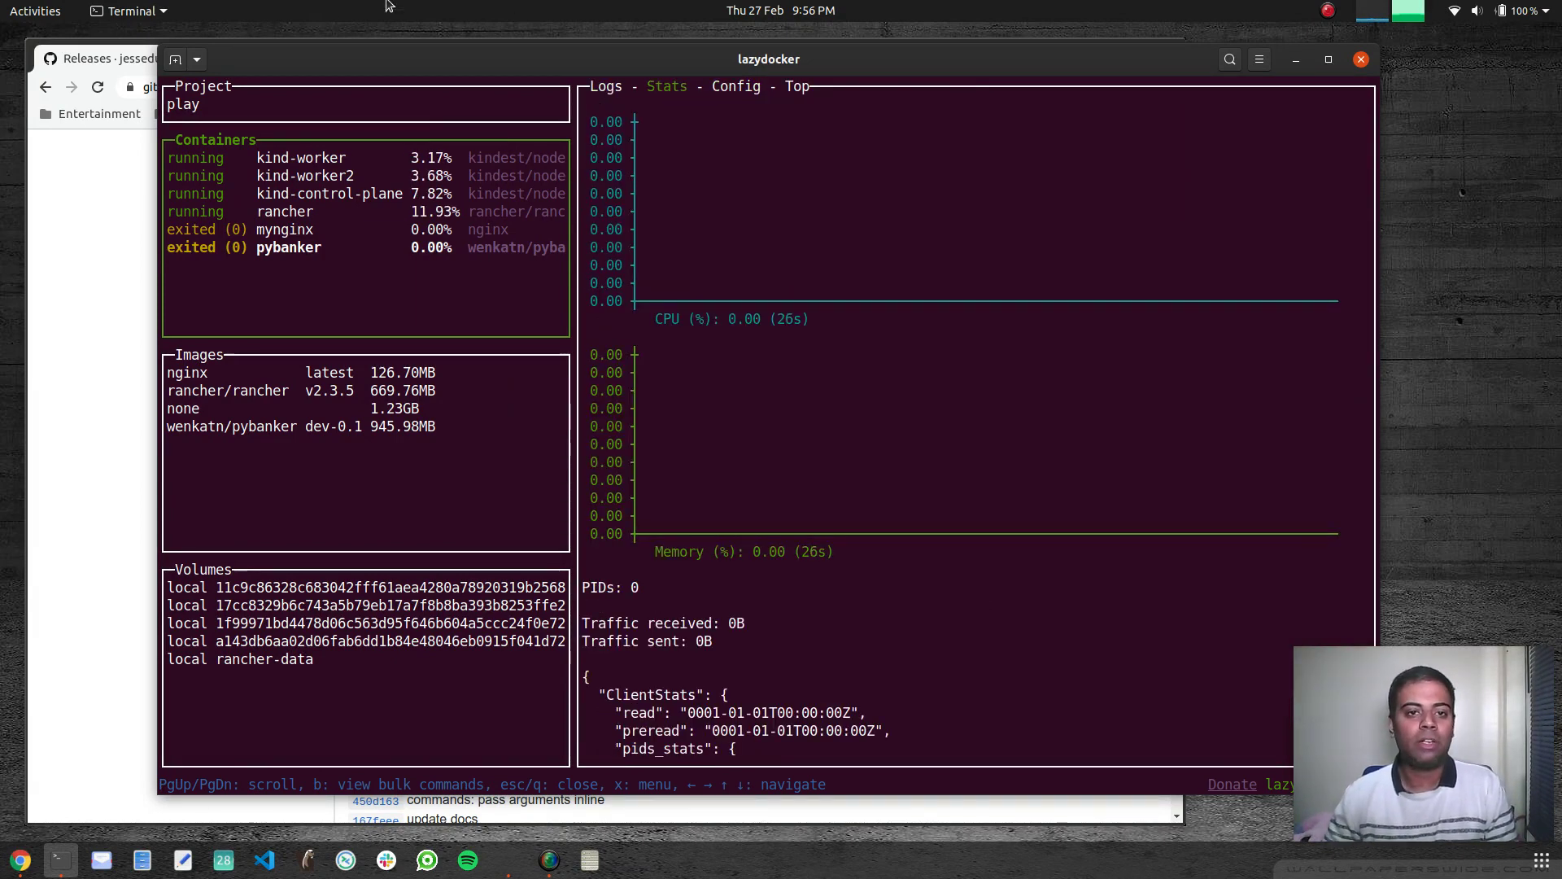
left_click(735, 86)
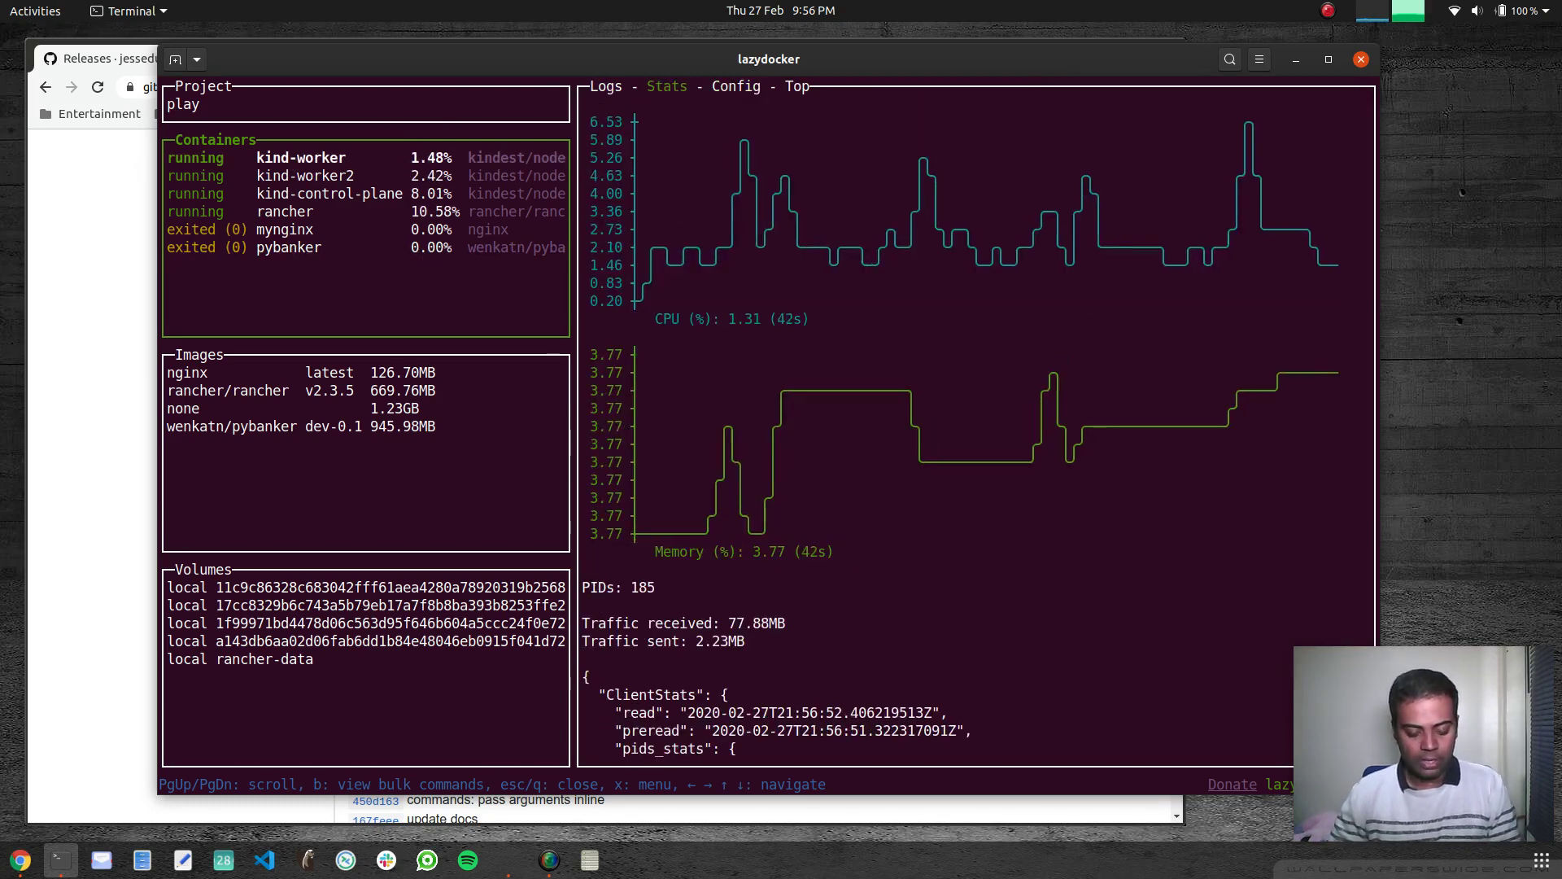
key("x")
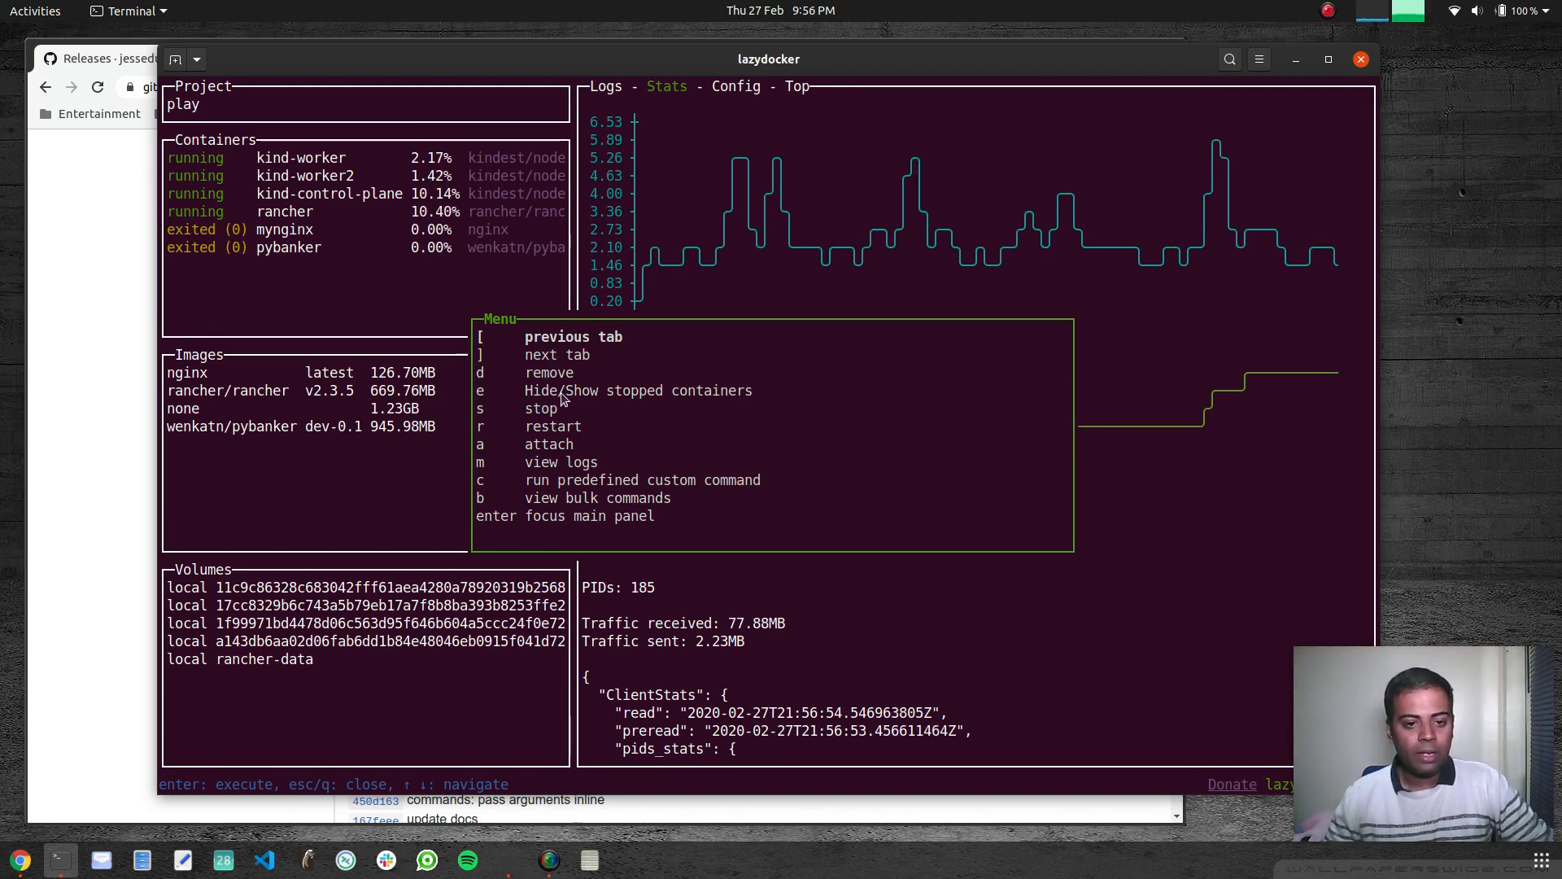
mouse_move(669, 400)
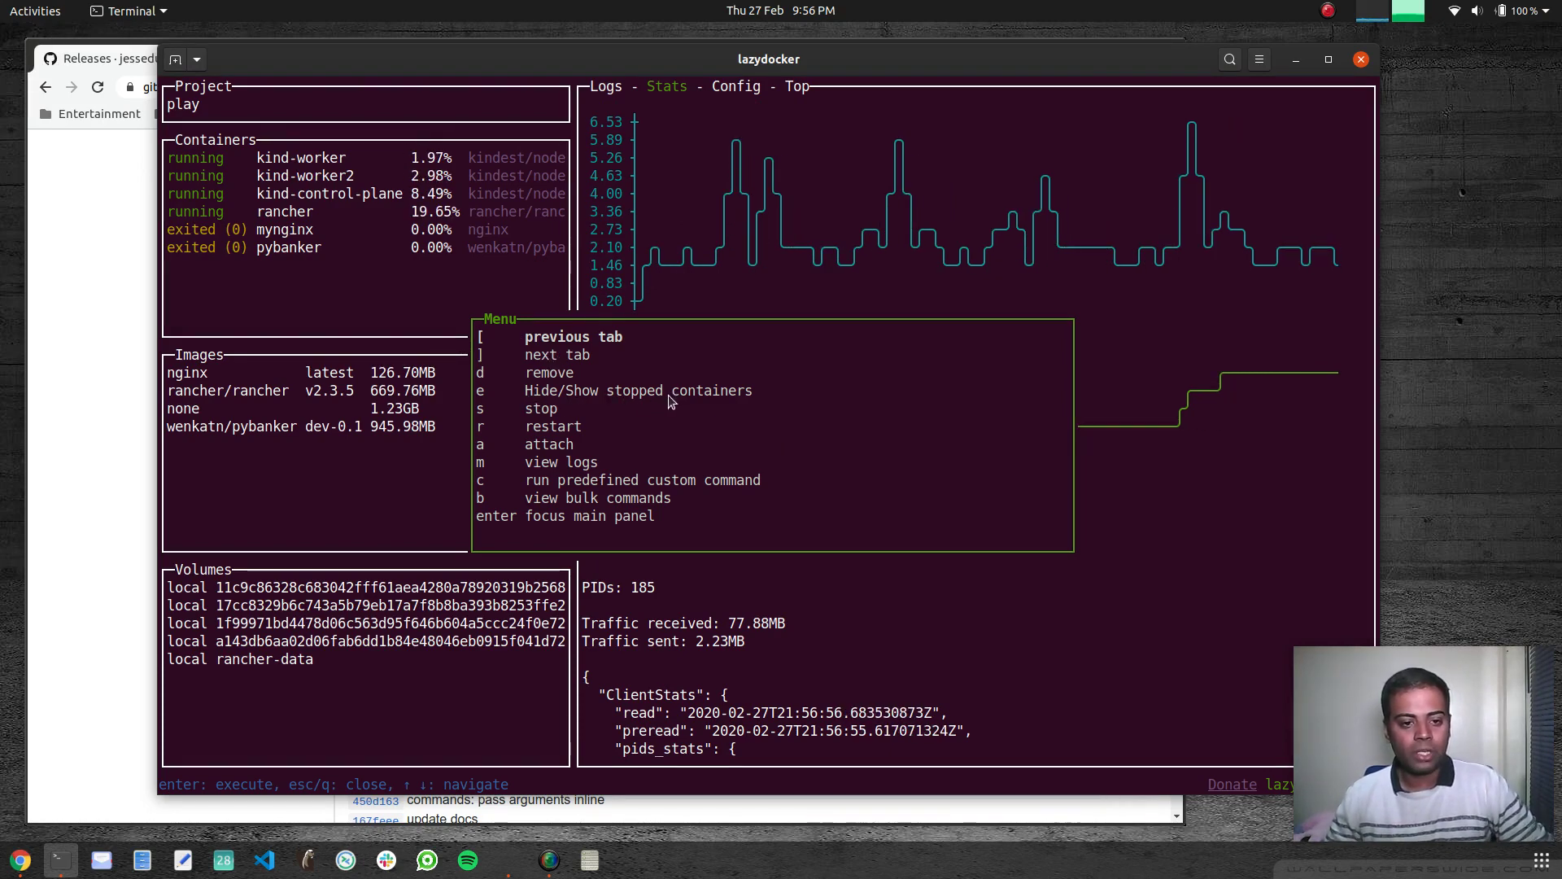
key("Escape")
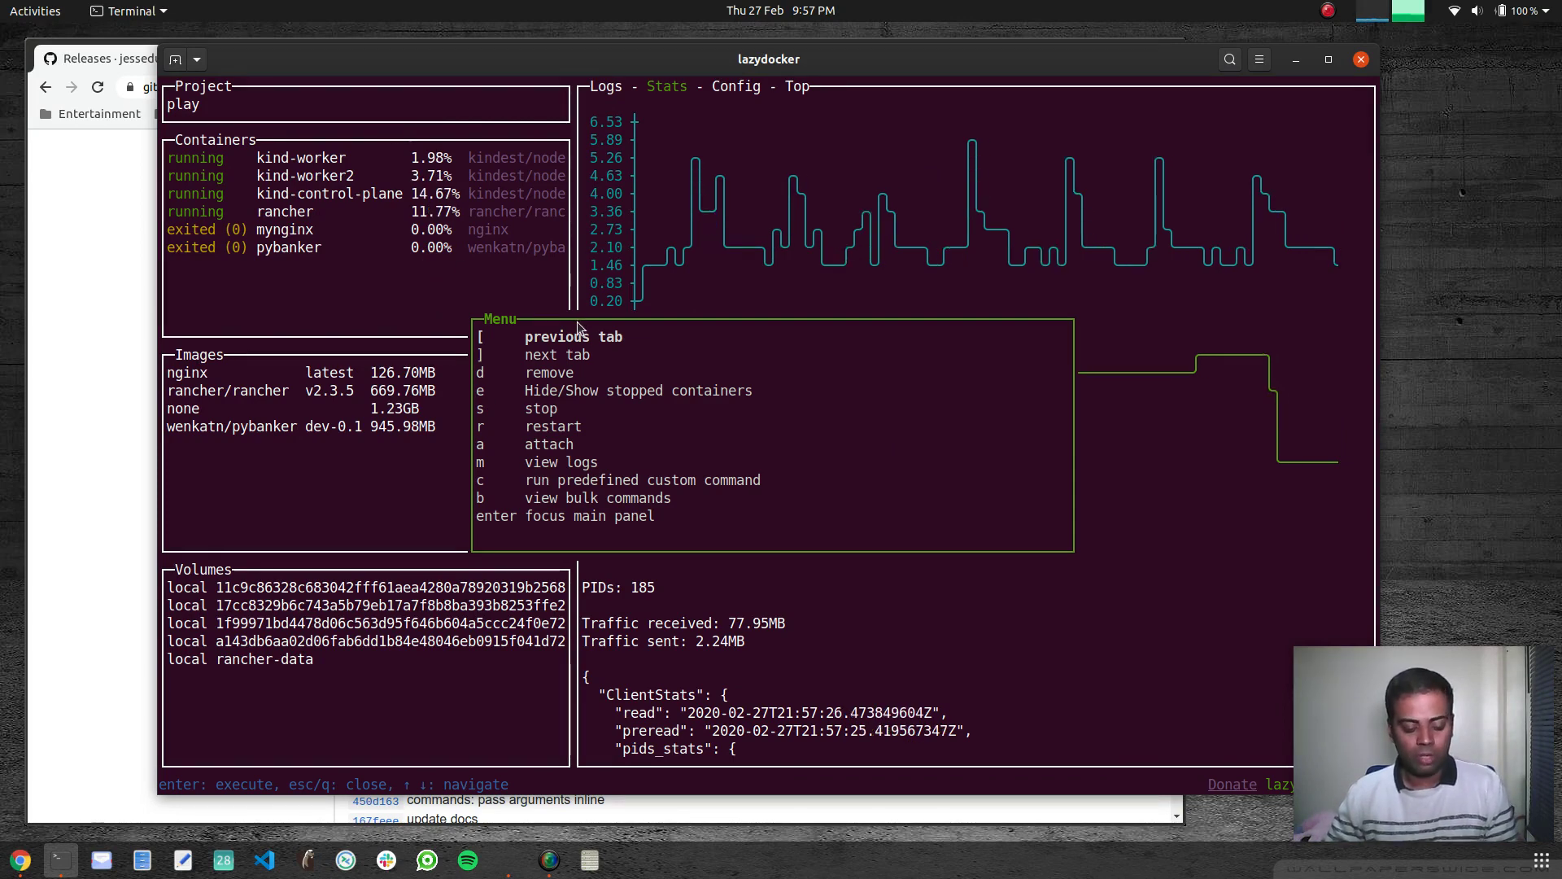
key("Escape")
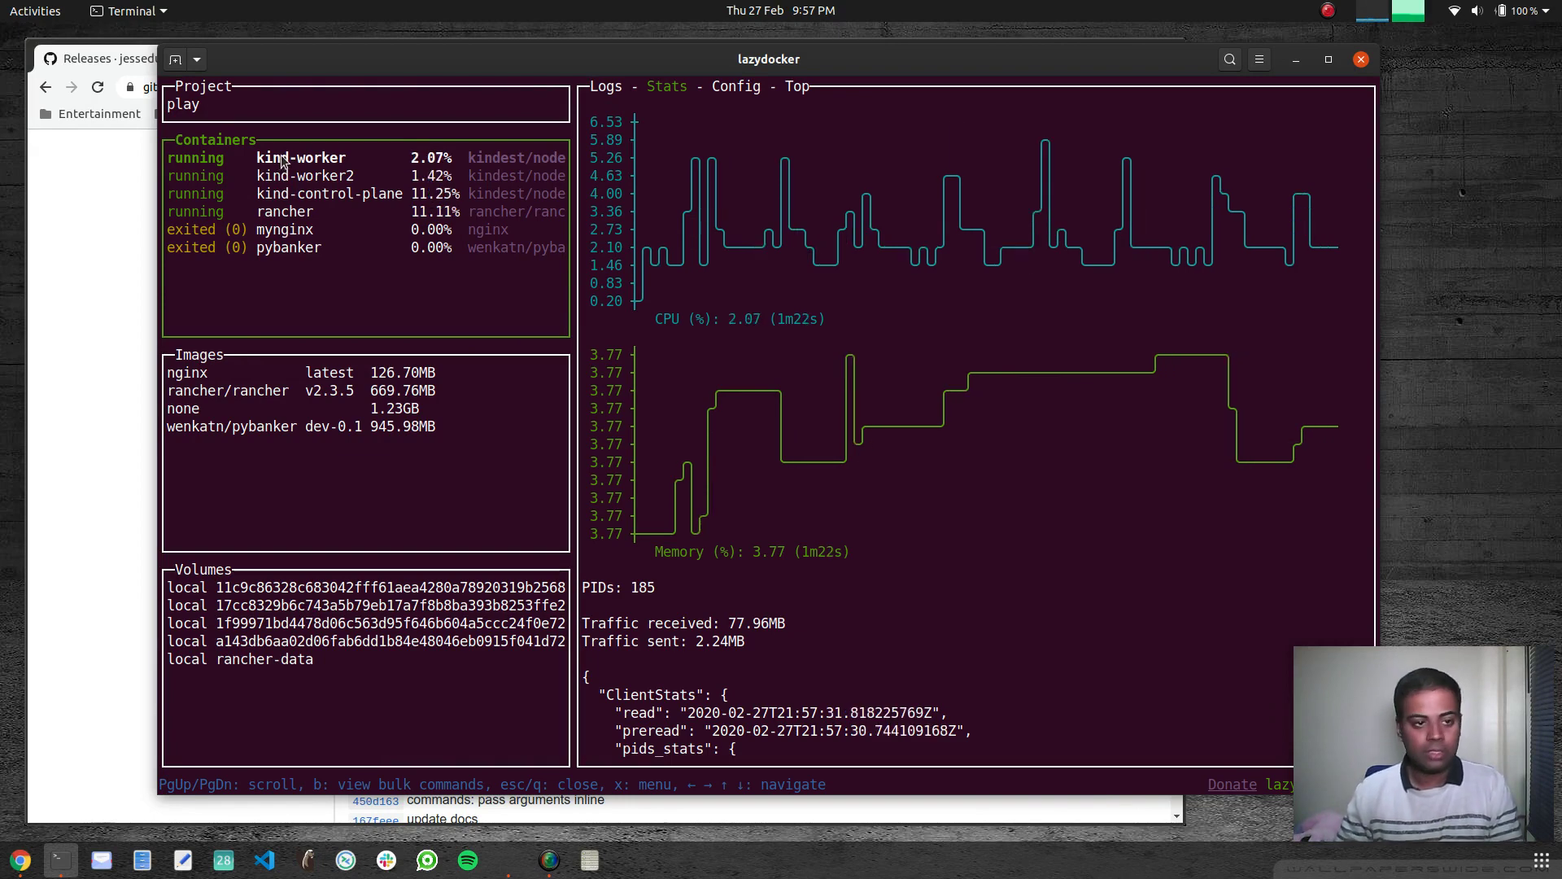
Stop the mynginx container with confirmation, then bring up the container actions list
left_click(284, 229)
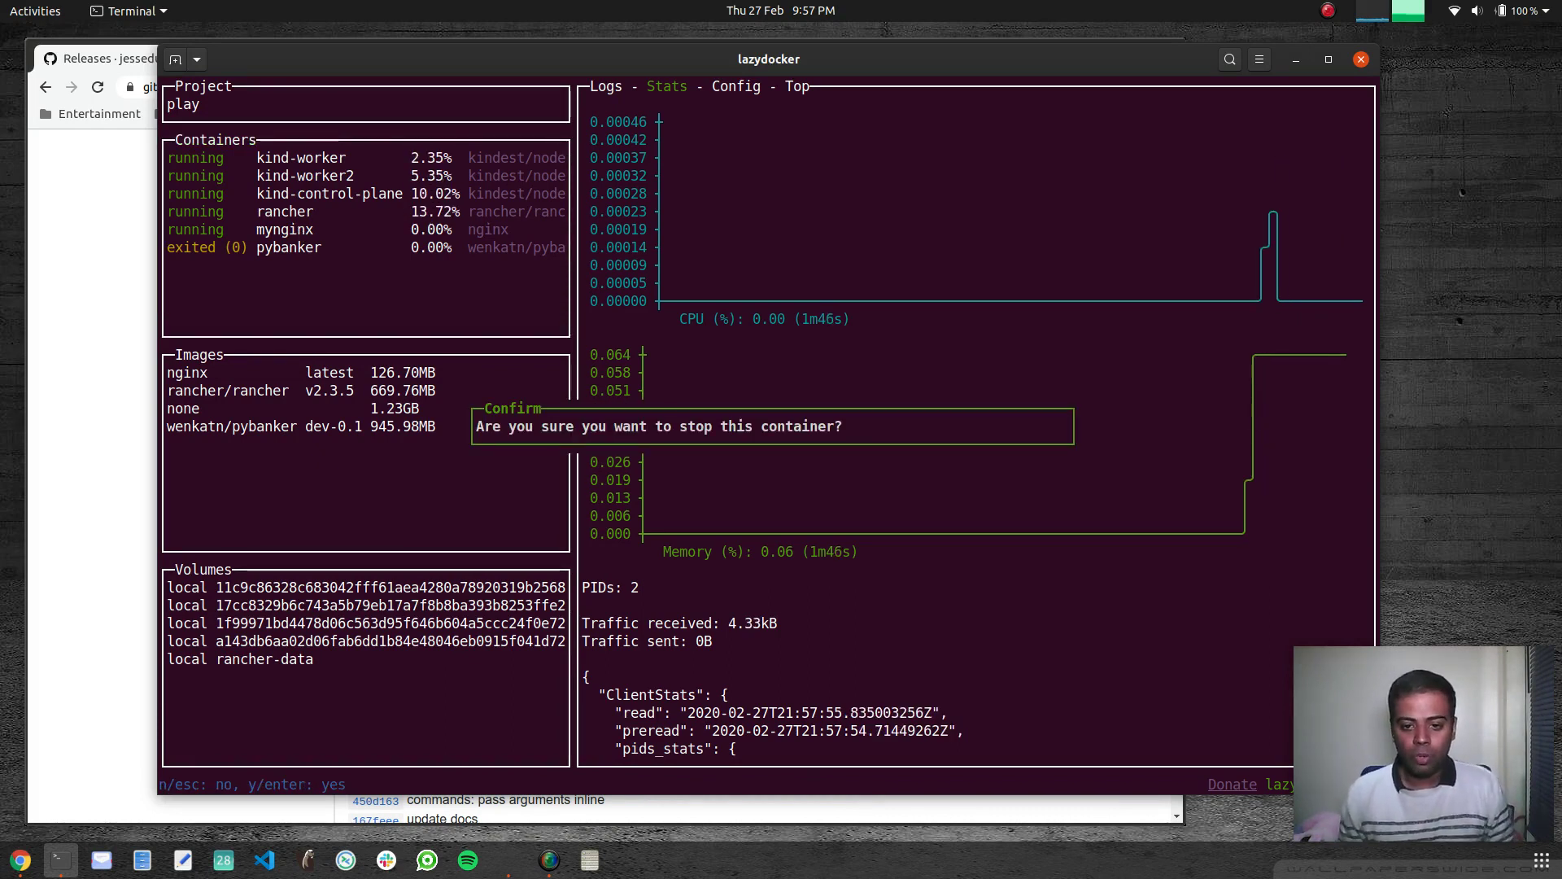
key("y")
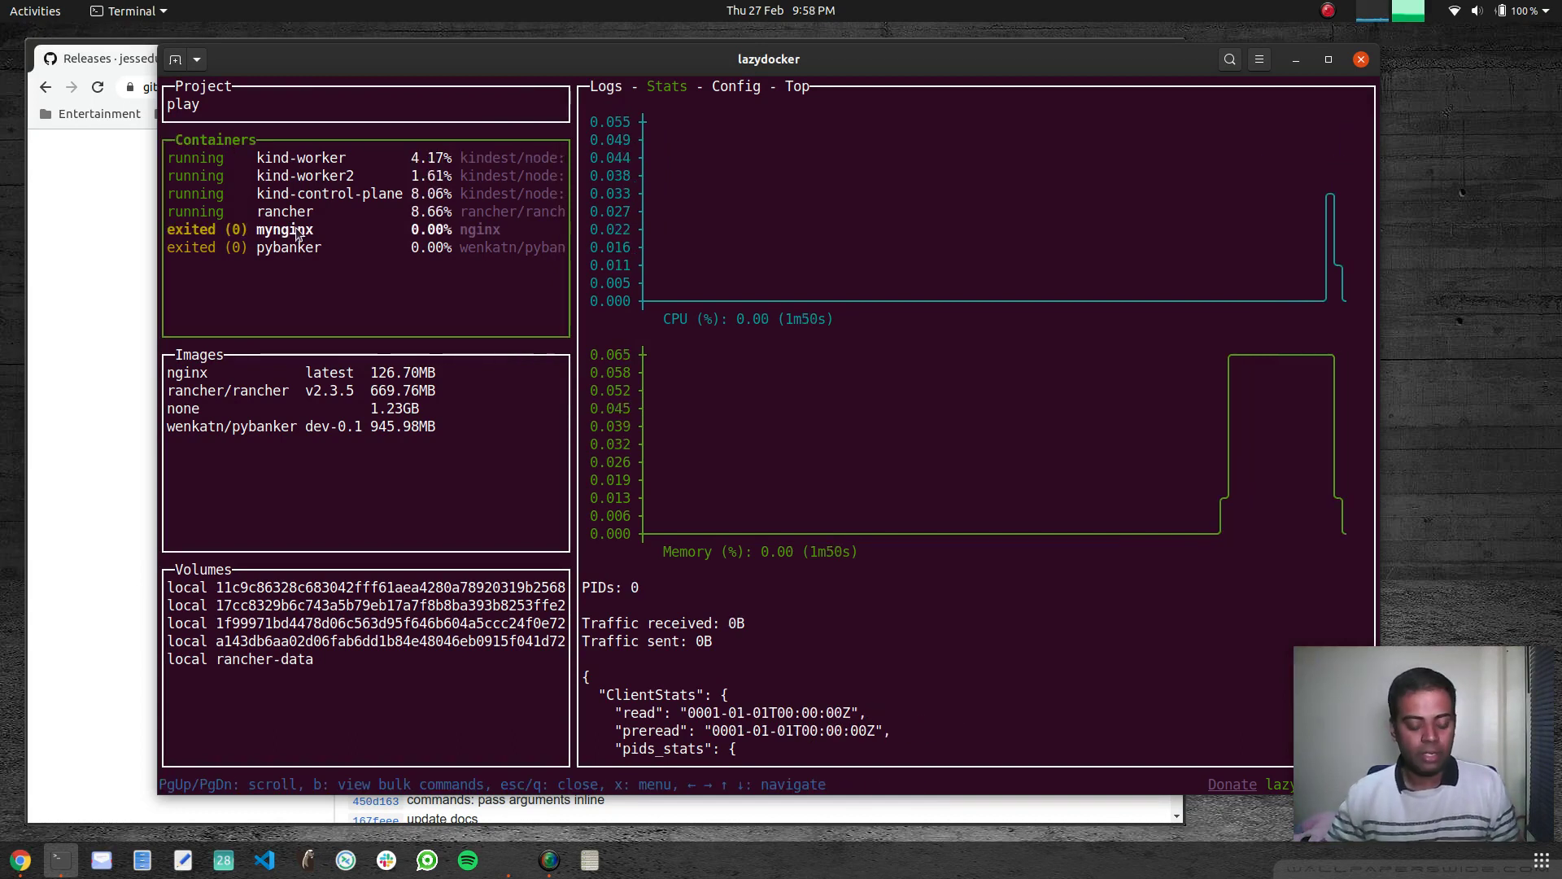
key("x")
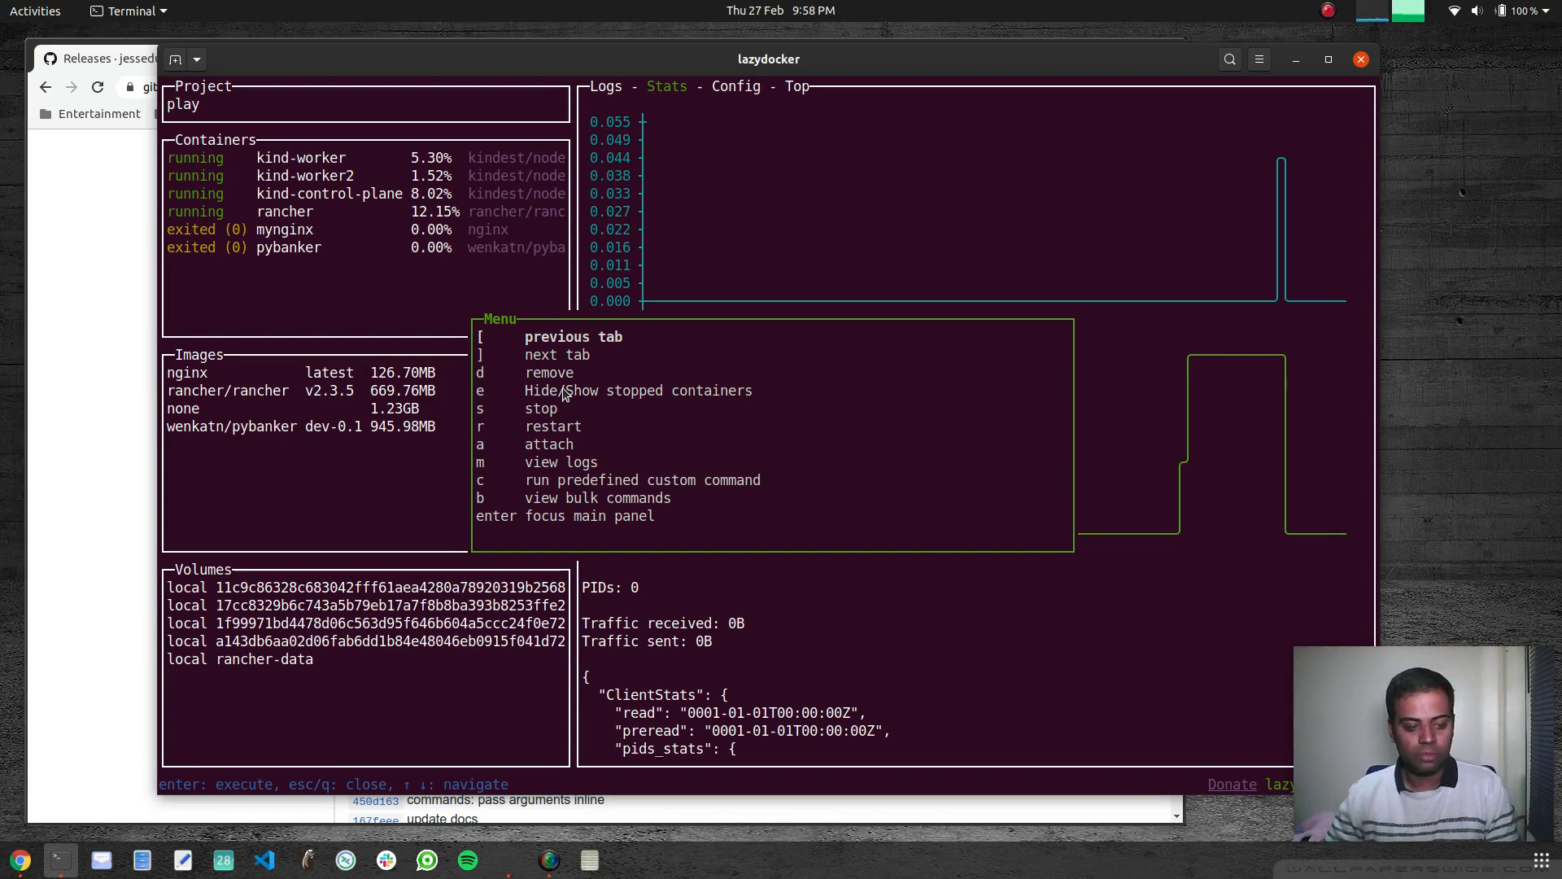
Close the actions list and show kind-worker's startup logs filling the screen
key("Escape")
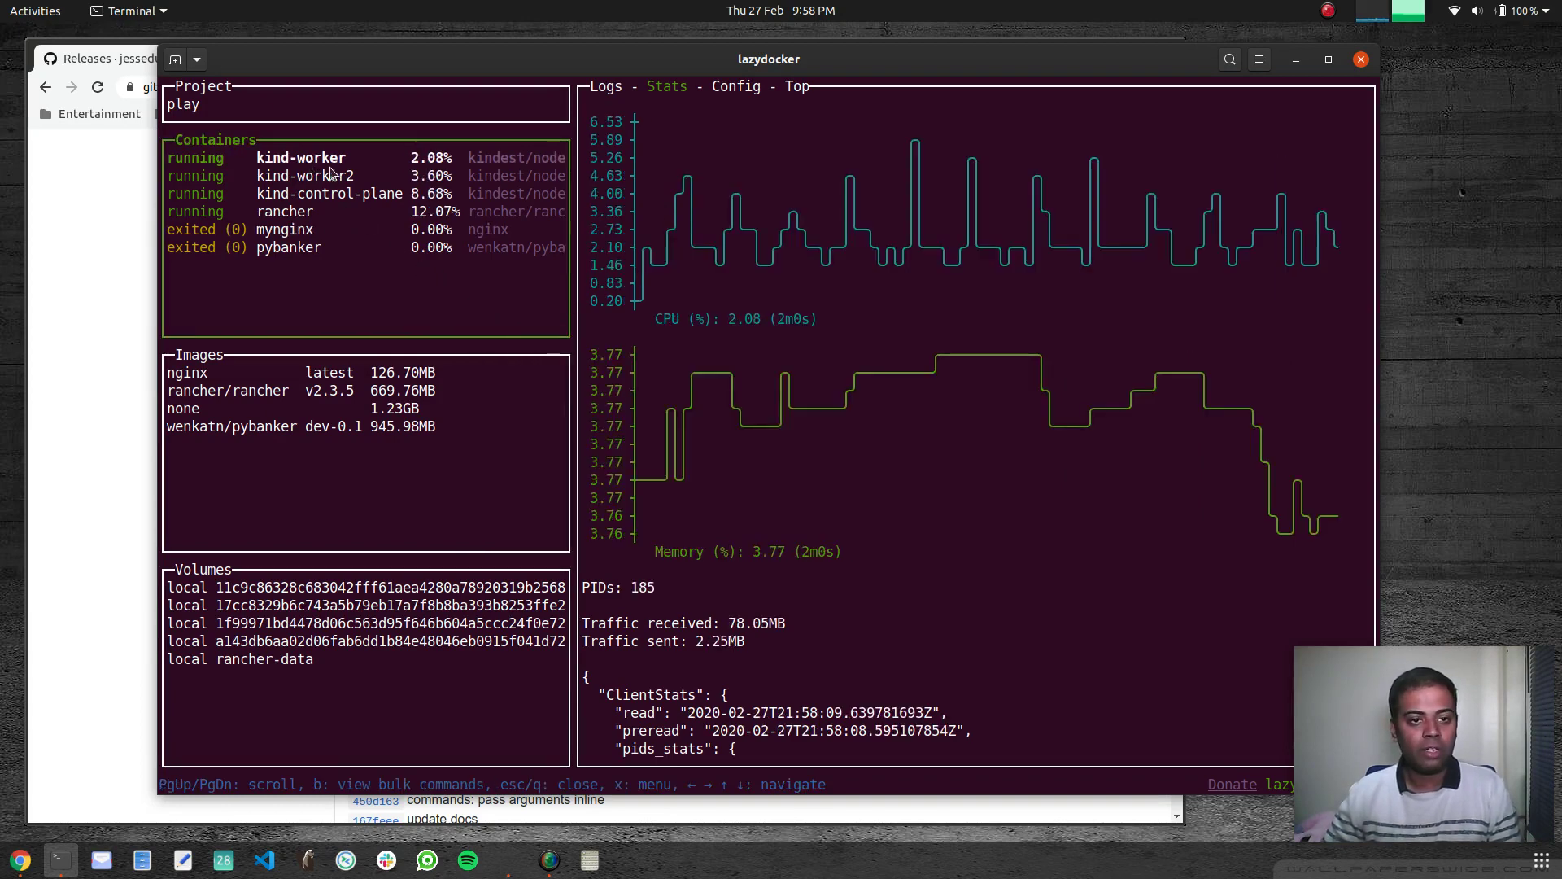
left_click(604, 87)
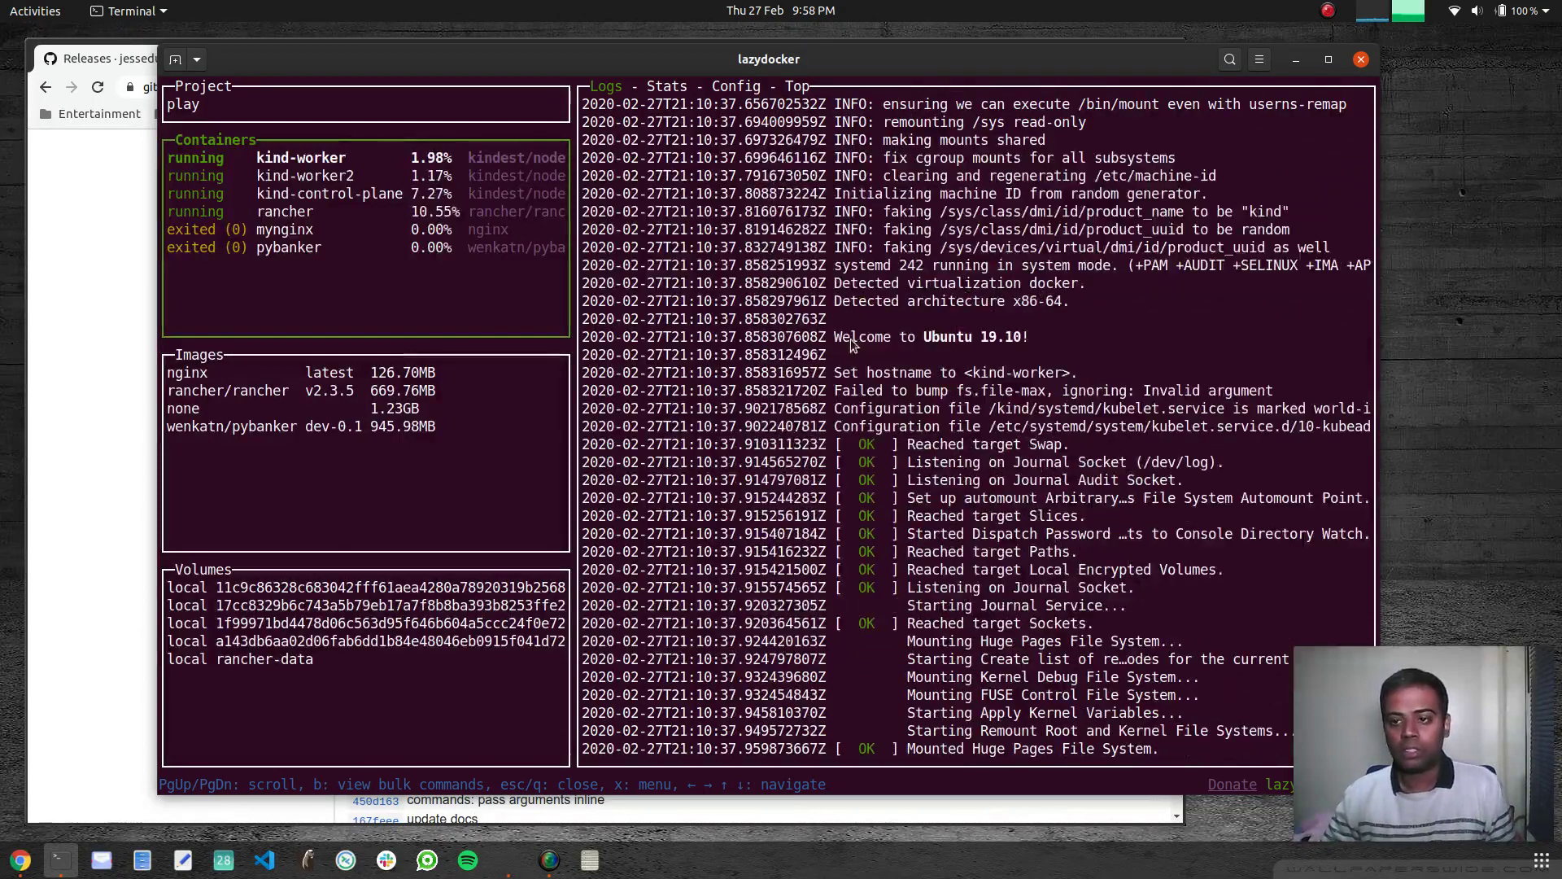
scroll("down", 3)
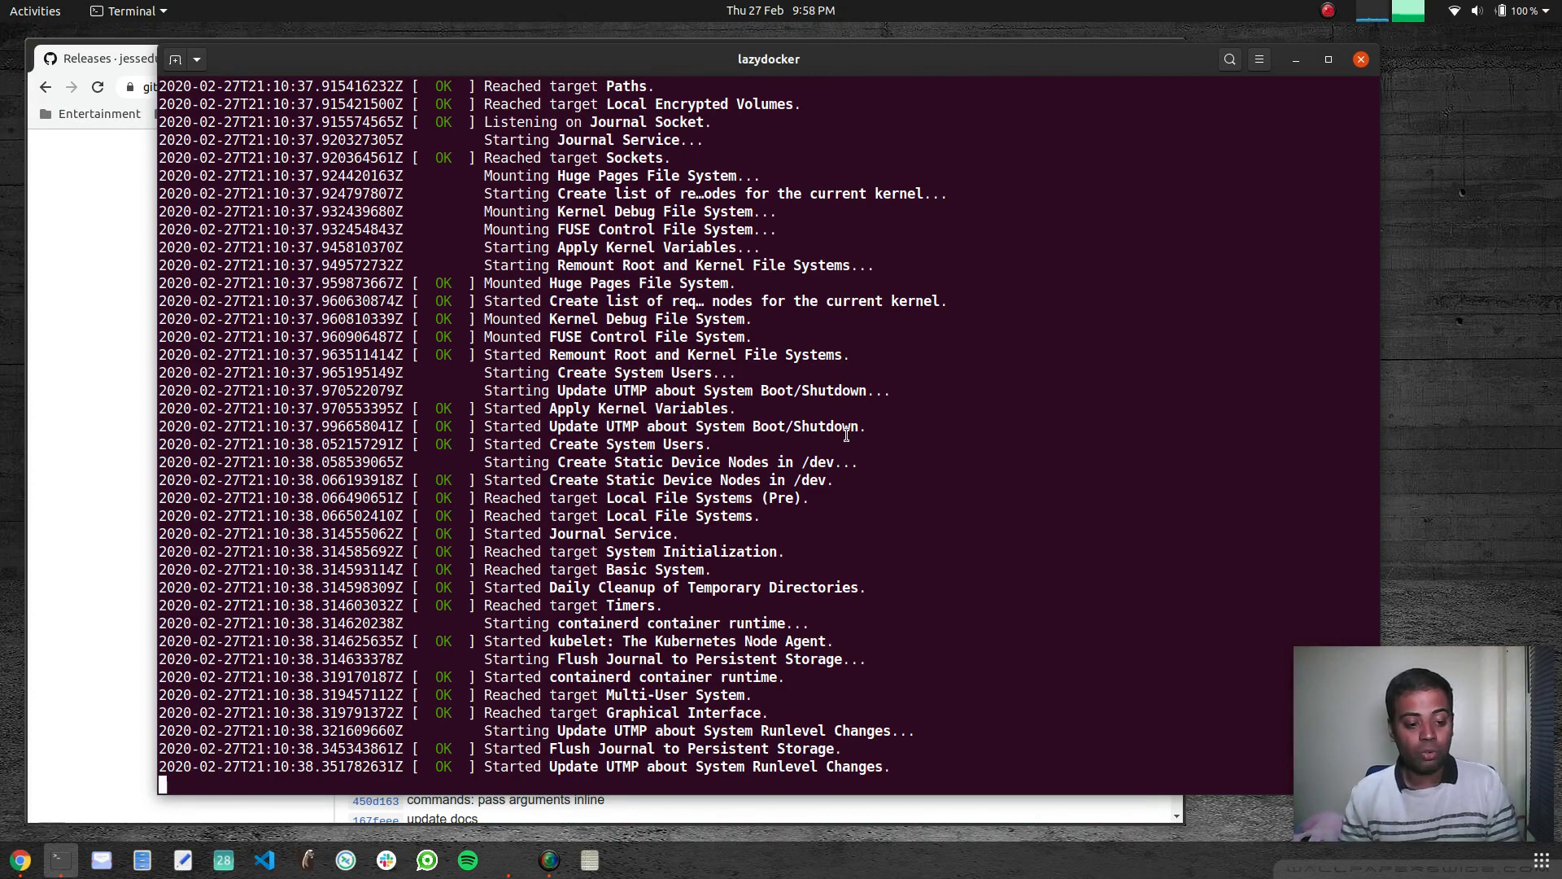
Interrupt the kind-worker log stream, quit LazyDocker, and clear the terminal
key("ctrl+c")
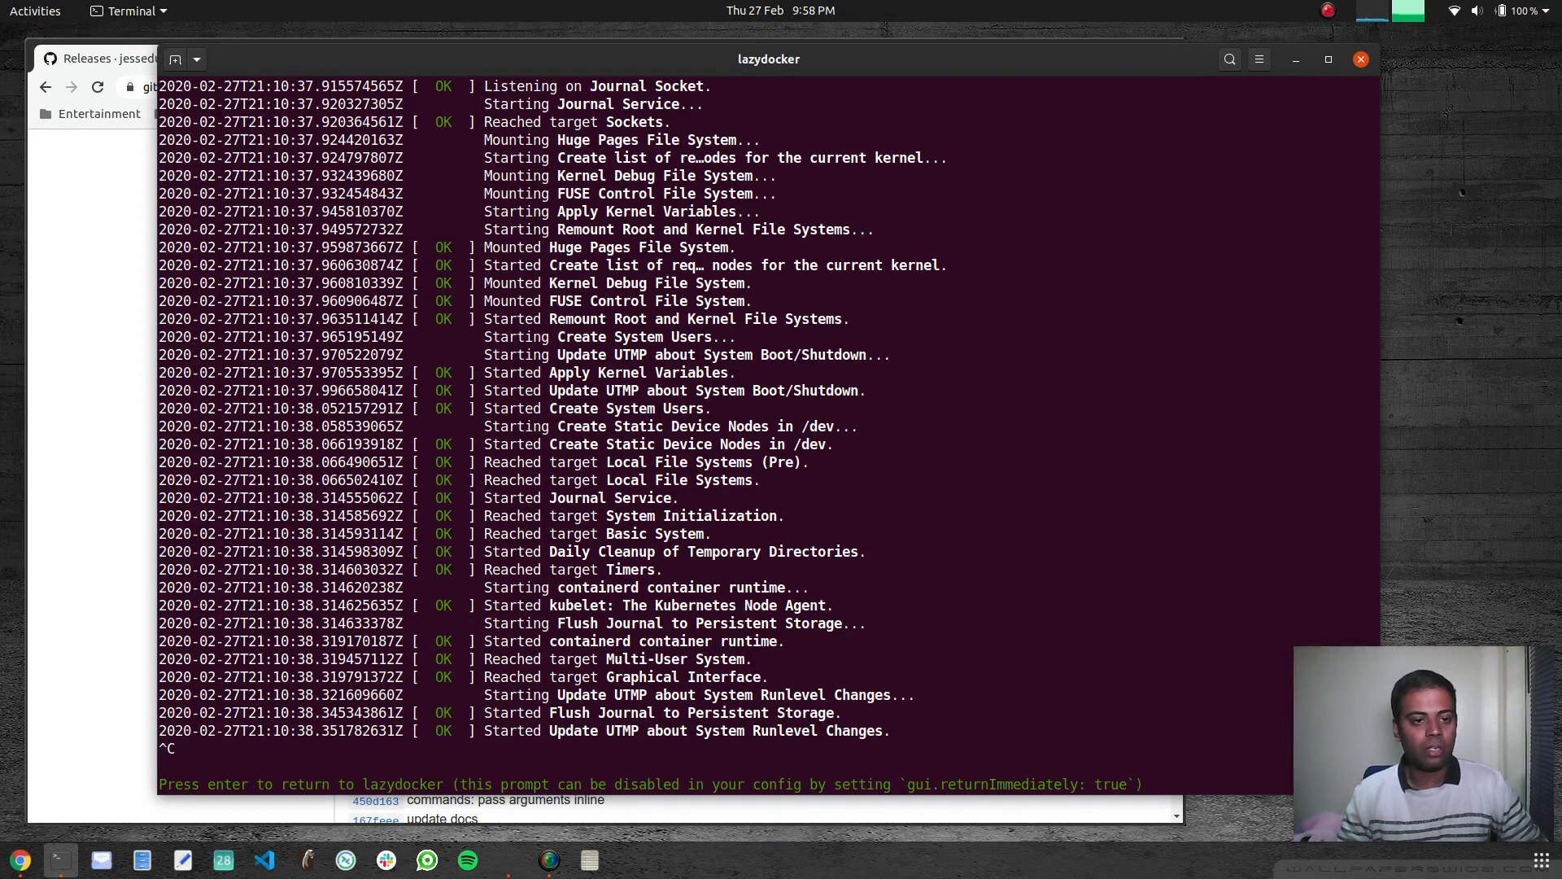
key("Return")
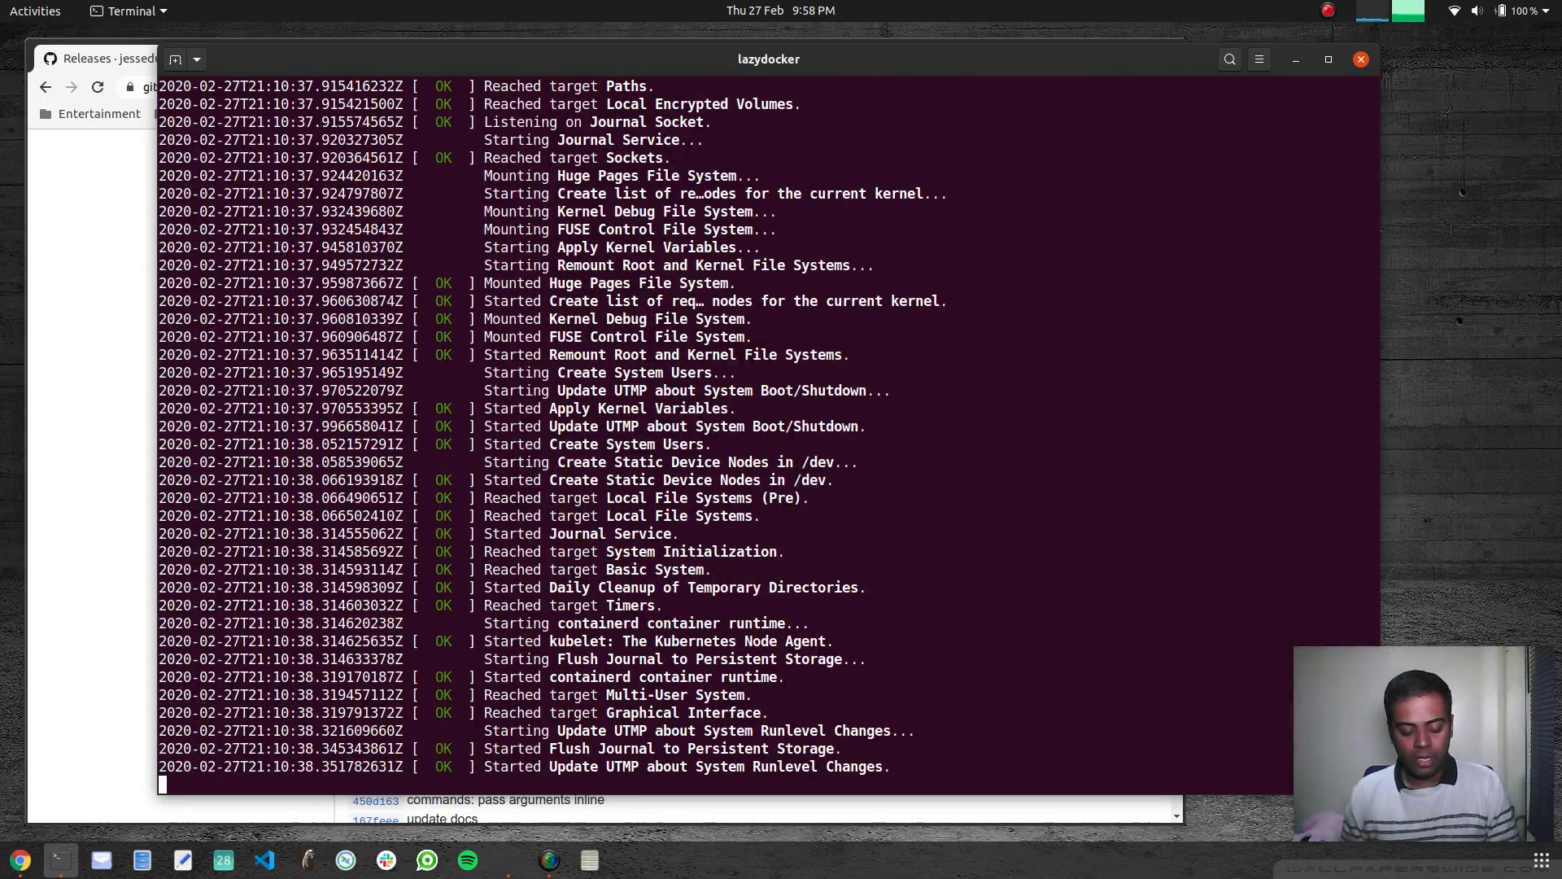
key("ctrl+c")
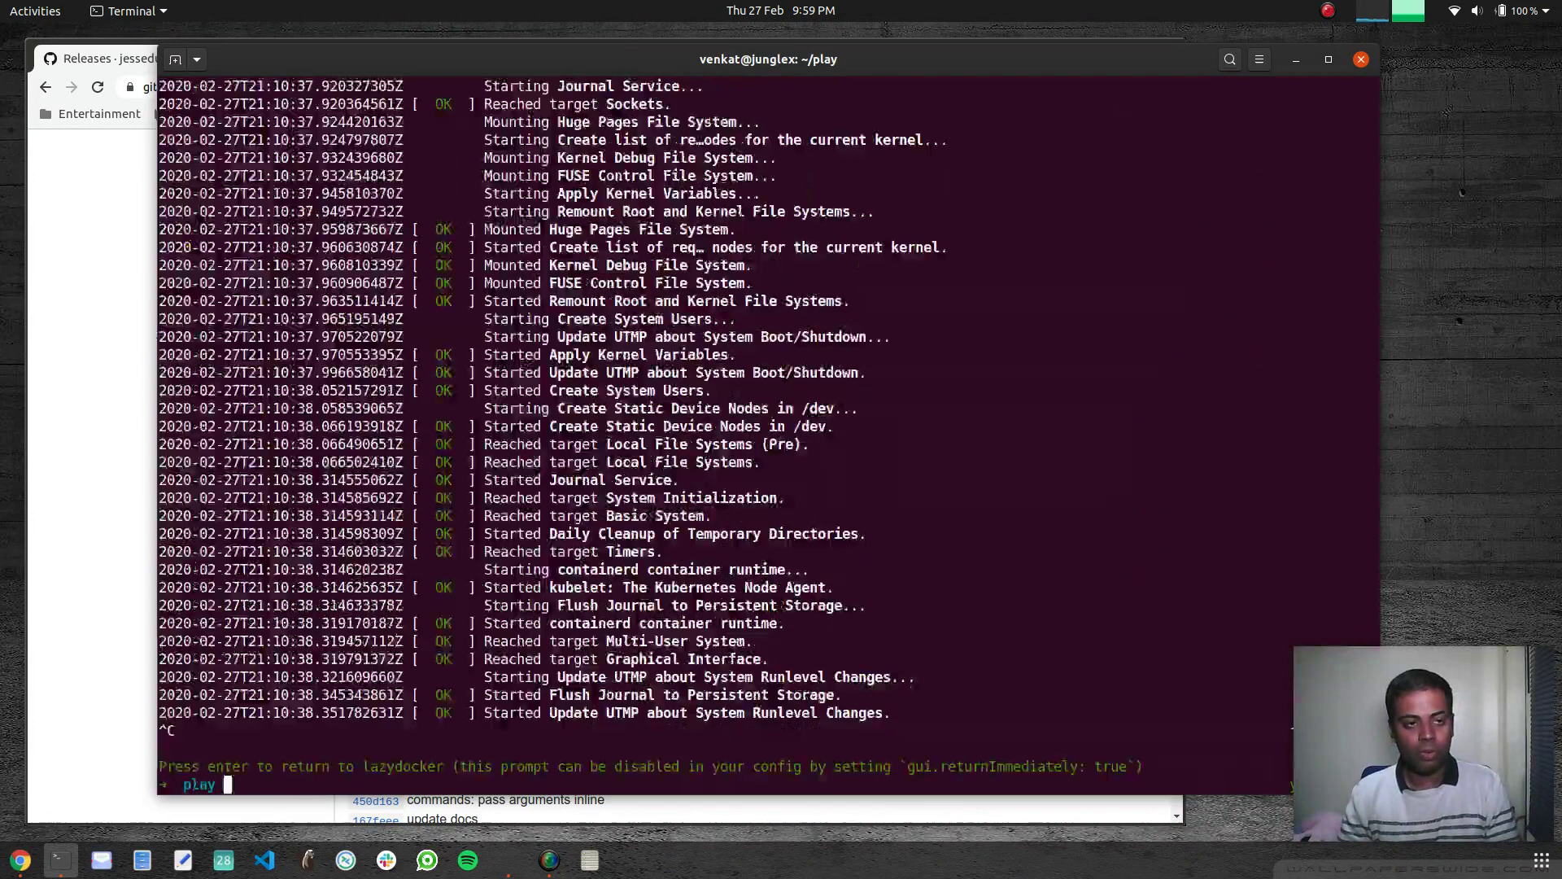
key("Return")
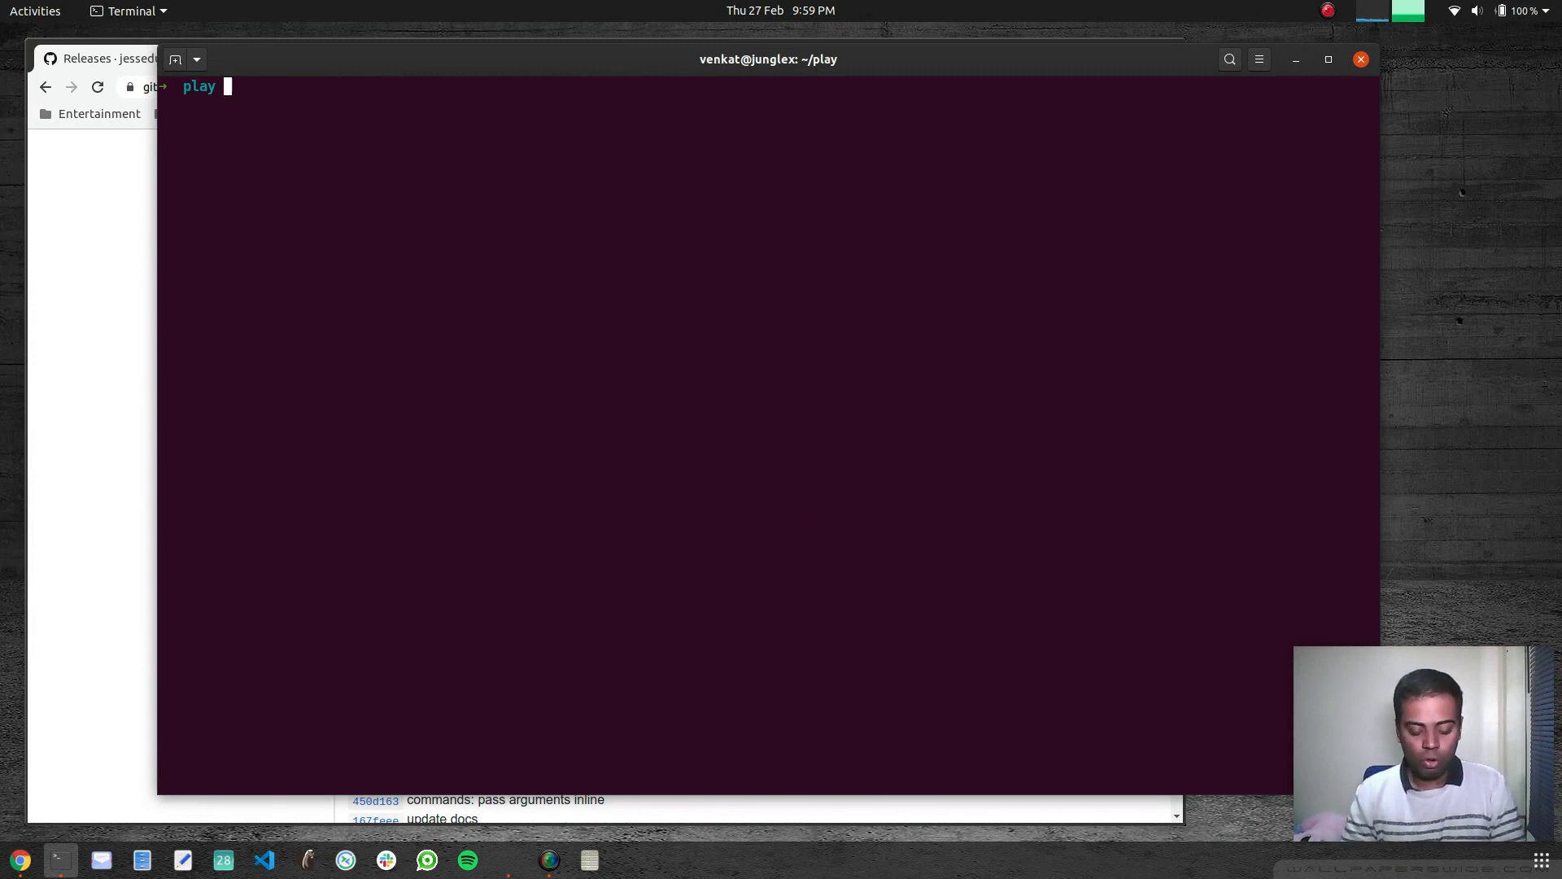
Open lazydocker's config.yml in vi and add 'gui.returnImmediately: true'
type("vi hello.py")
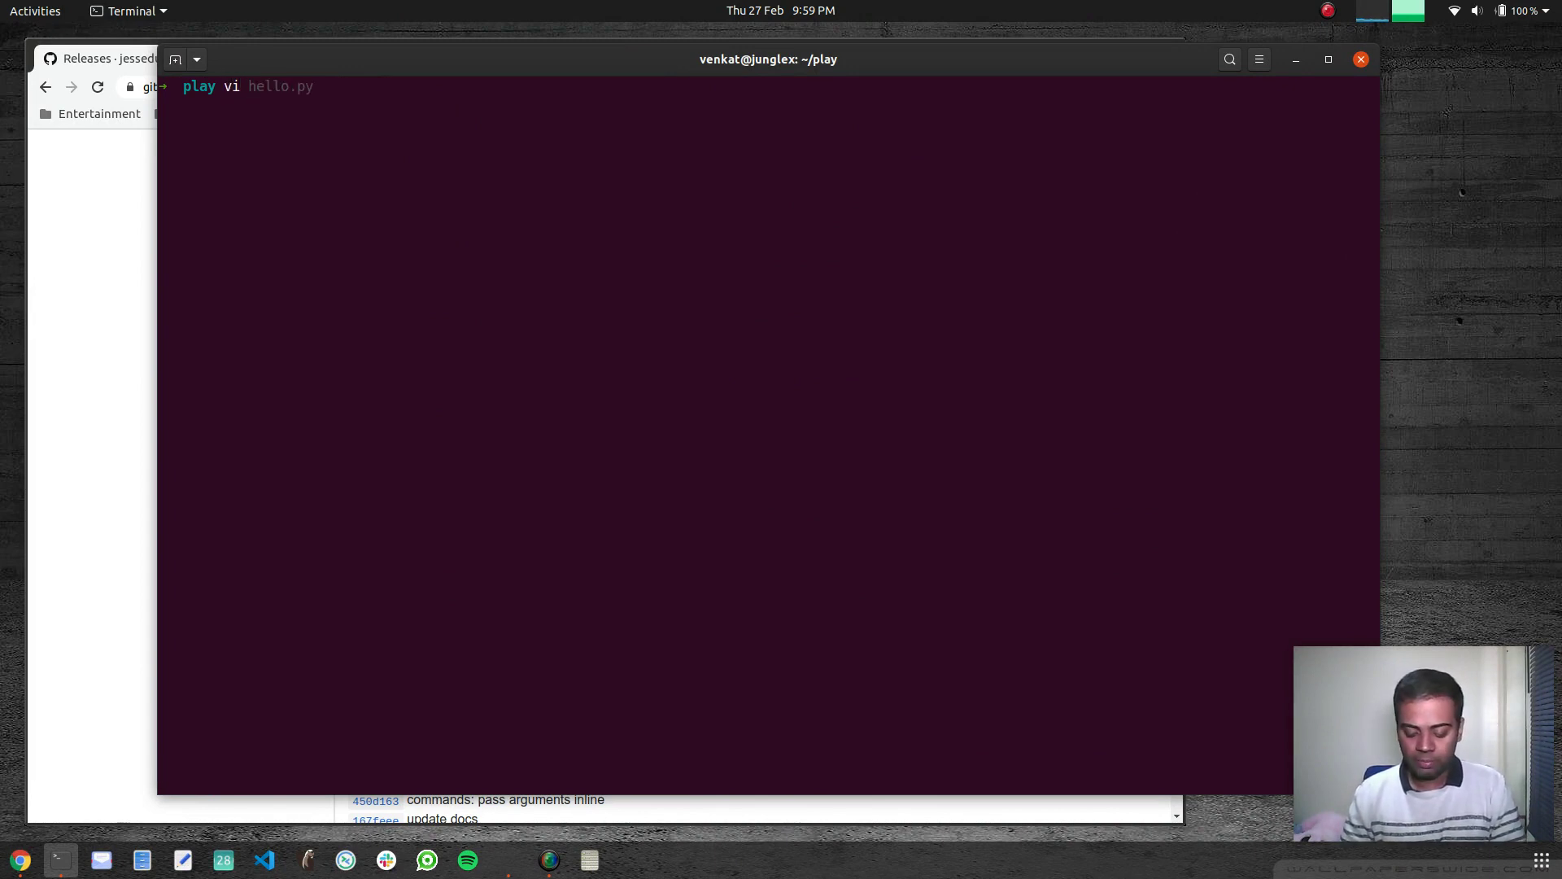
type("~/.config/onedrive/config")
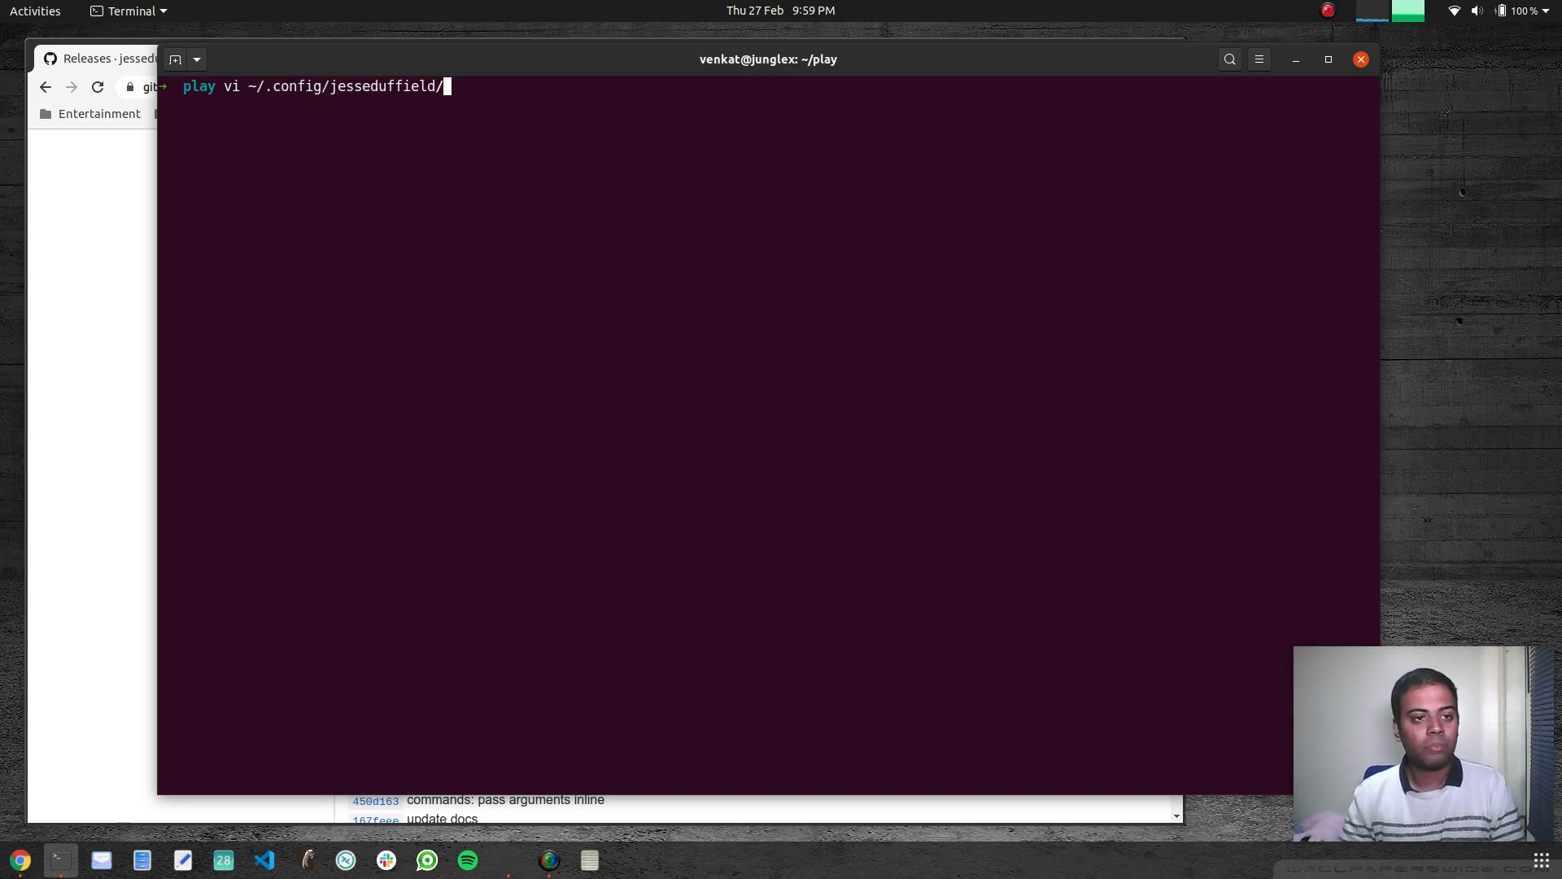
type("lazydocker/")
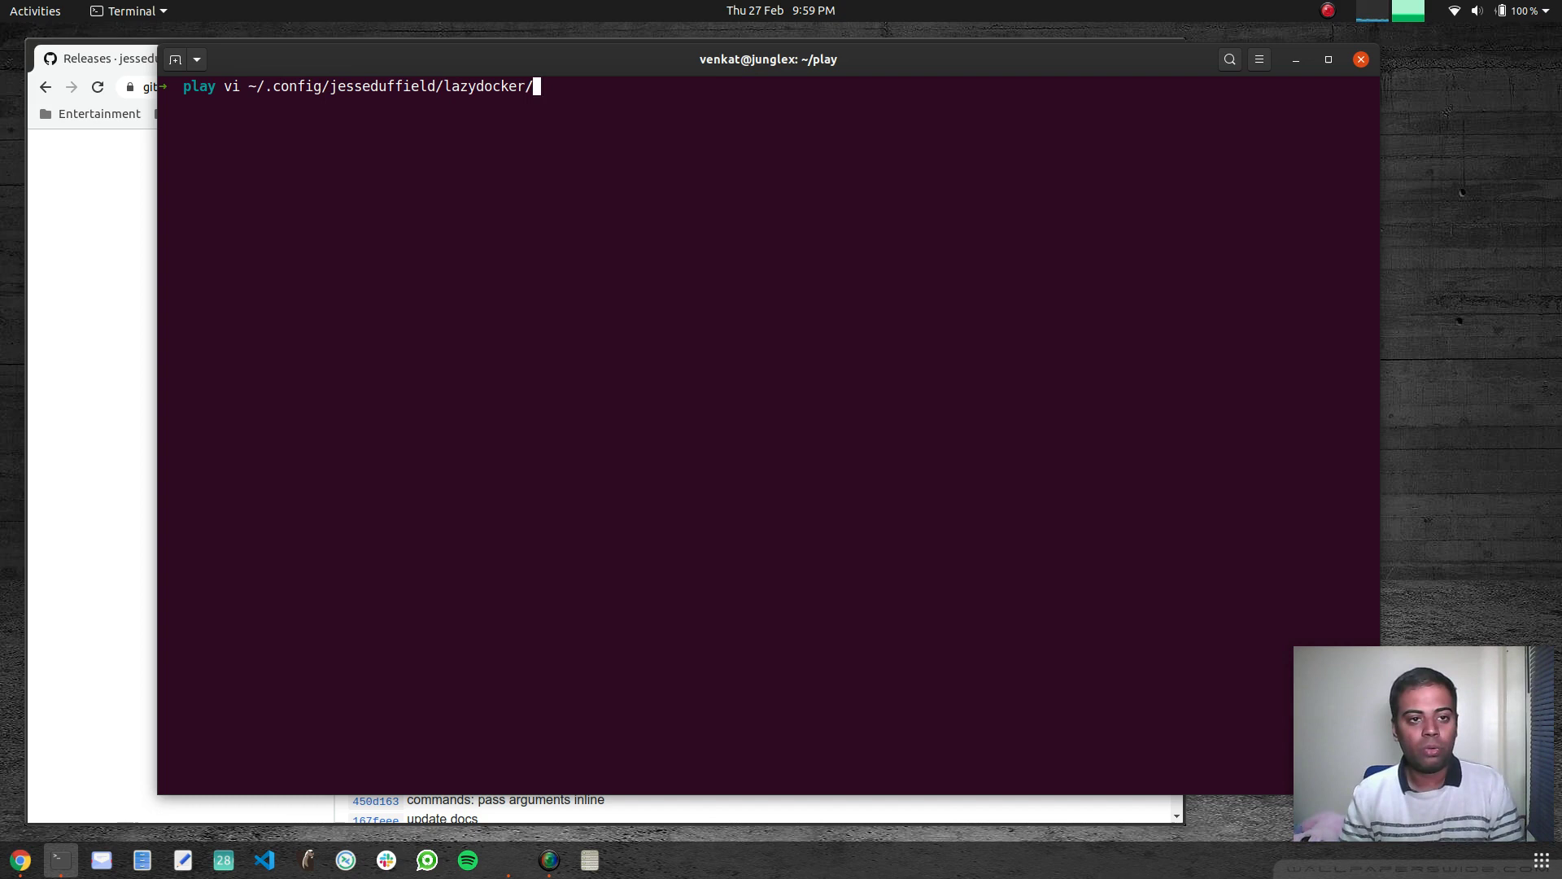
type("config.yml")
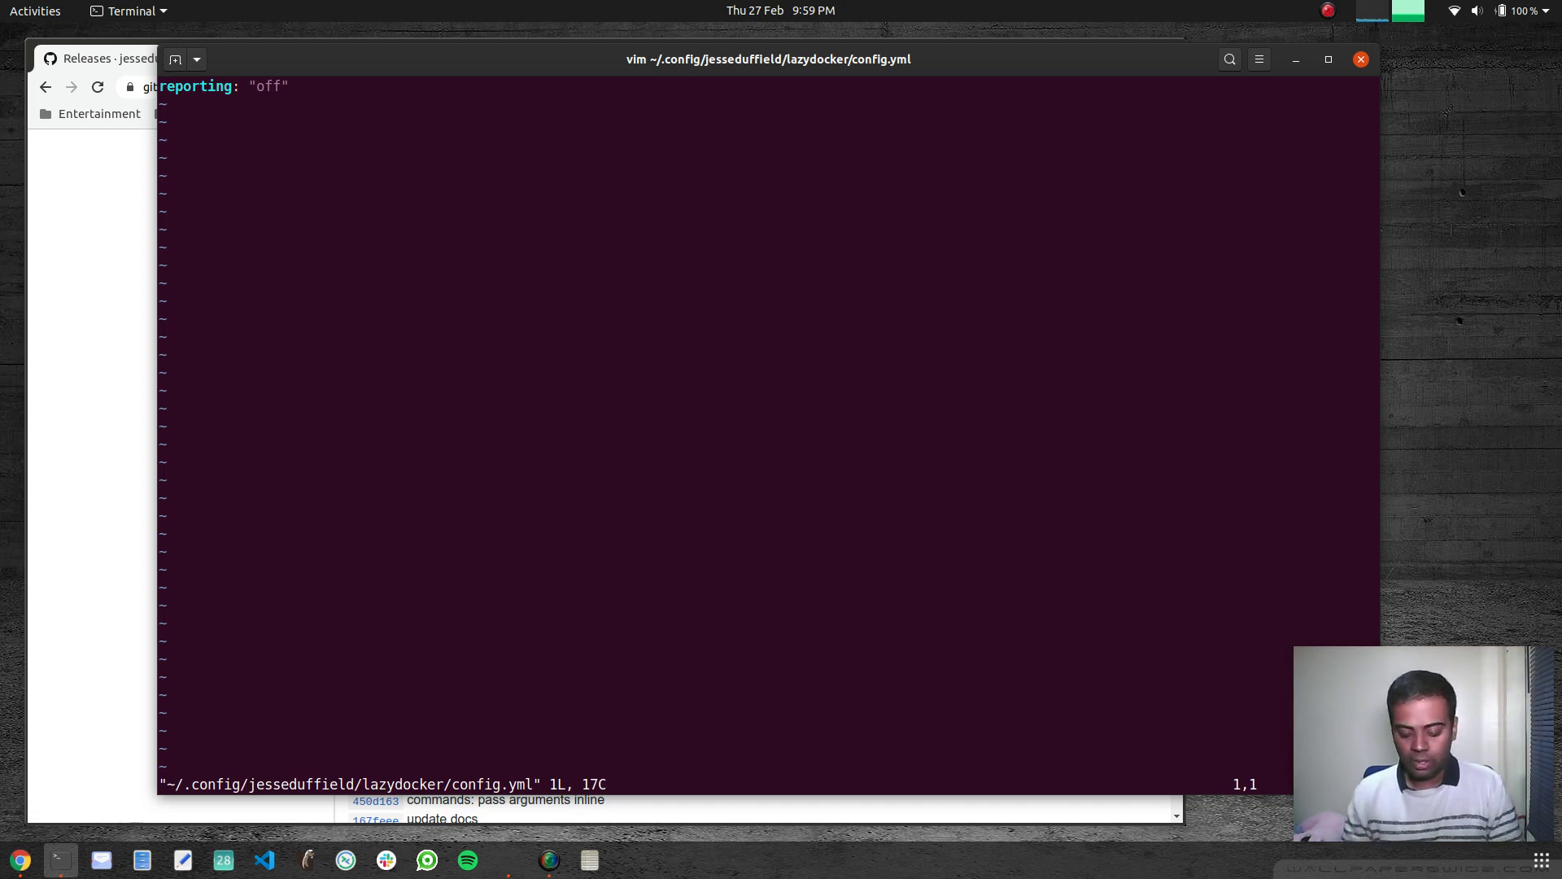
type("gui.returnImmediately: true")
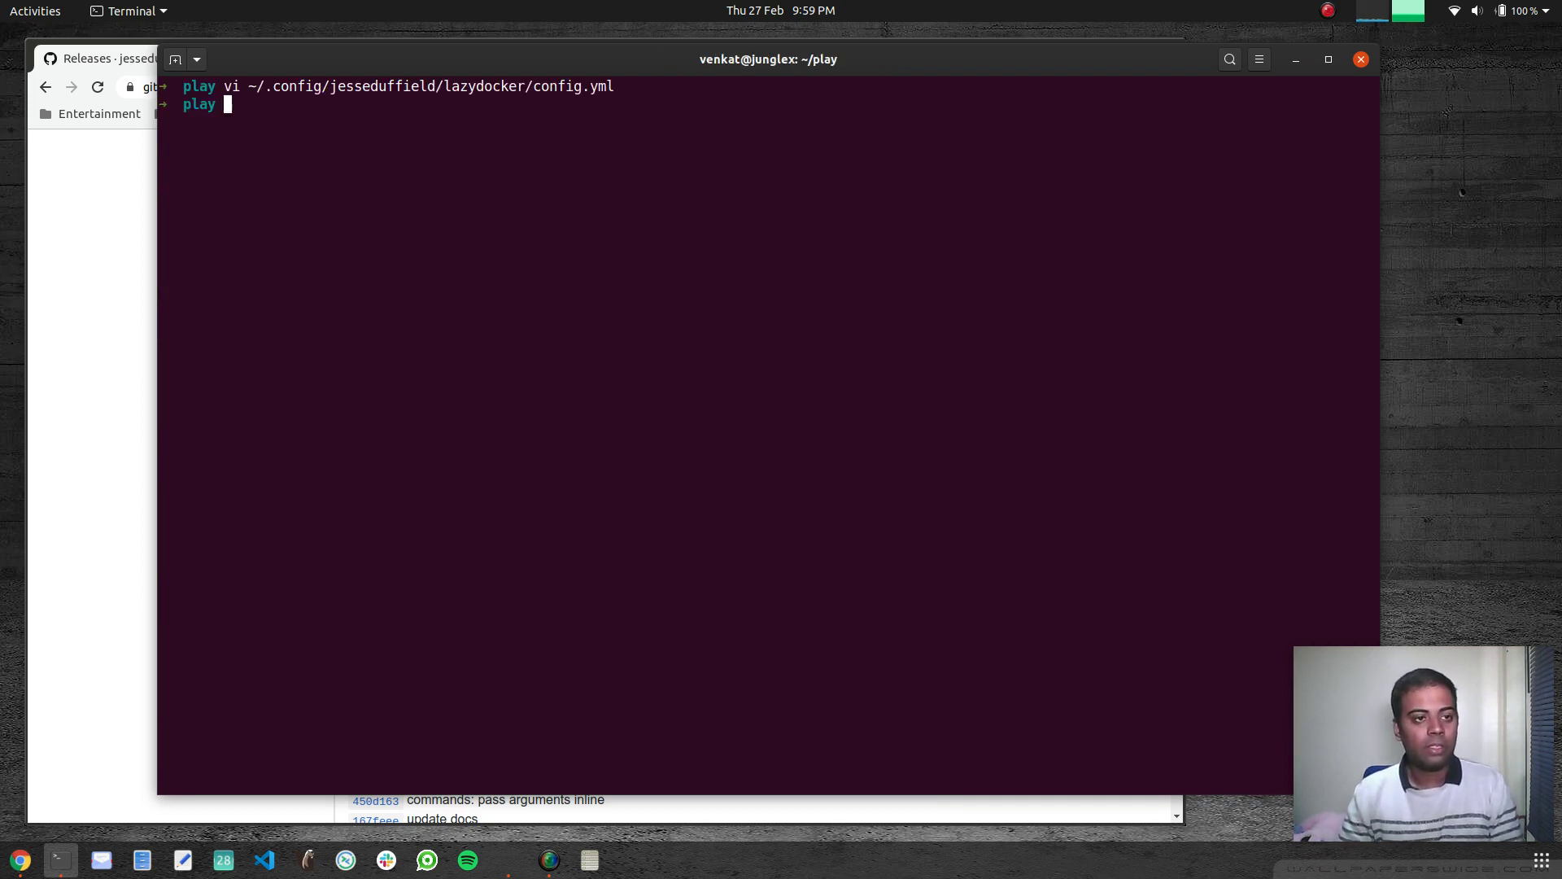
Relaunch lazydocker and bring up kind-worker's container actions menu with stop, restart and attach
type("lazydocker")
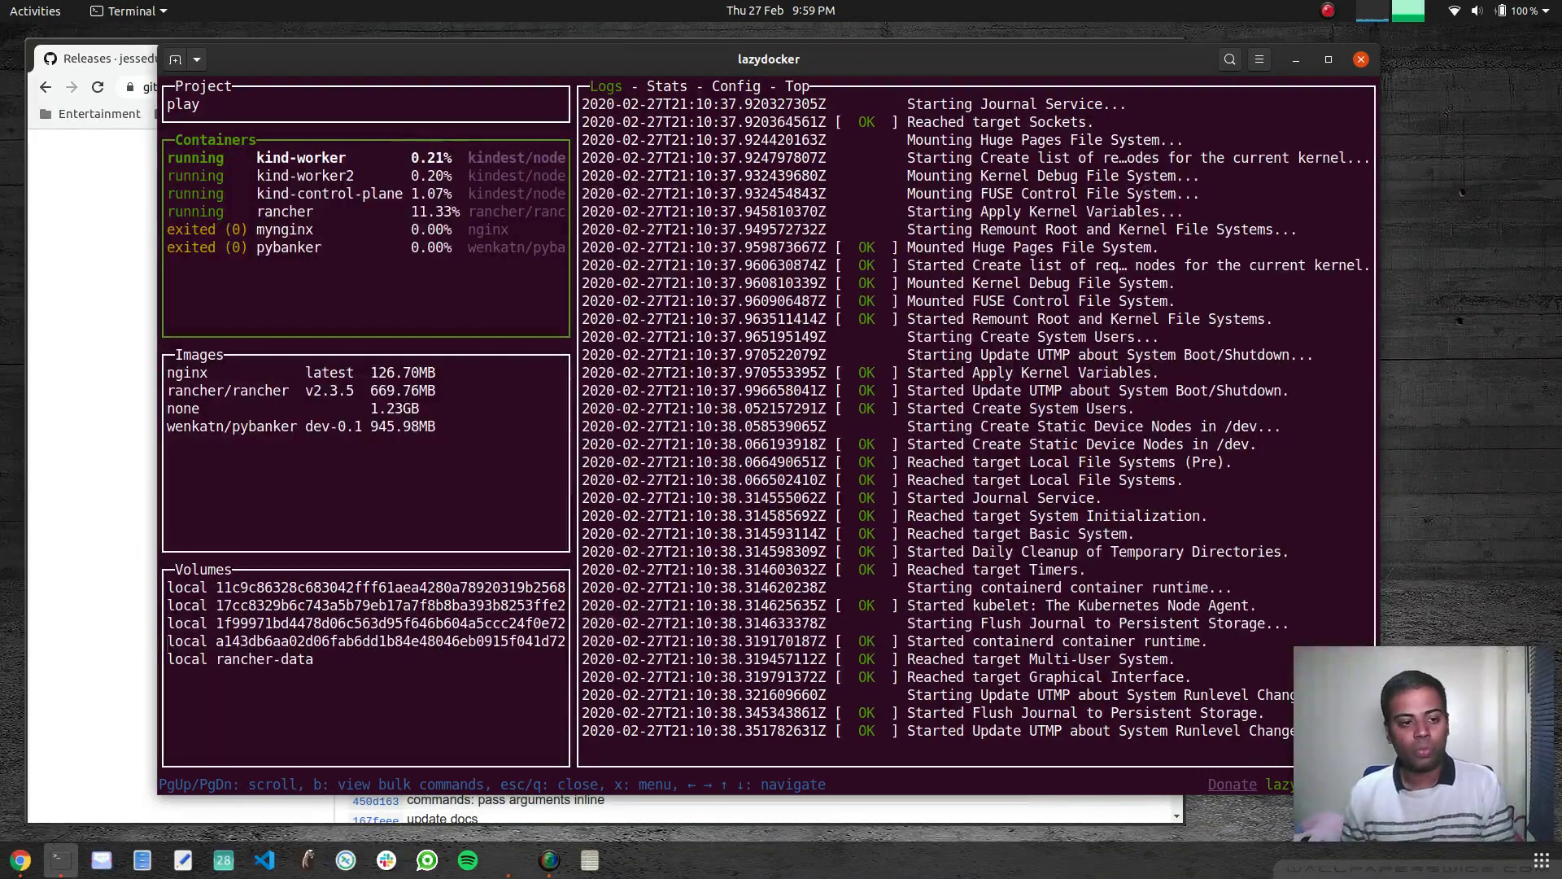
key("x")
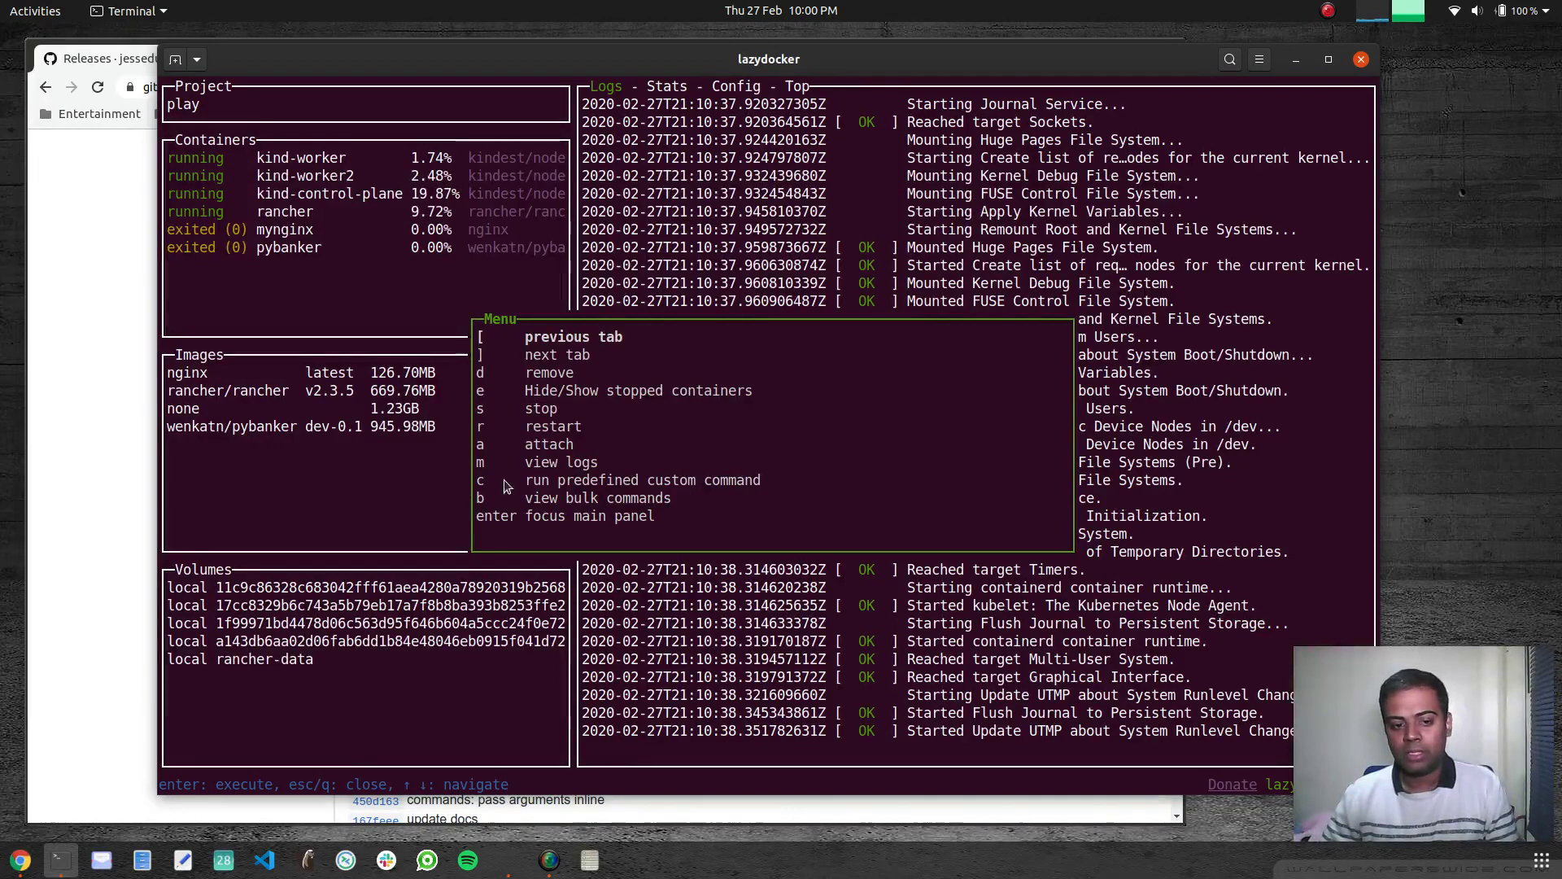
Run a shell in kind-worker, list its root folders, exit, and reselect kind-worker
key("Escape")
type("ls")
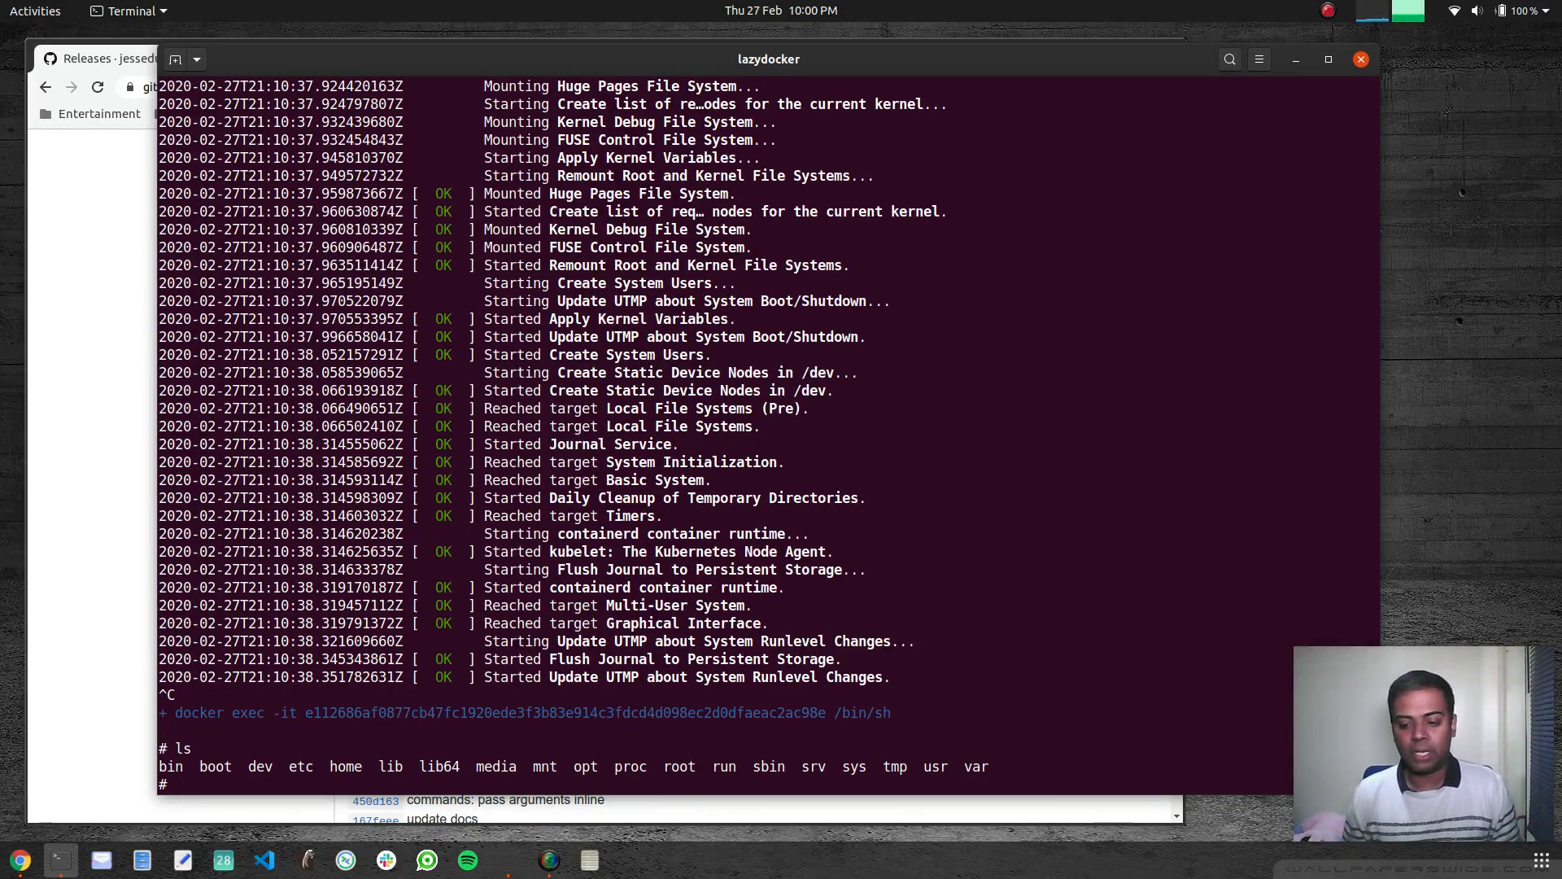
key("ctrl+c")
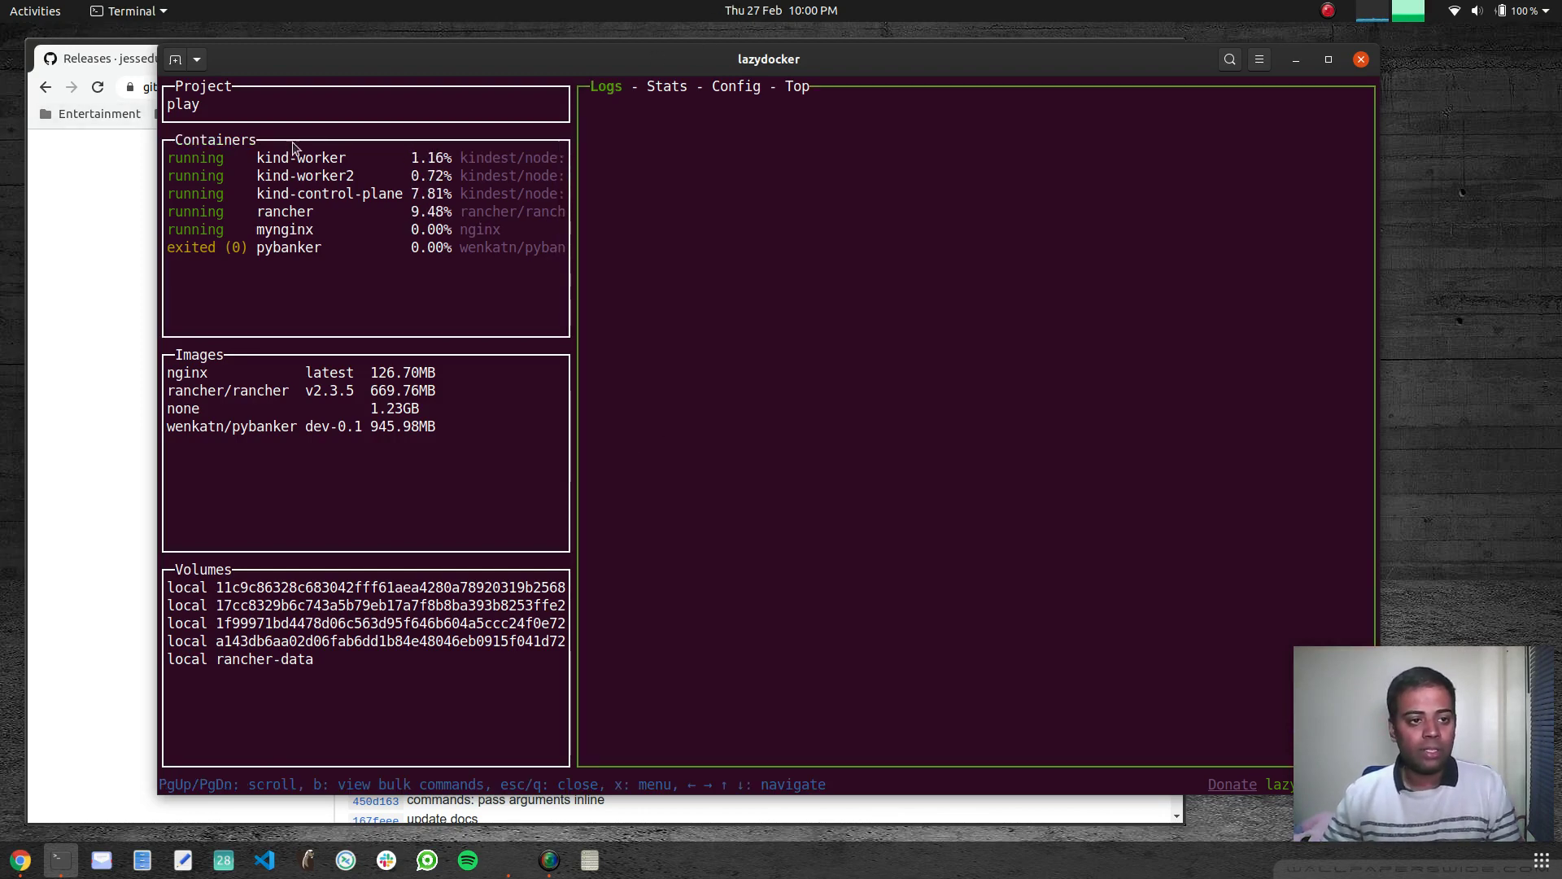
left_click(300, 158)
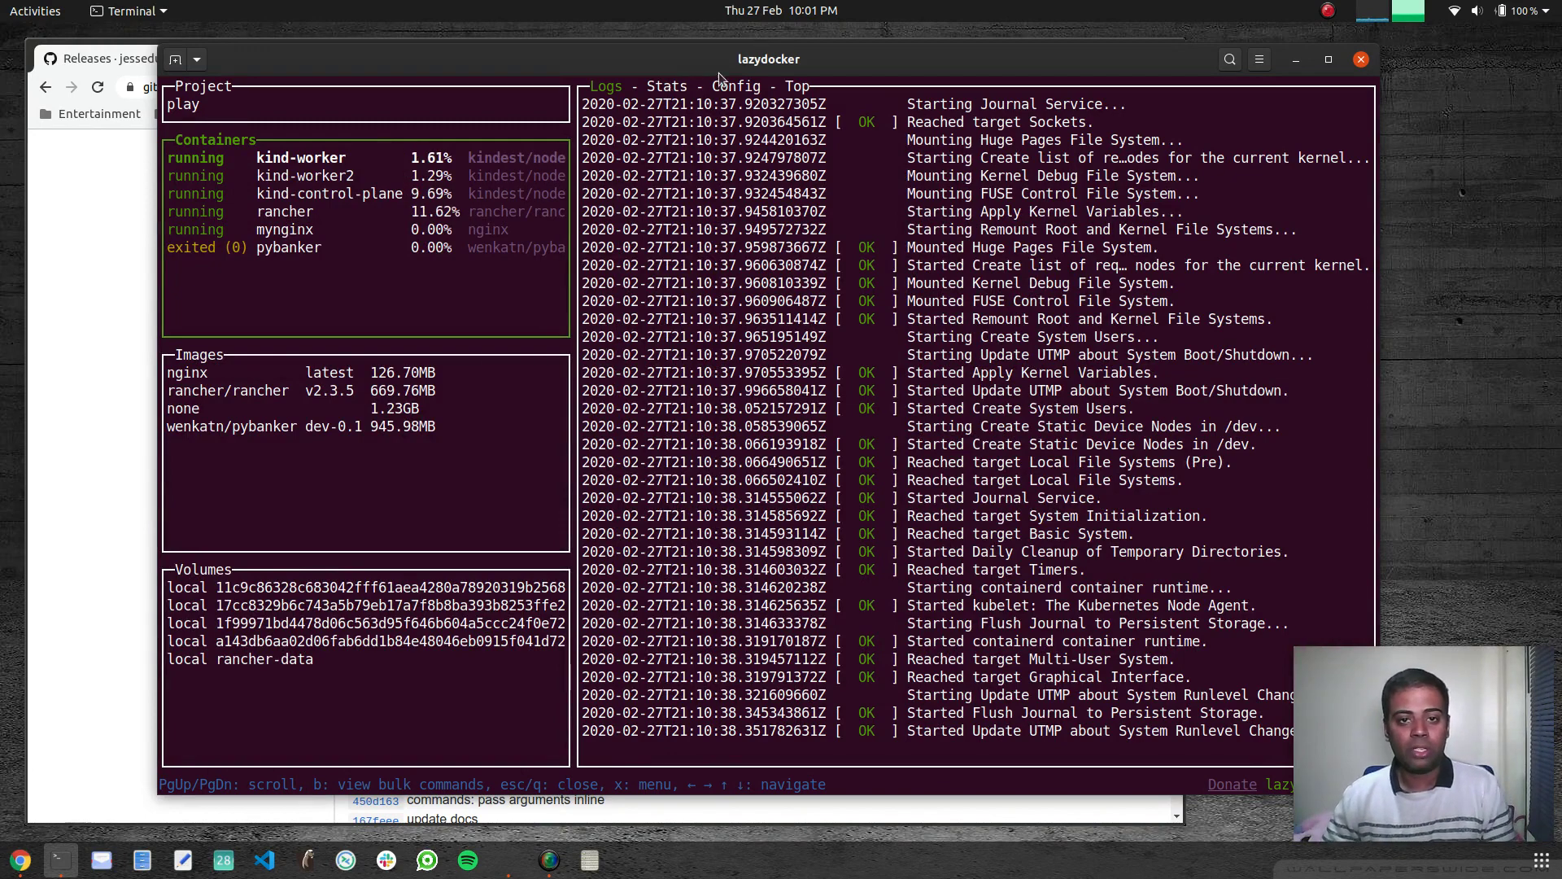
Show kind-worker's live CPU and memory graphs on the Stats tab
left_click(666, 87)
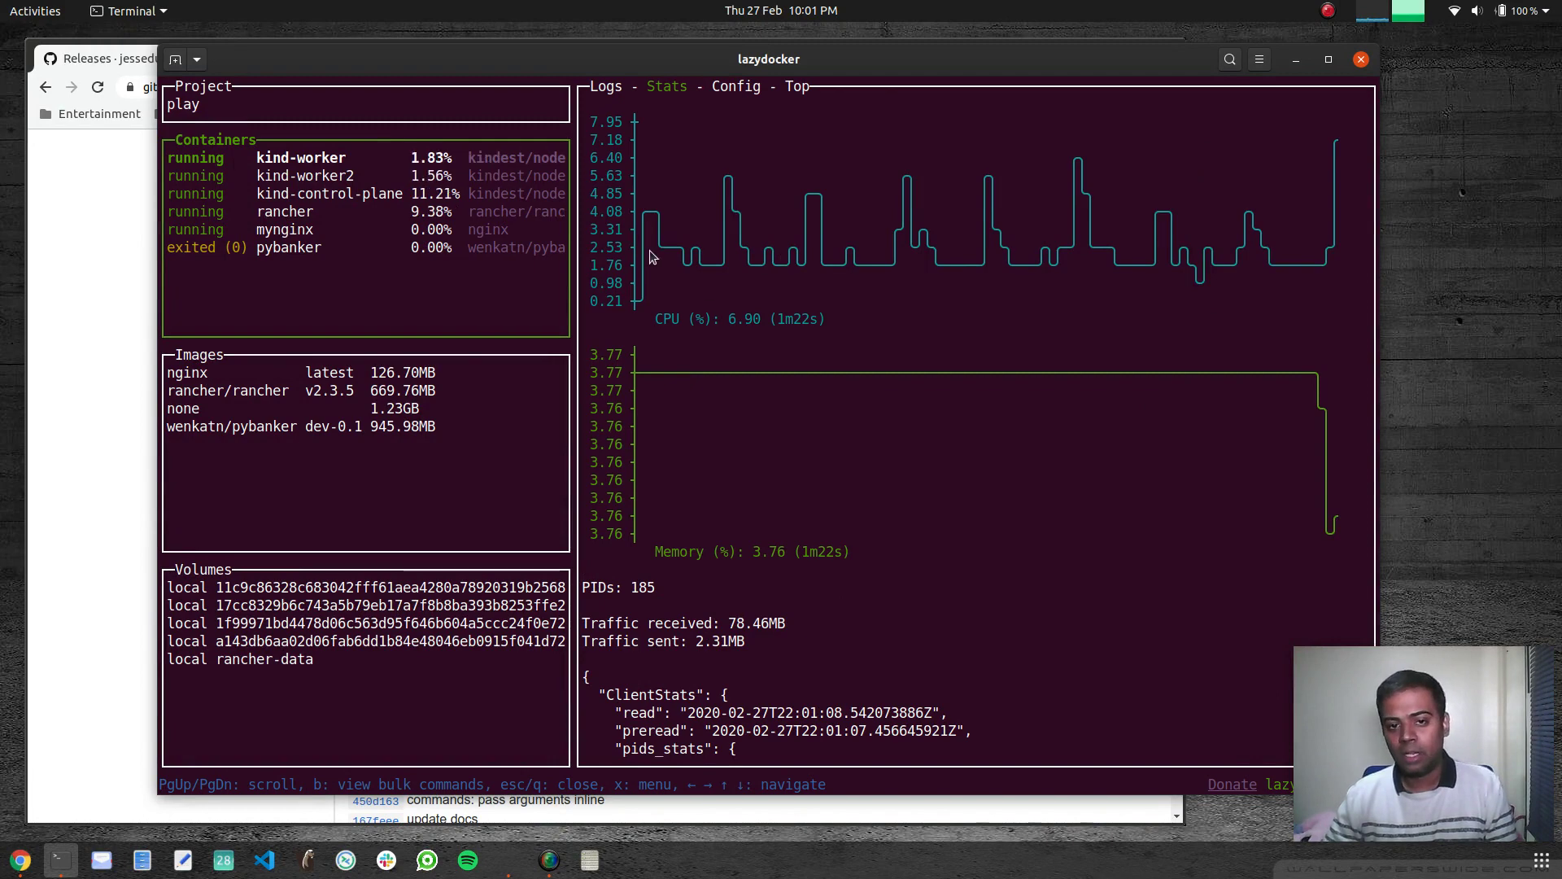